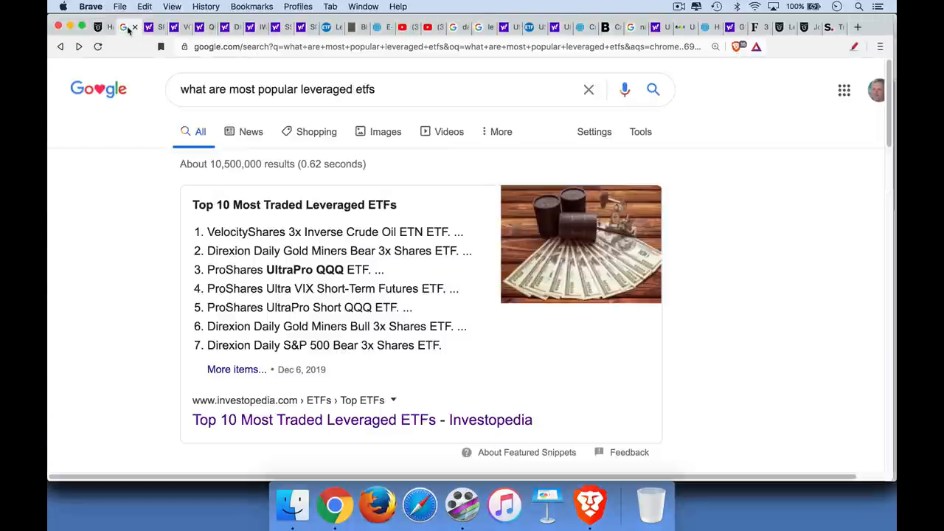
mouse_move(124, 27)
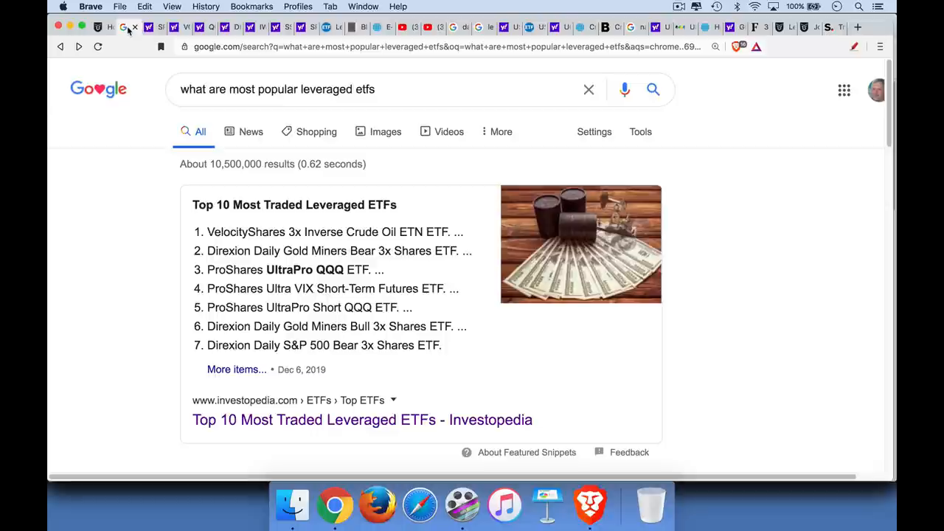
mouse_move(131, 28)
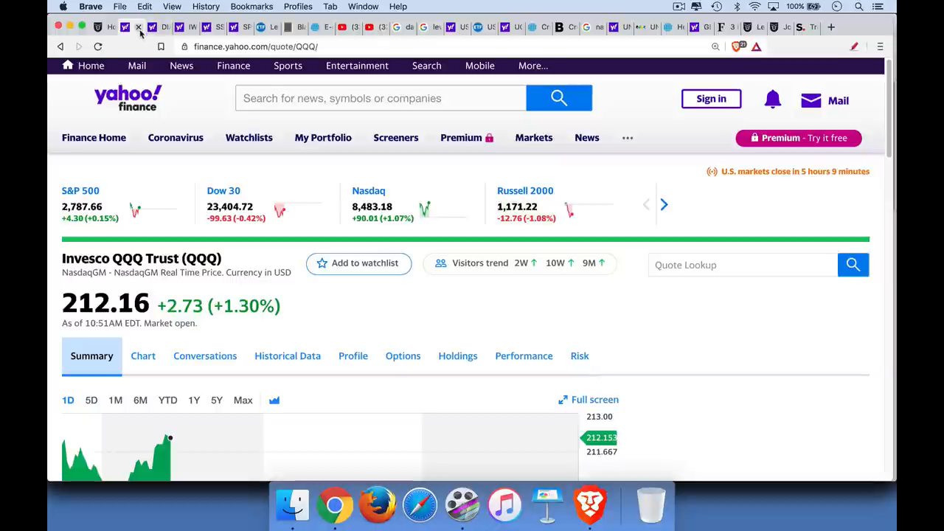
- Close the Invesco QQQ and SPDR Dow Jones quote tabs to reach the SSO profile
click(138, 27)
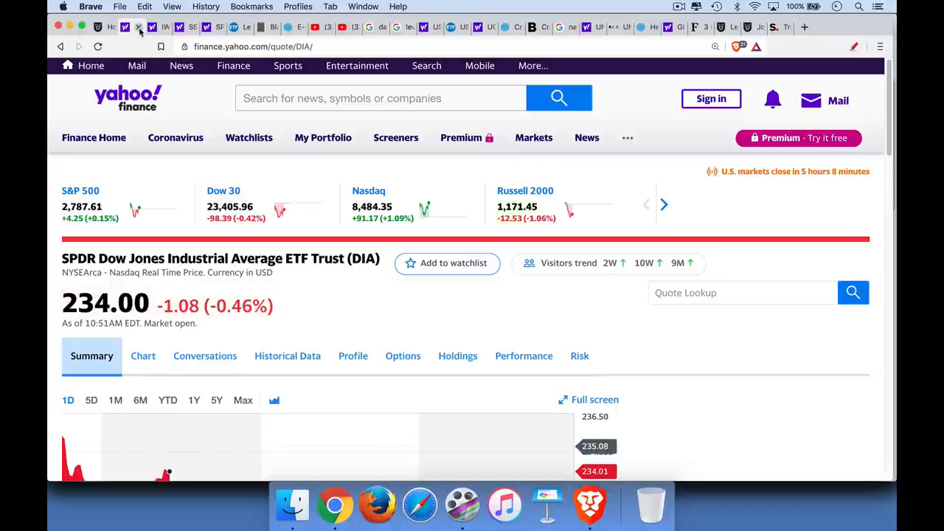
click(153, 27)
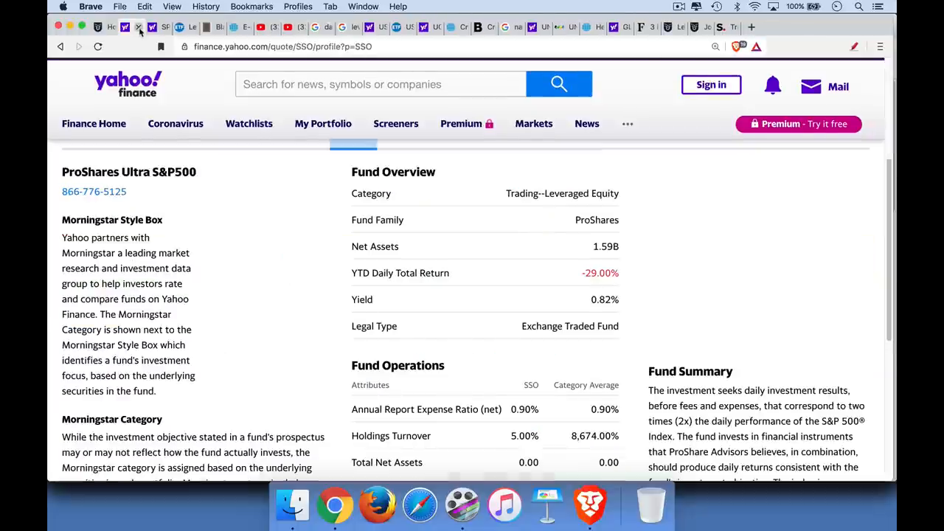
- Close the Direxion S&P 500 Bull 2X (SPUU) quote tab after the SSO profile
scroll(up, 3)
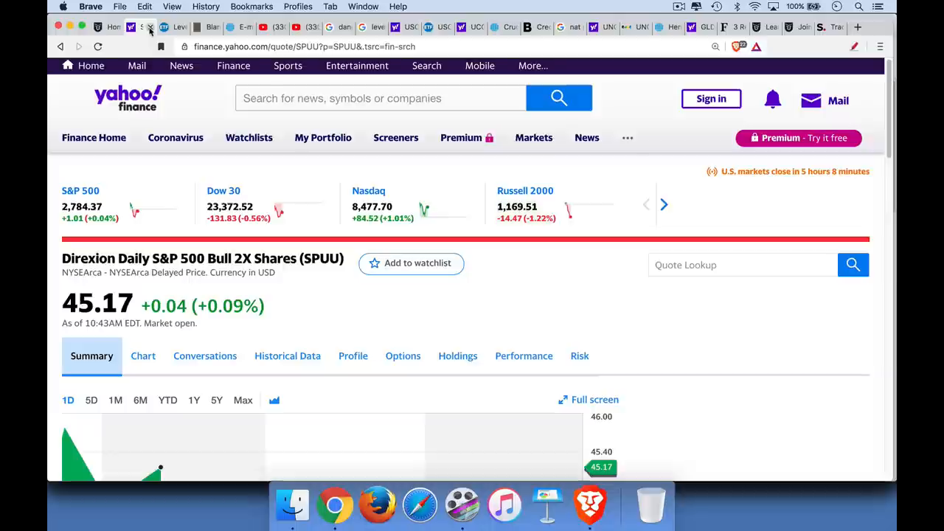
click(143, 27)
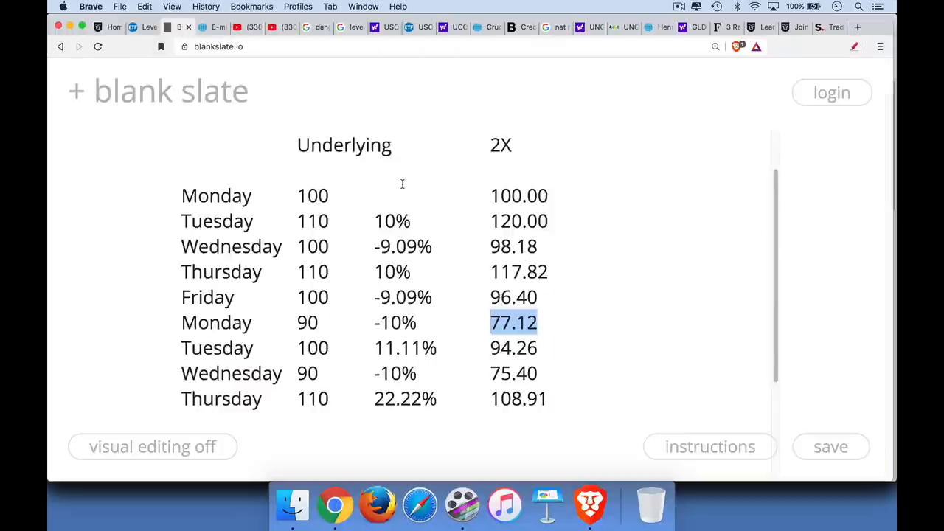
mouse_move(383, 192)
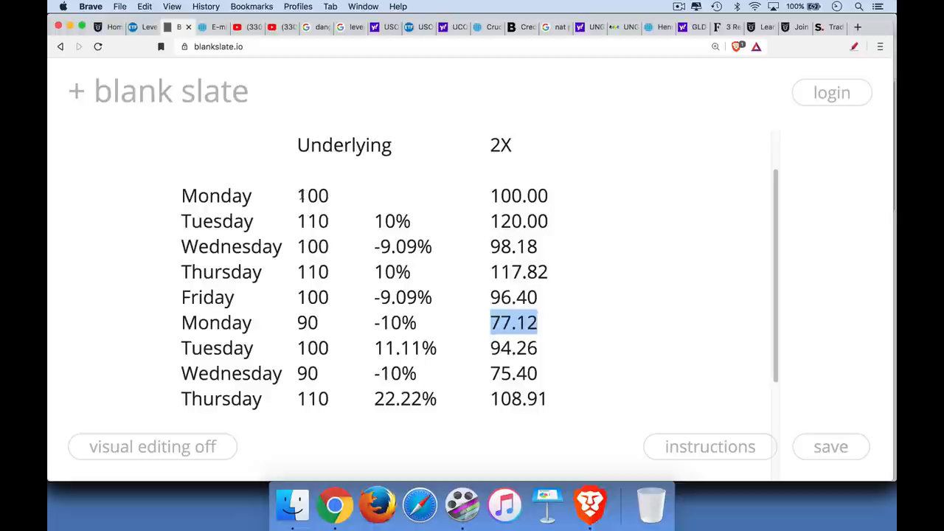
double_click(312, 195)
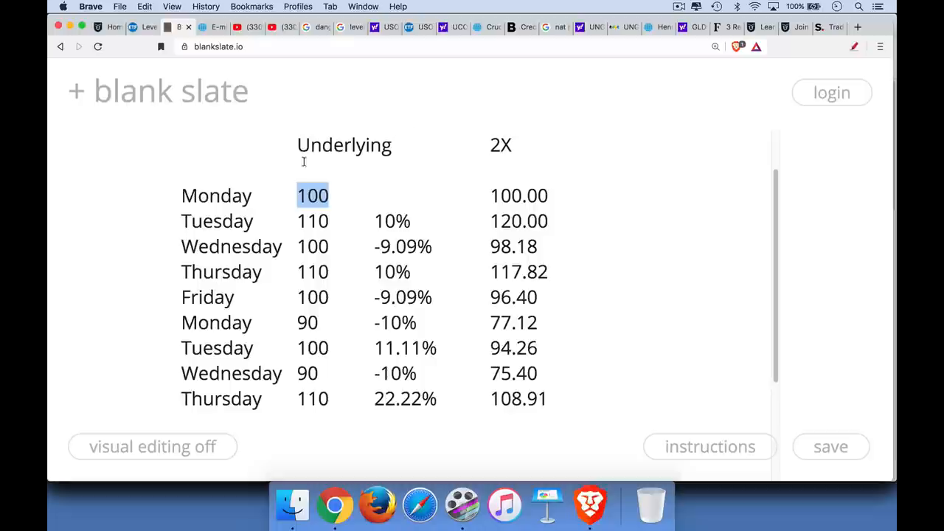
mouse_move(351, 222)
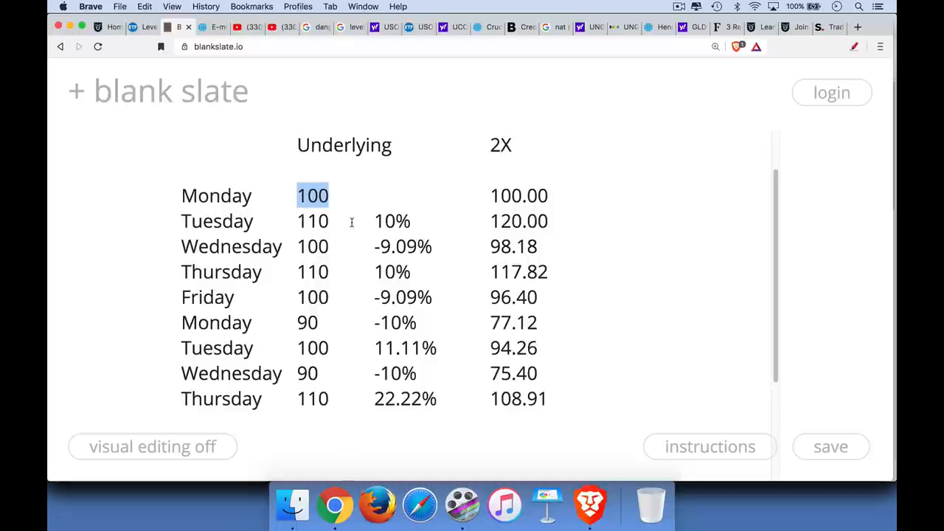
double_click(500, 145)
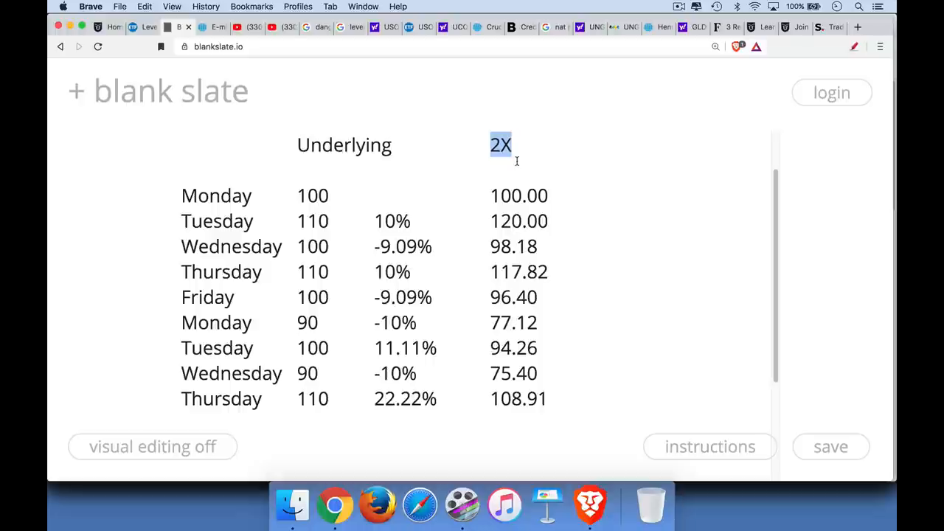
mouse_move(315, 203)
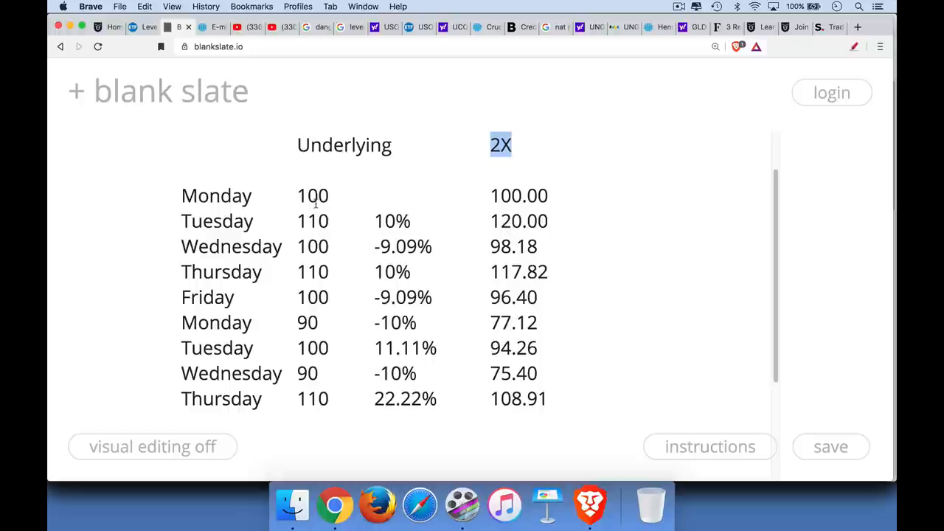
double_click(312, 196)
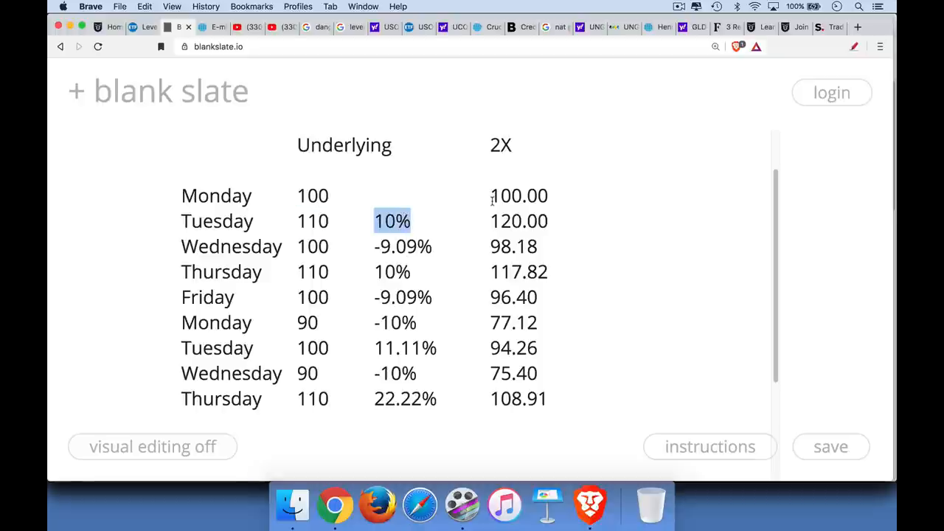
double_click(519, 195)
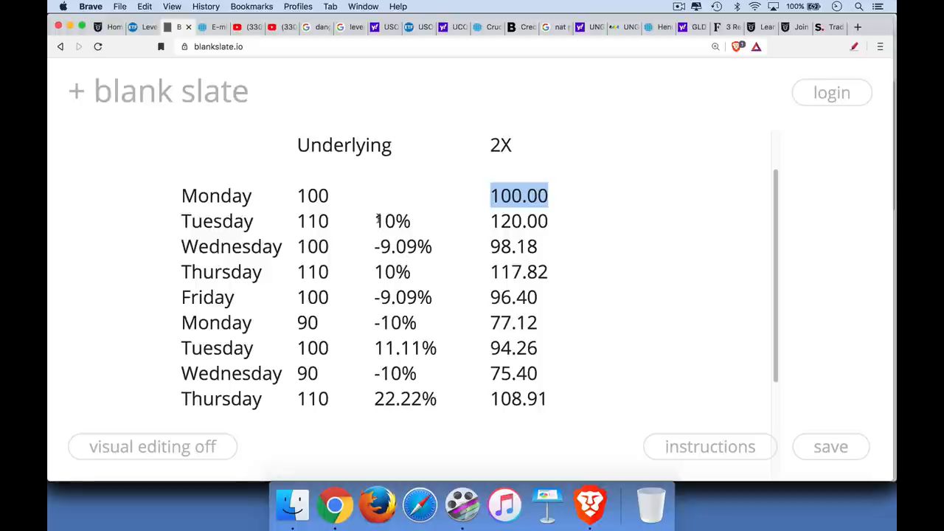
click(391, 220)
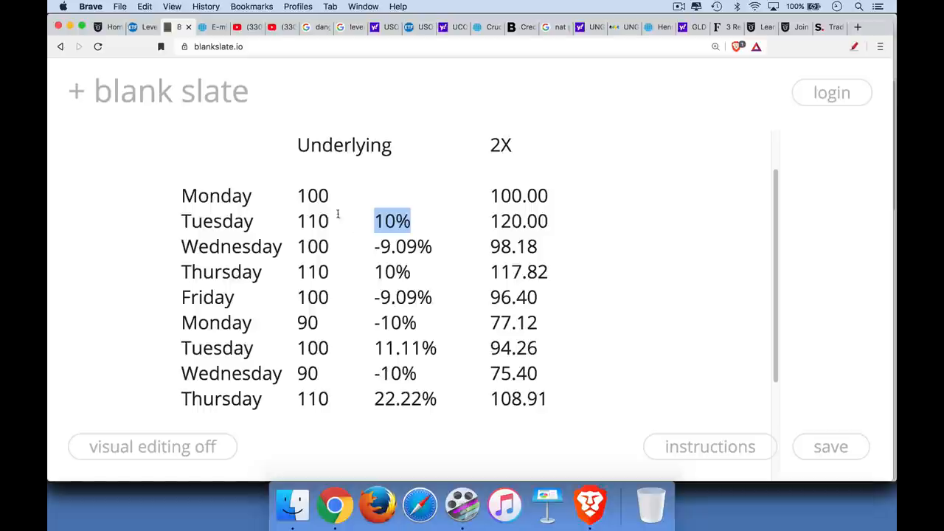
click(313, 196)
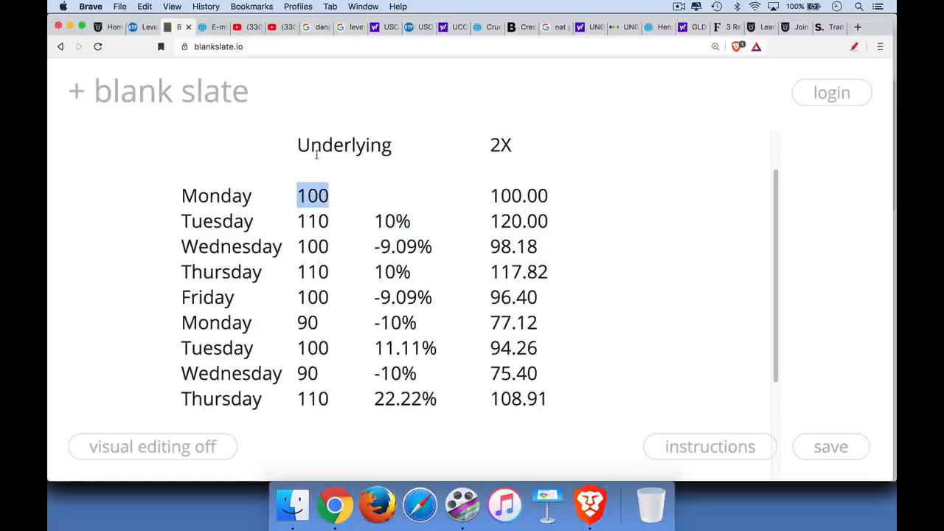
double_click(343, 145)
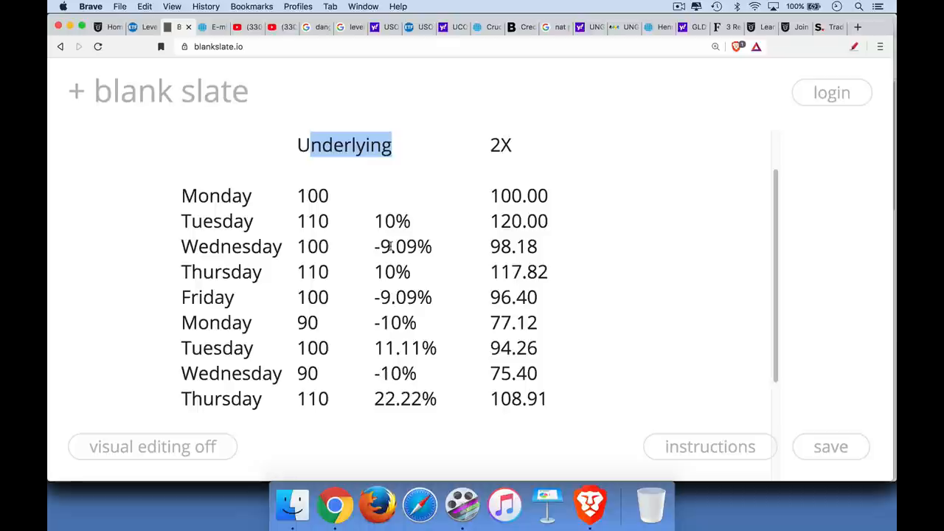
double_click(519, 221)
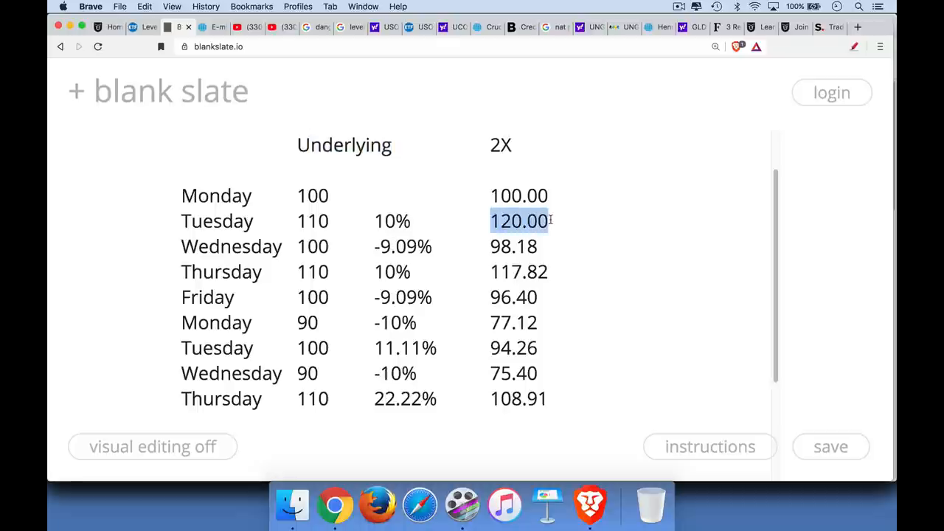
click(391, 220)
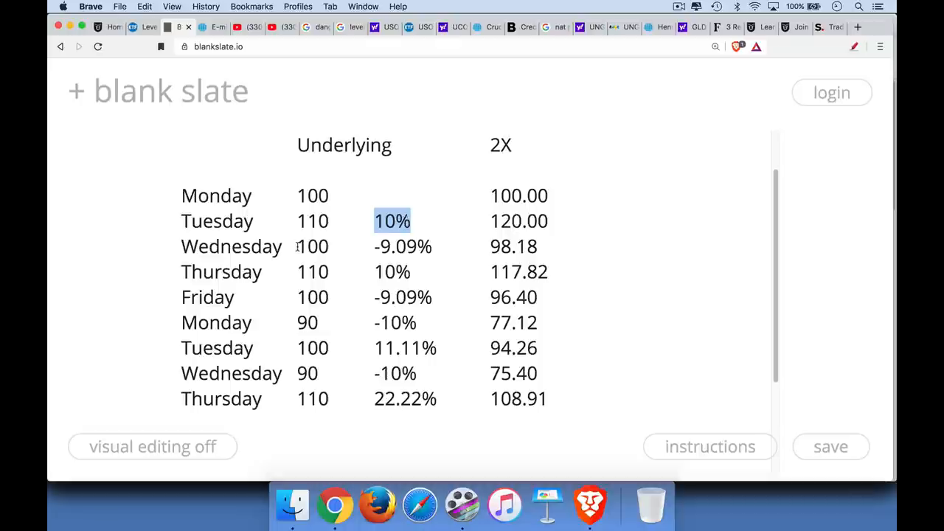
click(312, 245)
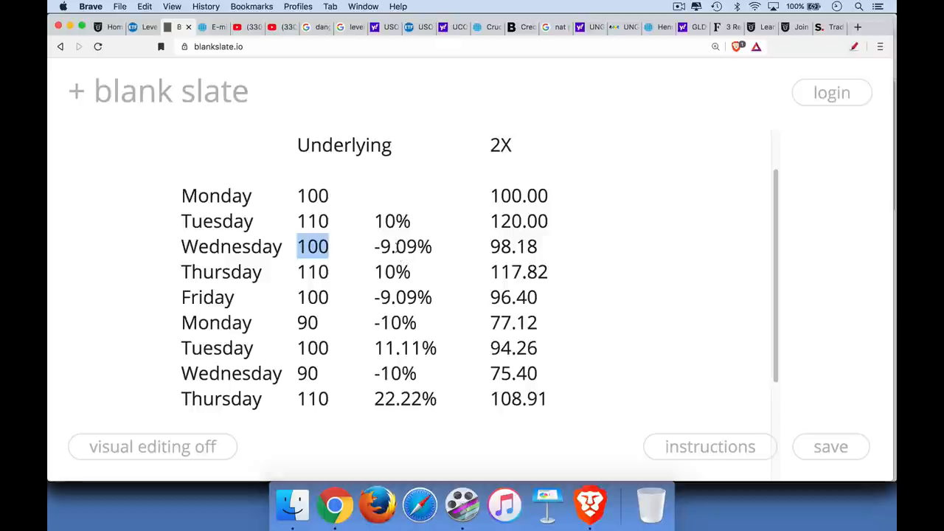
mouse_move(399, 246)
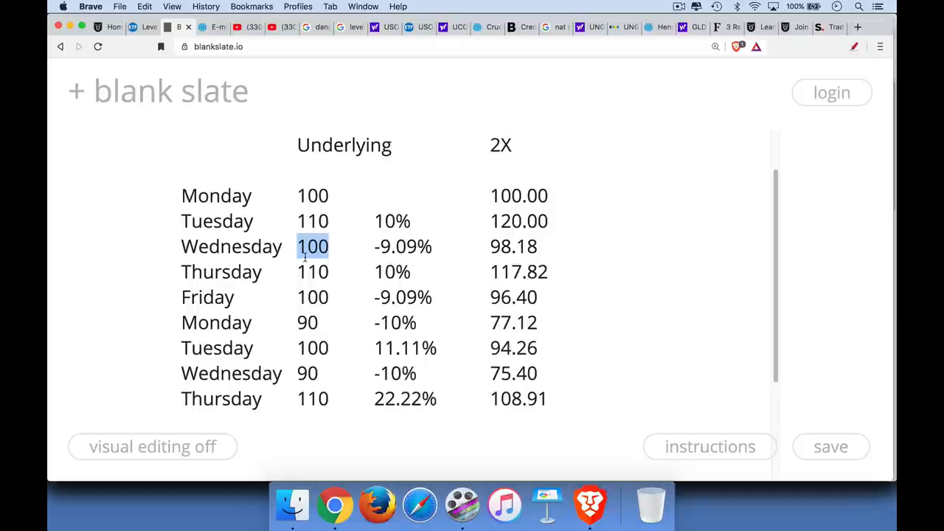
mouse_move(345, 260)
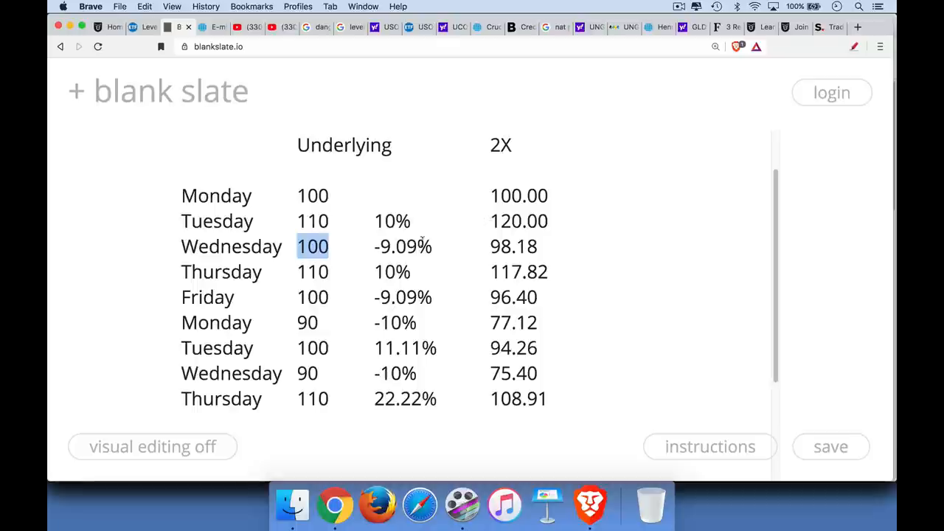
click(403, 246)
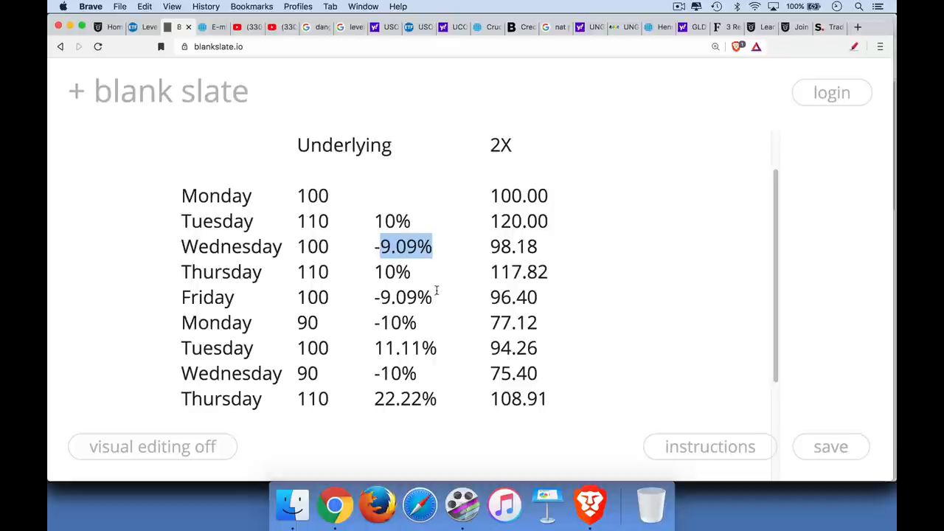
mouse_move(441, 277)
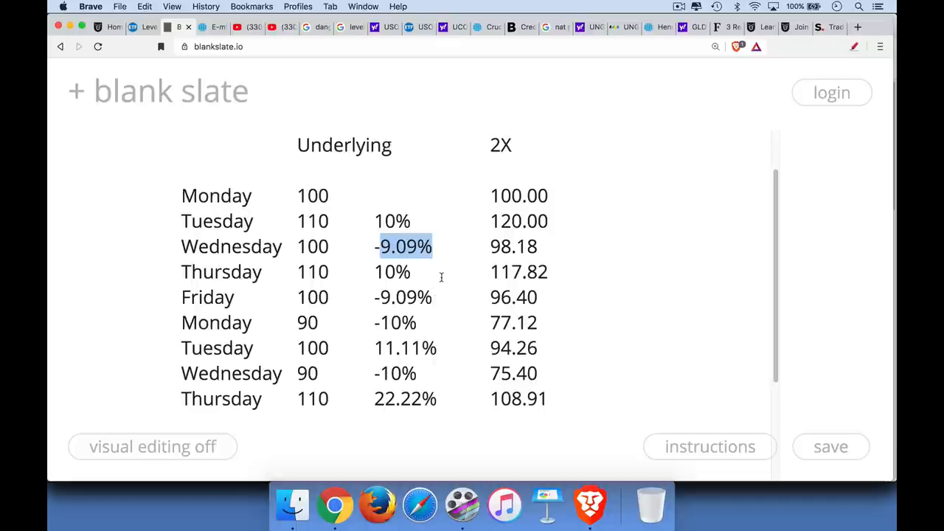
click(514, 247)
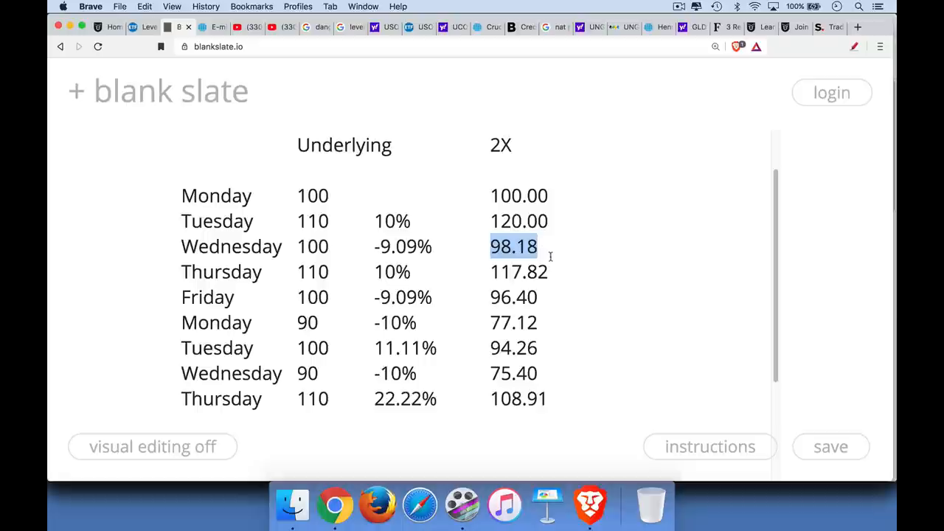
double_click(312, 247)
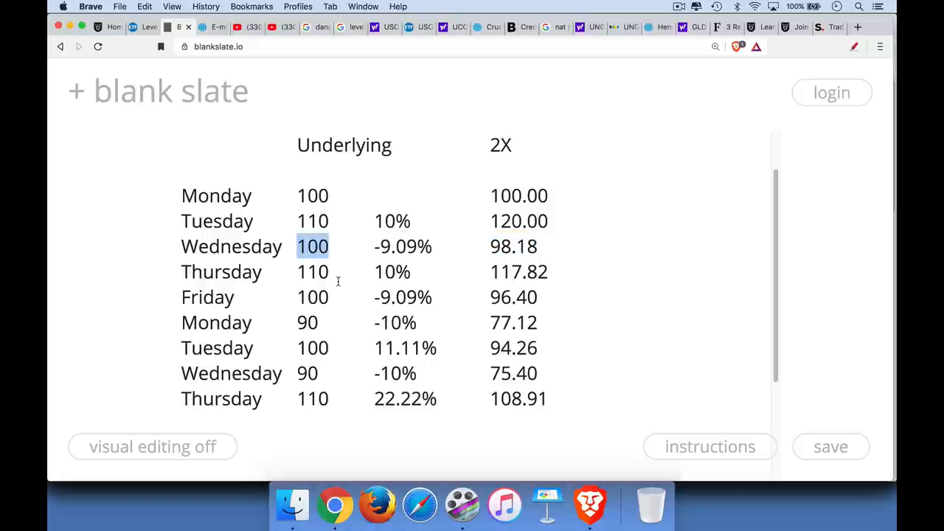
click(312, 195)
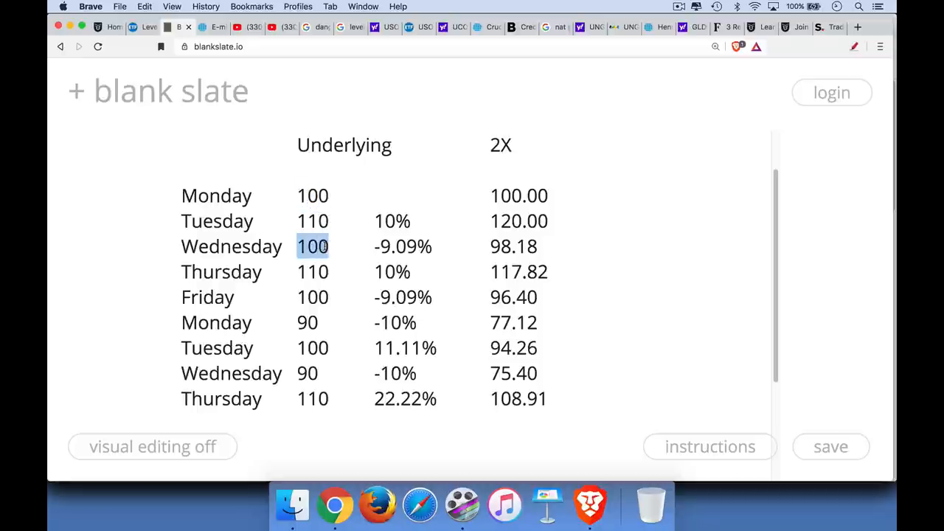
click(518, 195)
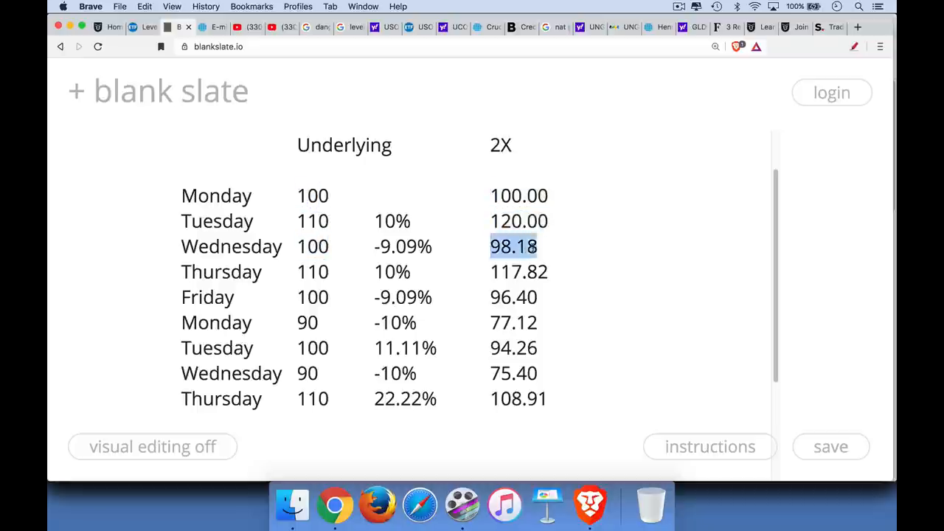
click(313, 246)
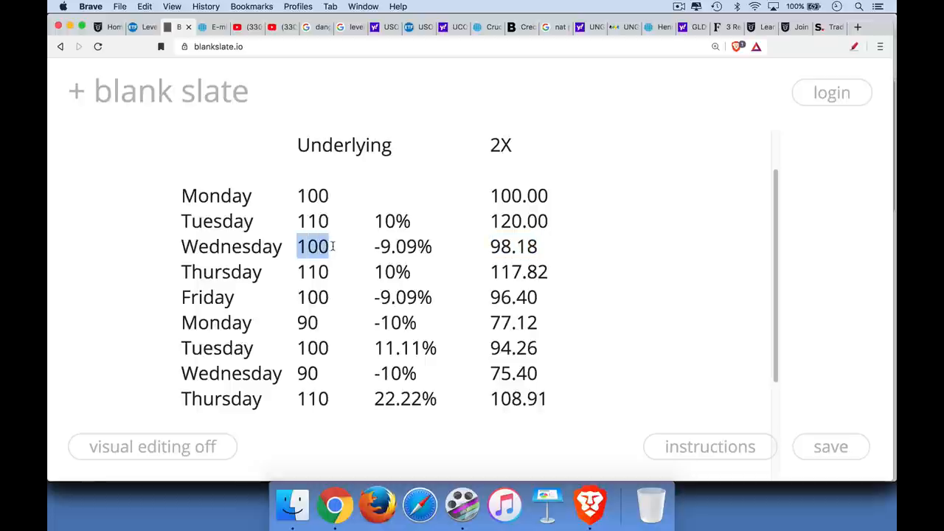
double_click(313, 272)
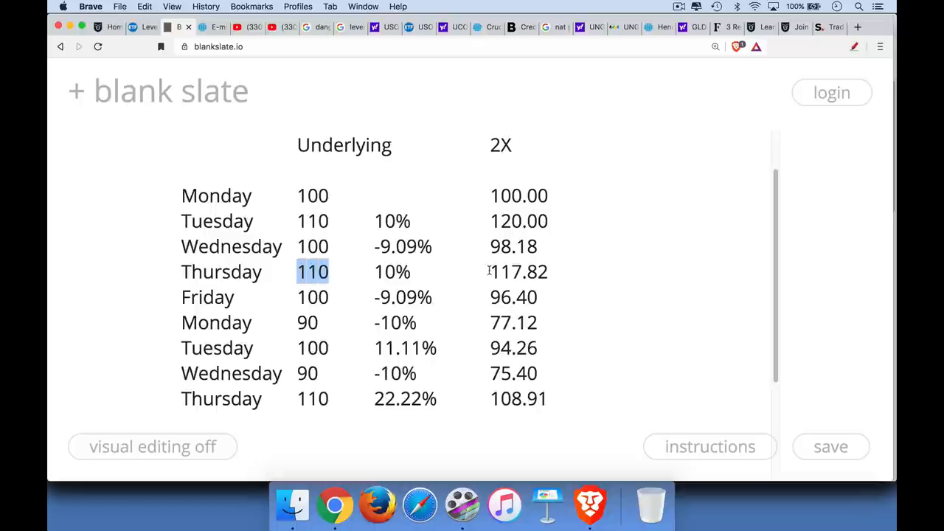
click(519, 271)
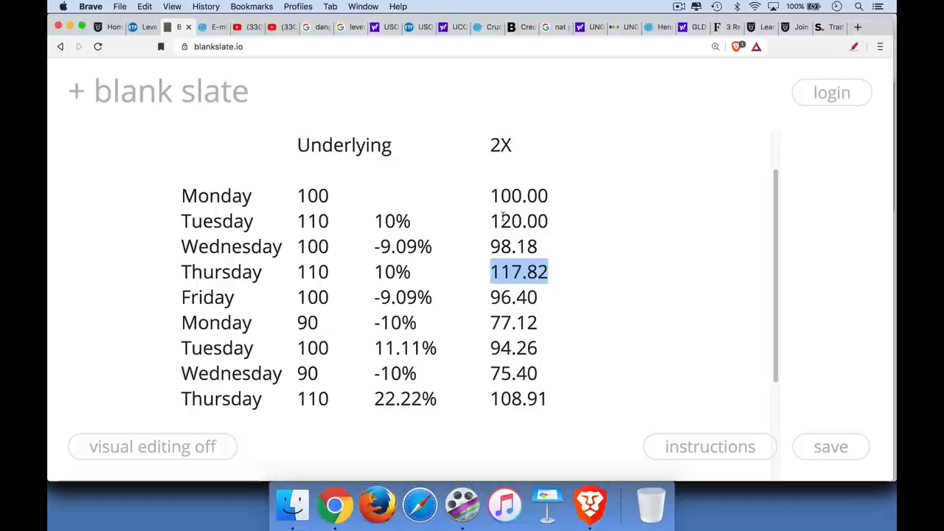
click(519, 221)
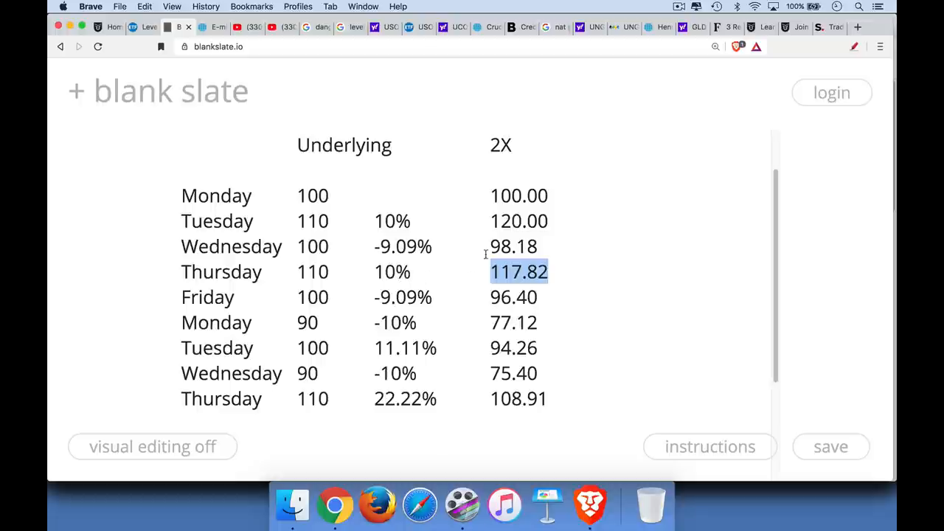
click(513, 246)
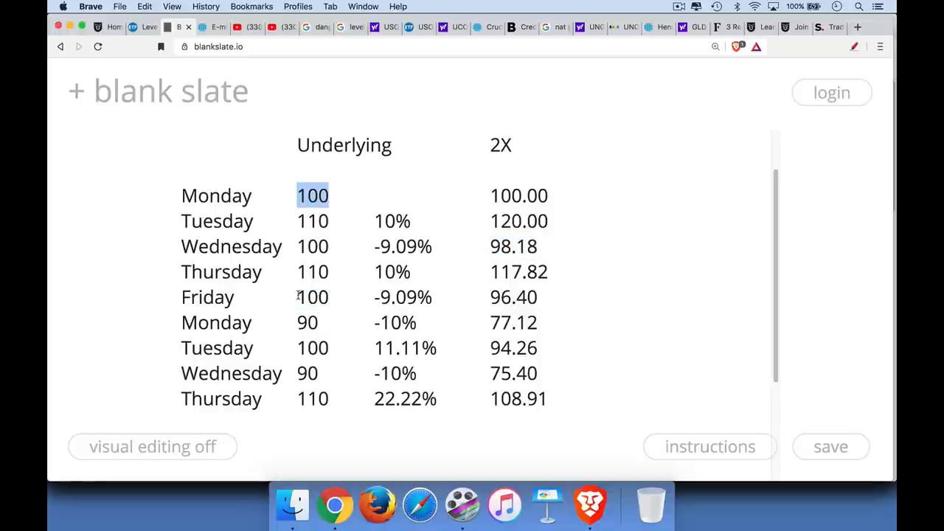
click(313, 297)
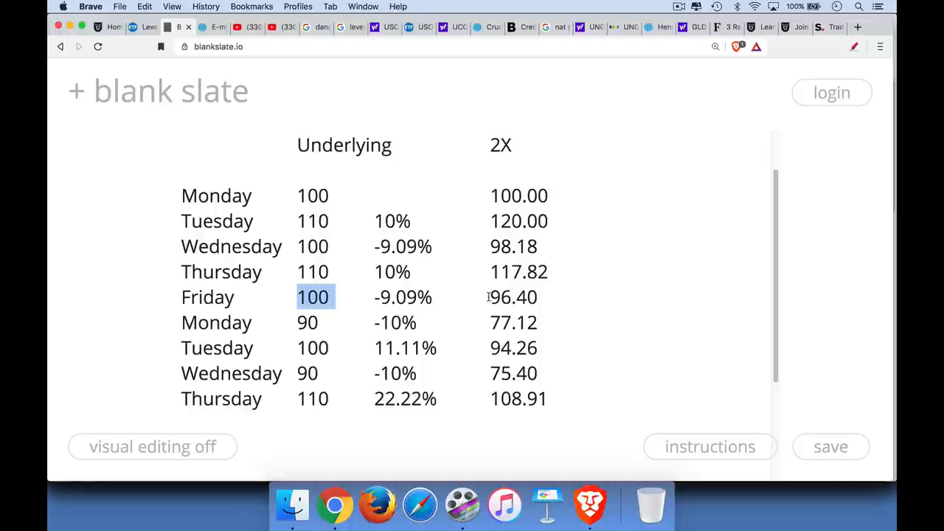
click(514, 297)
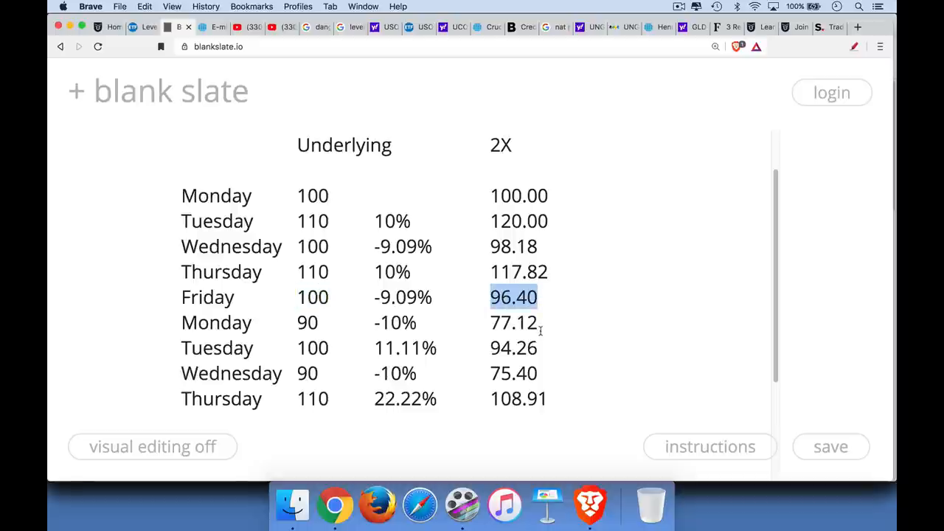
mouse_move(542, 322)
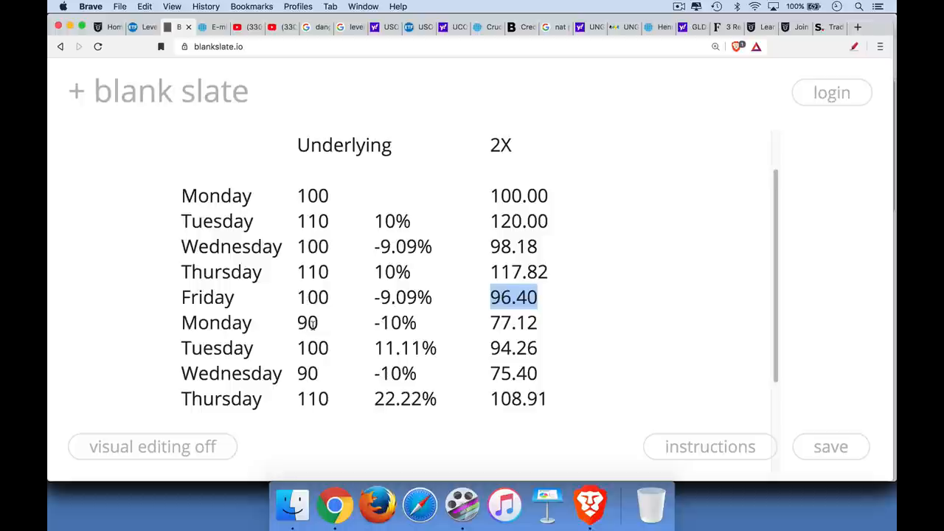
double_click(312, 195)
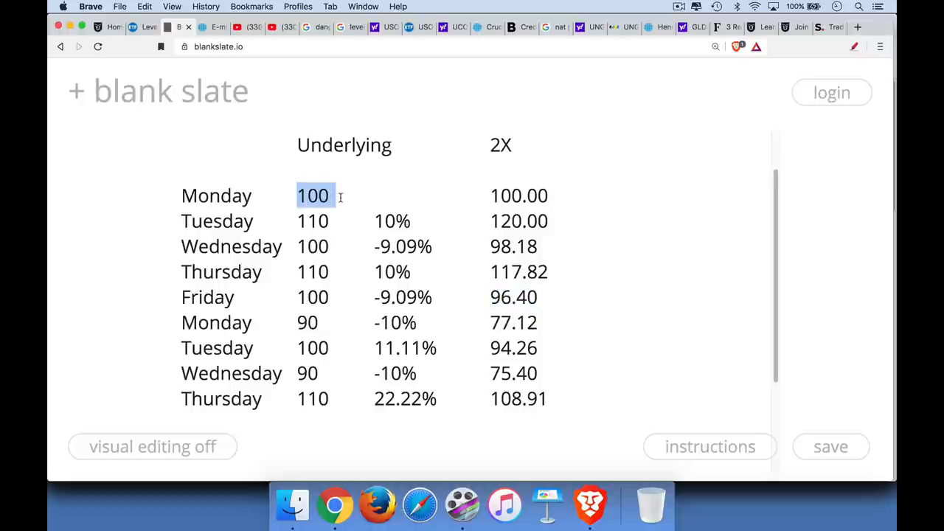
click(307, 323)
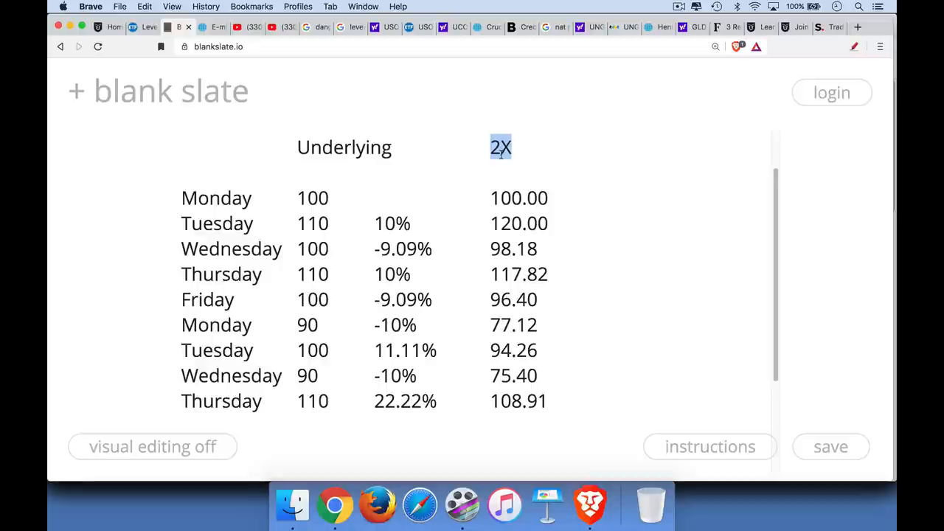
mouse_move(494, 230)
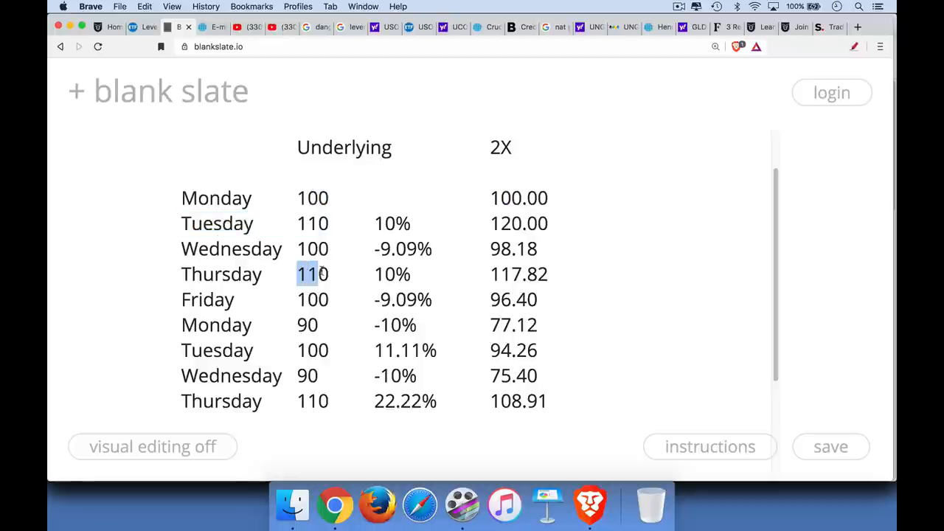
click(307, 325)
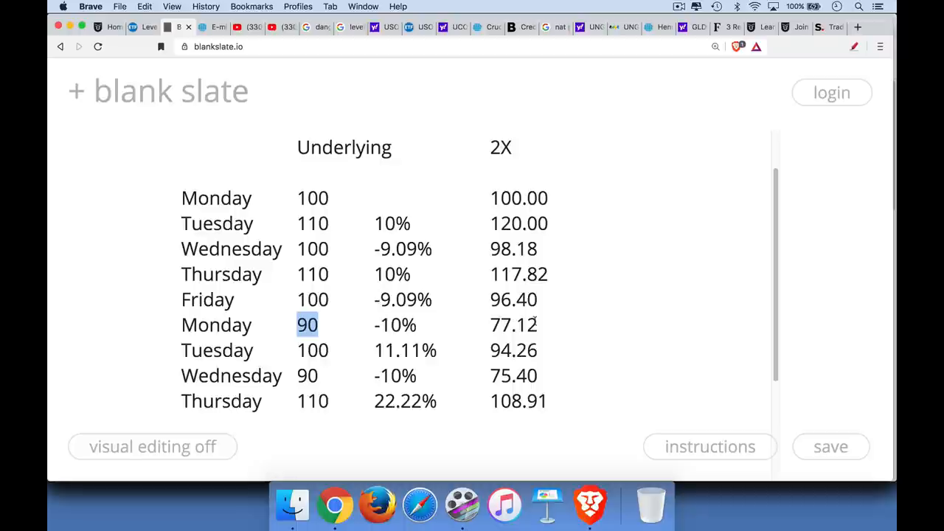
click(312, 299)
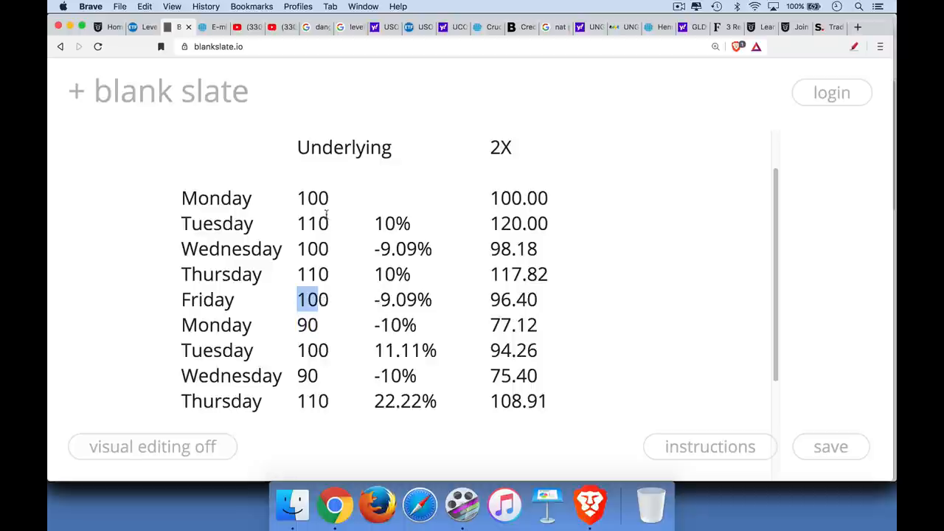
click(307, 324)
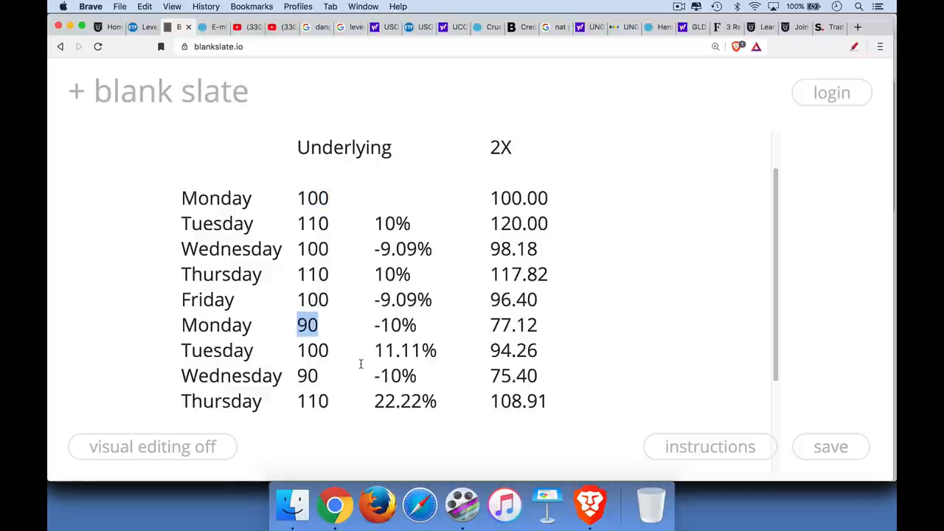
double_click(518, 198)
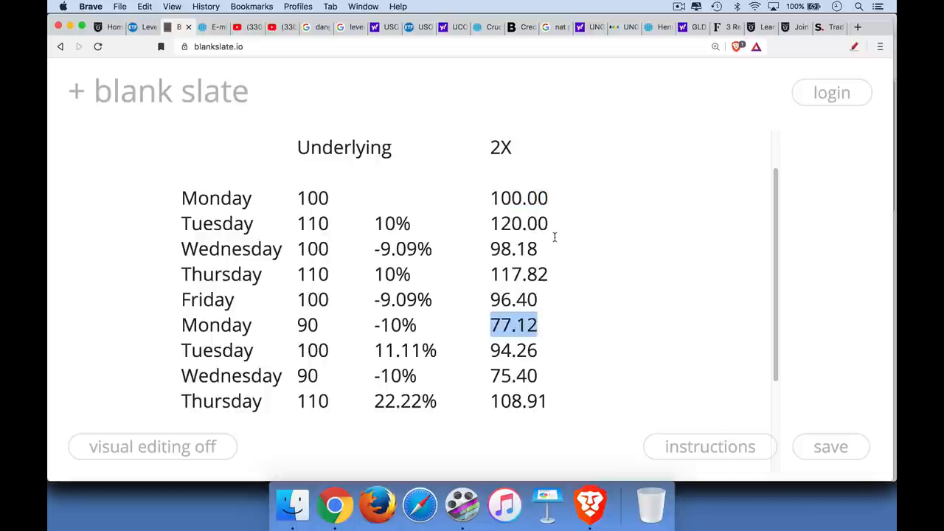
click(307, 324)
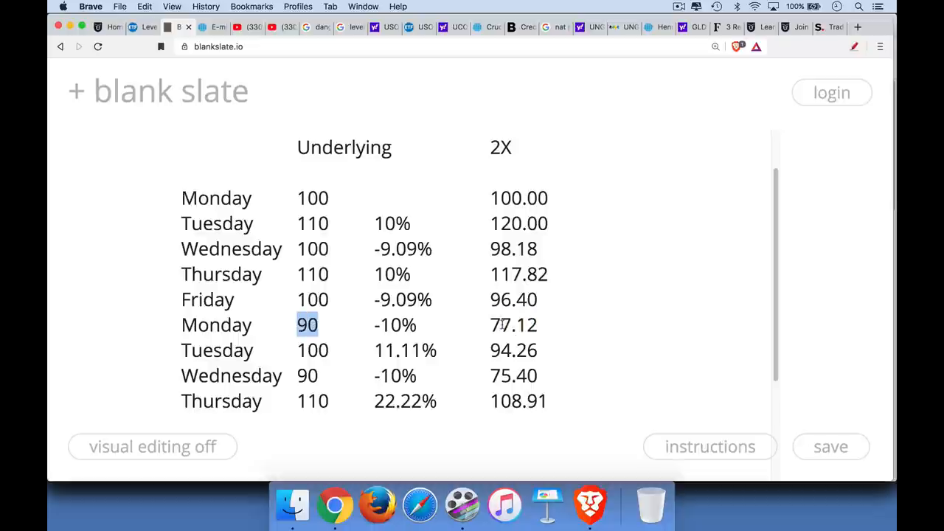
double_click(514, 324)
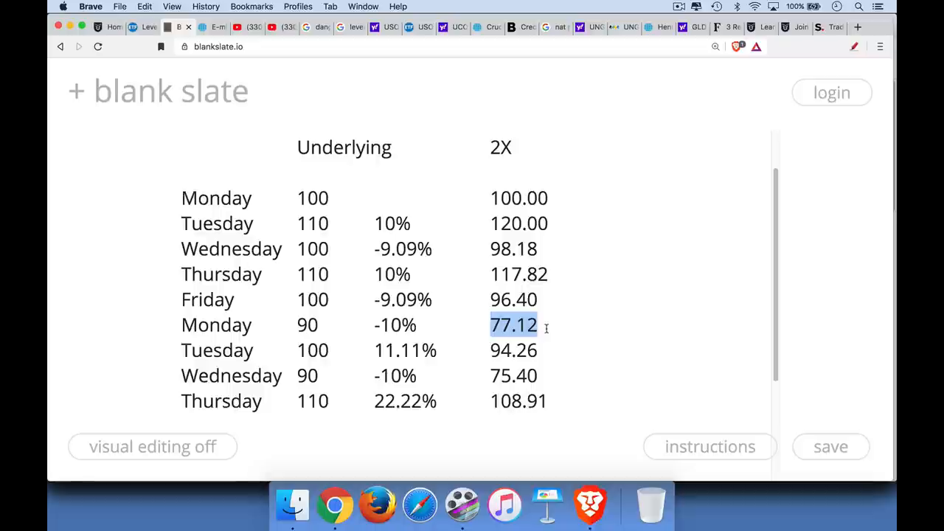
double_click(312, 350)
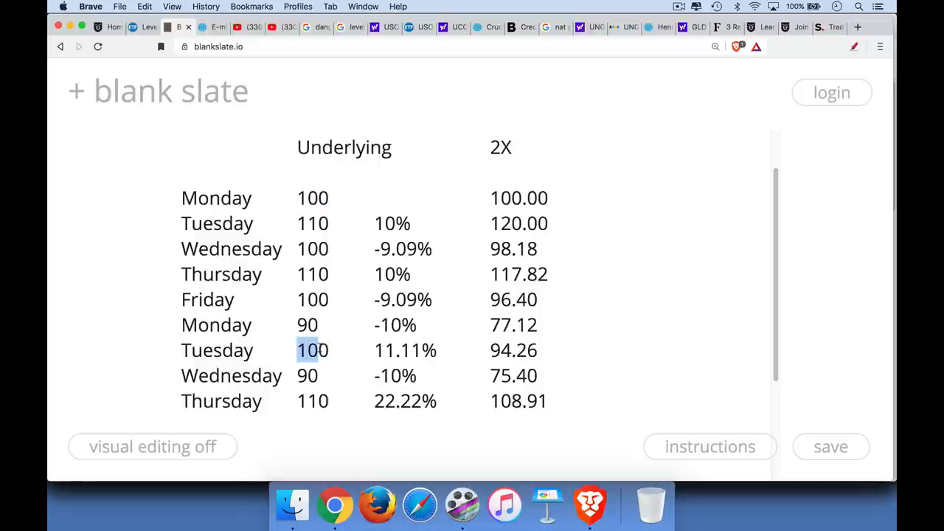
click(513, 349)
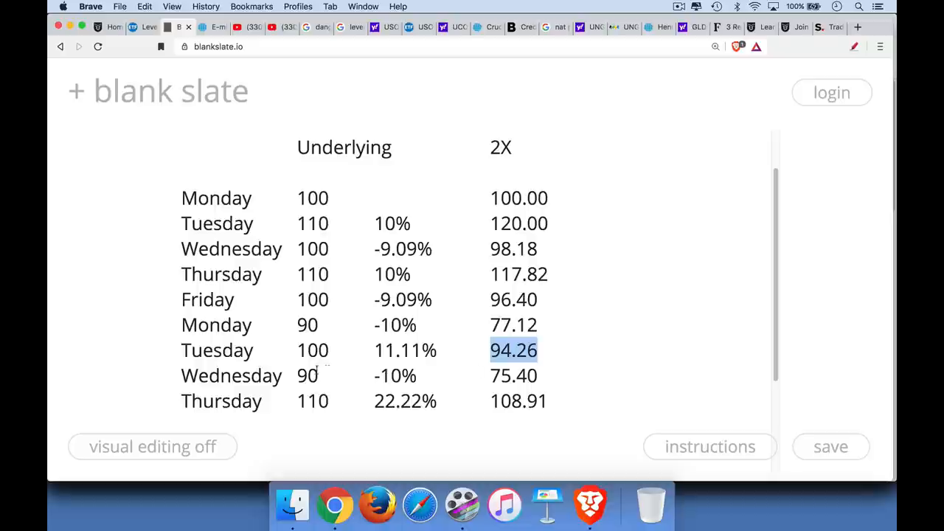
click(307, 375)
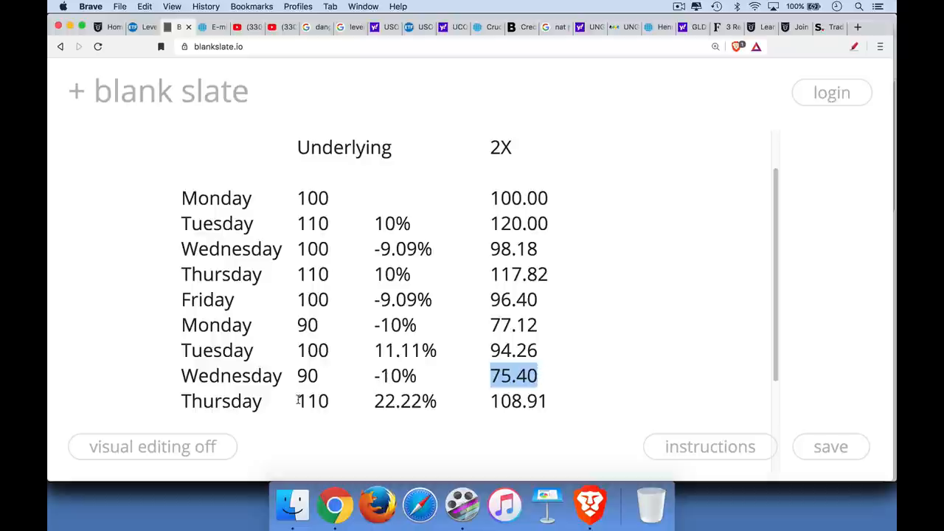
double_click(313, 400)
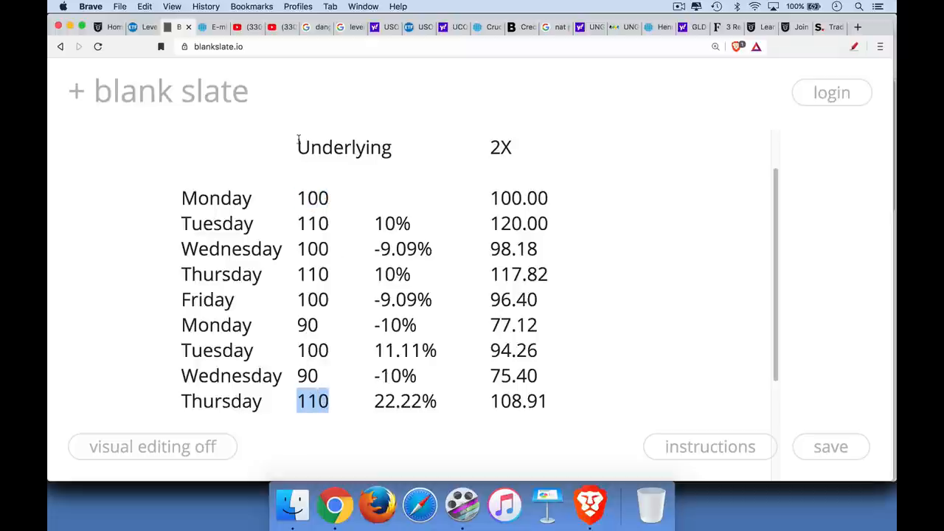
scroll(down, 3)
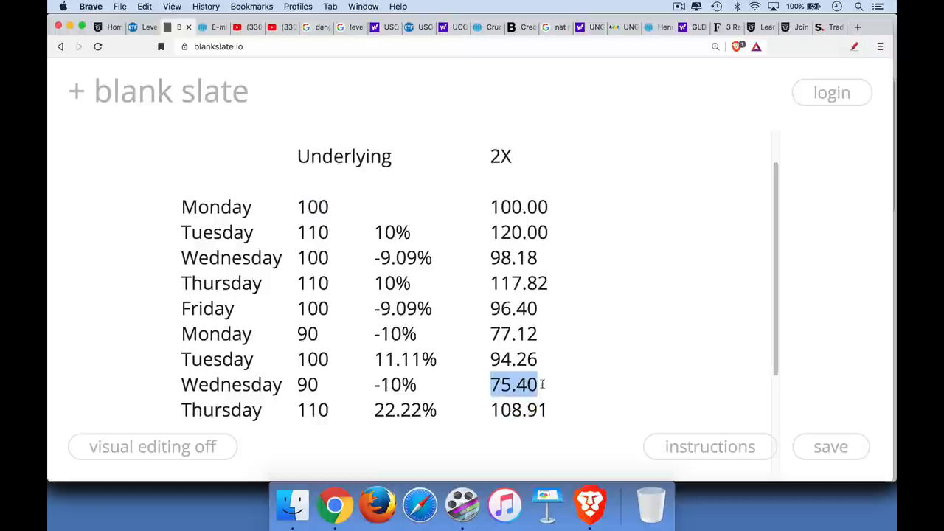
mouse_move(551, 366)
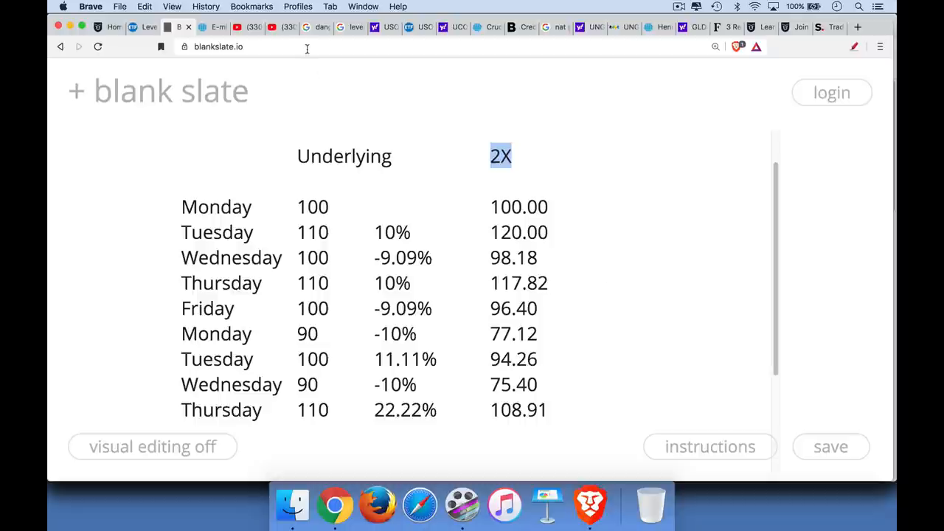
click(142, 27)
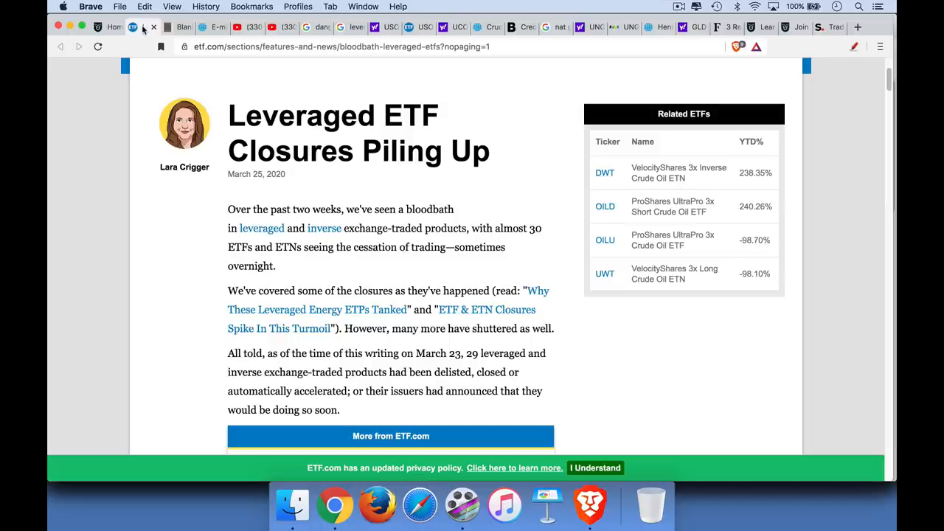
mouse_move(302, 142)
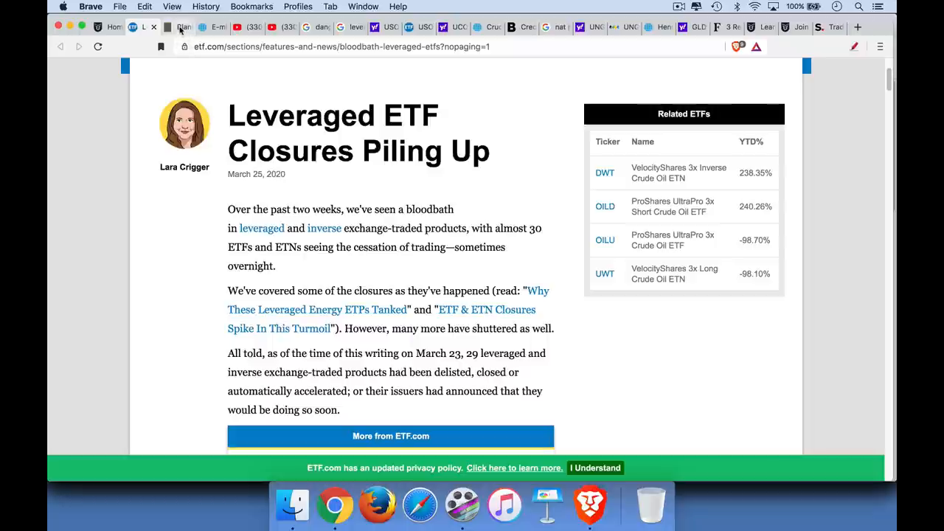
click(179, 27)
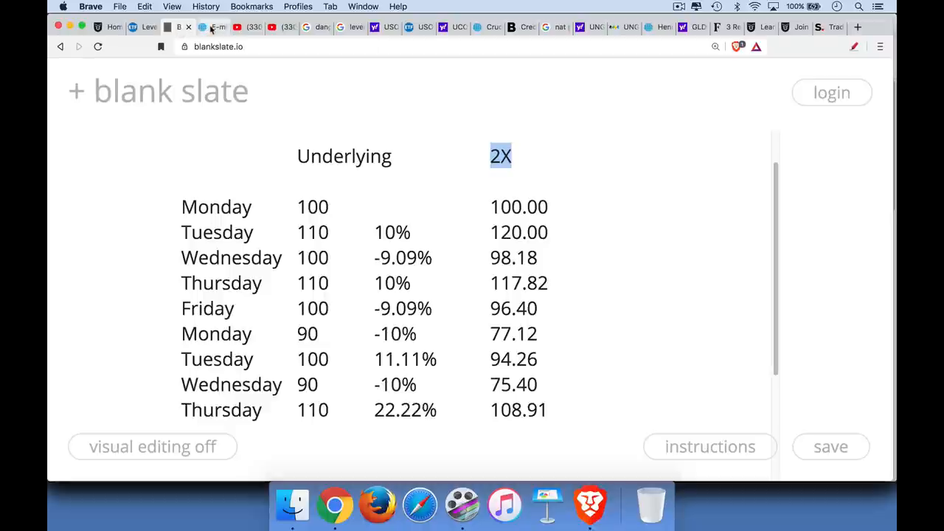
- Pass the E-mini S&P 500 settlements tab and reach the leveraged-ETF dangers Google results
click(214, 27)
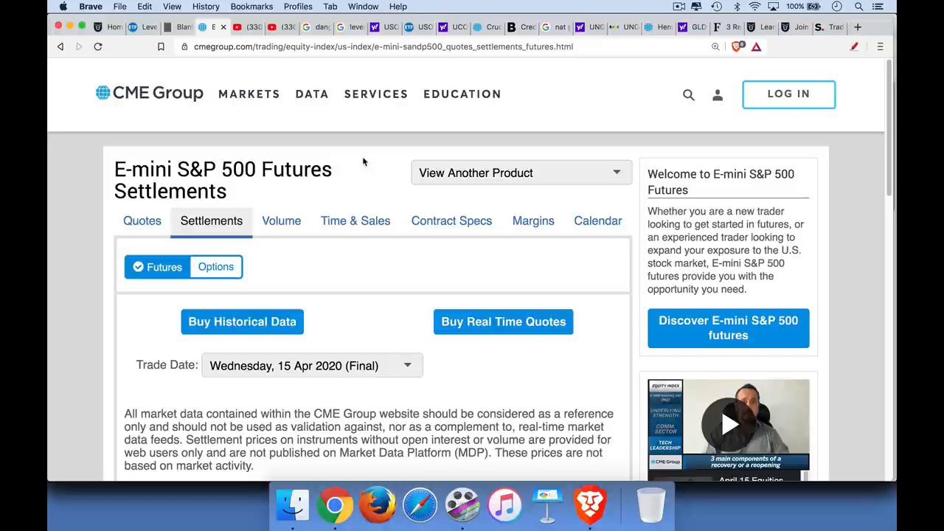
mouse_move(389, 238)
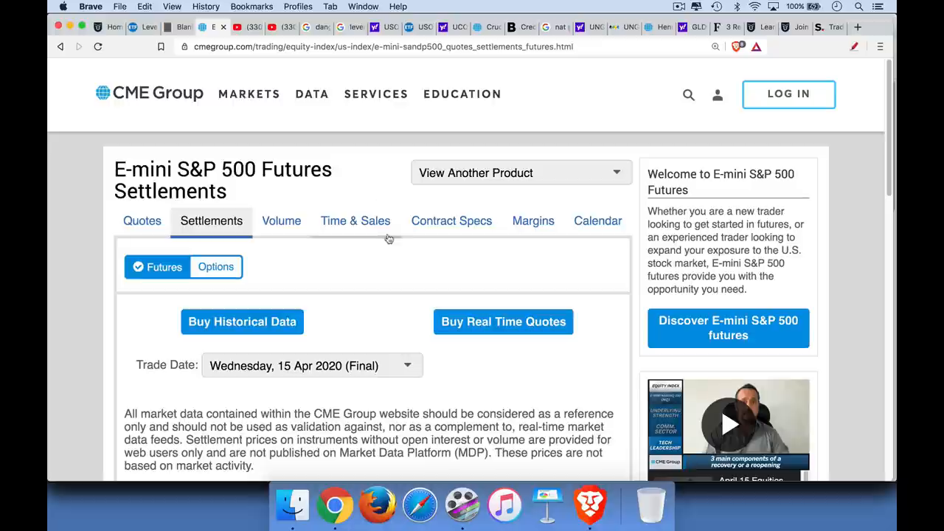
mouse_move(385, 242)
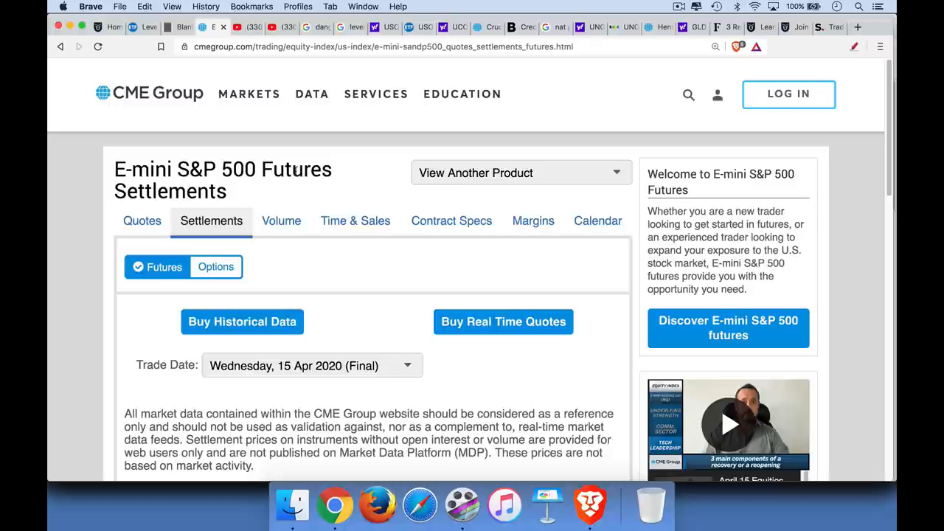
mouse_move(327, 174)
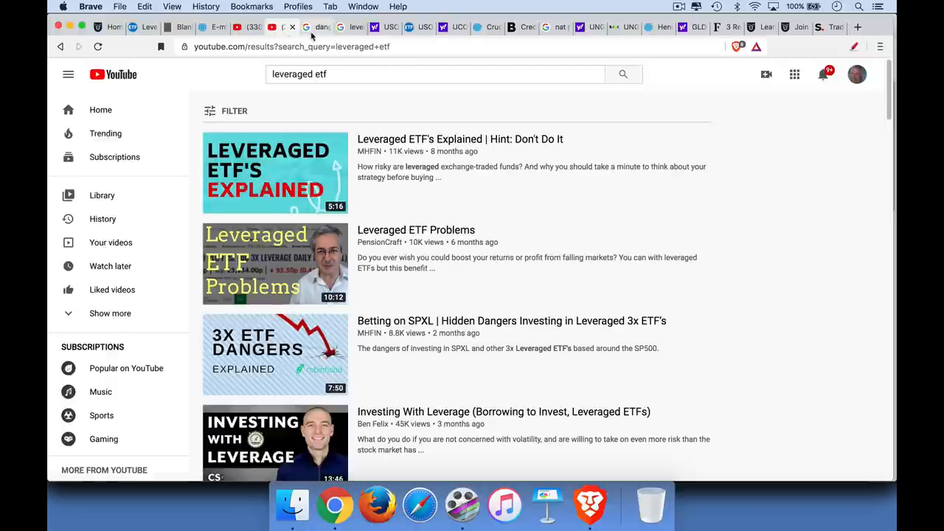
click(316, 28)
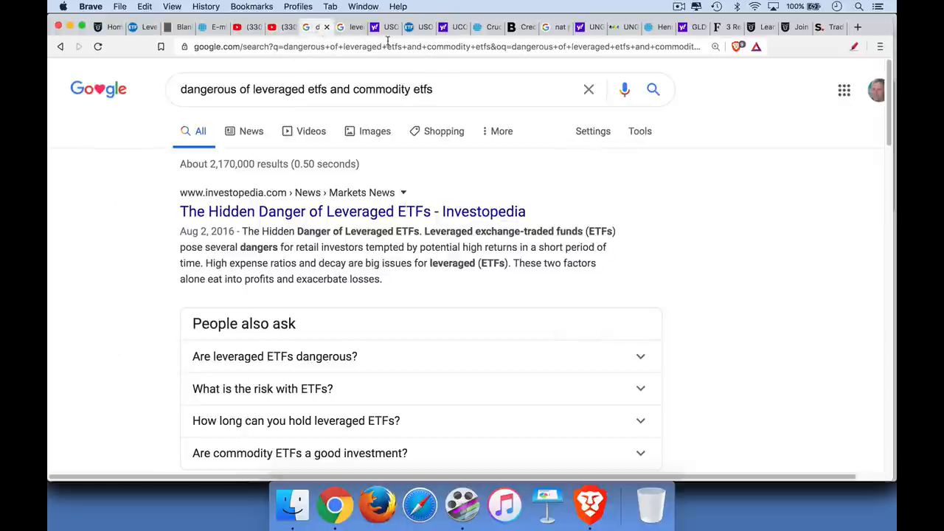
- Show the 'leveraged gold miner etf' results with ETFdb ratings for JNUG, DUST, JDST, GDXX
click(346, 27)
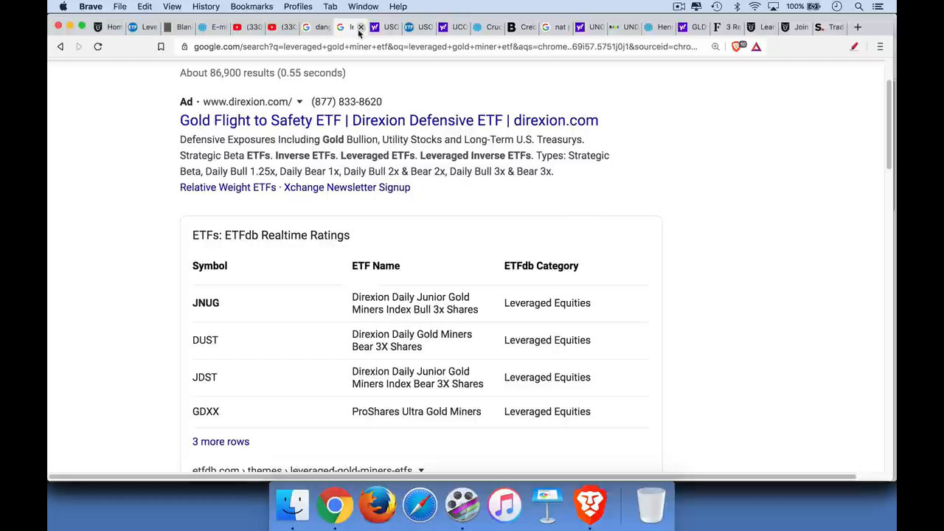
mouse_move(390, 27)
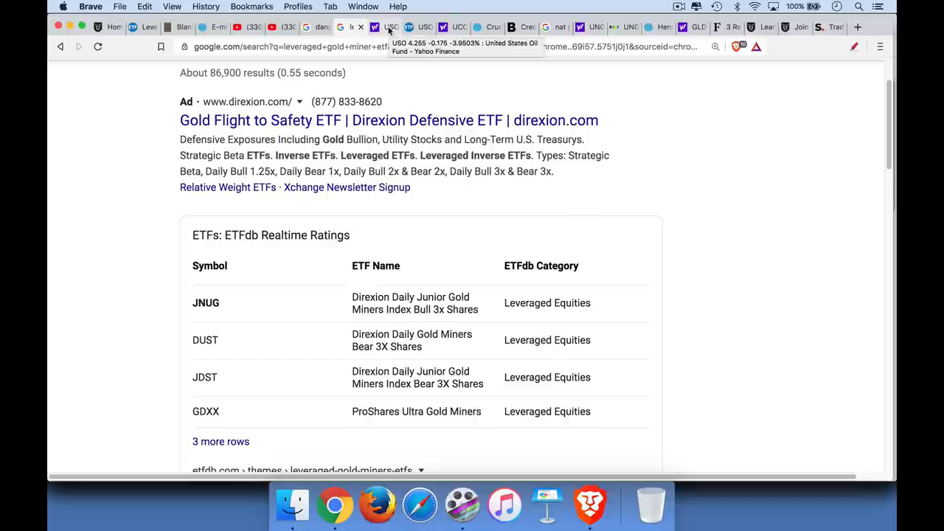
- Open USO's Yahoo Finance holdings and highlight the Apr20 WTI crude futures position (49.81%)
click(382, 27)
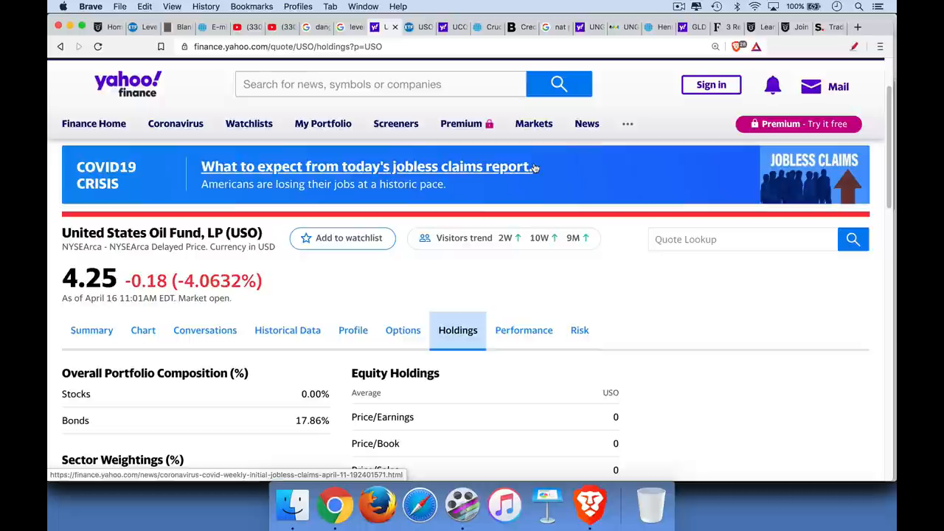
scroll(down, 3)
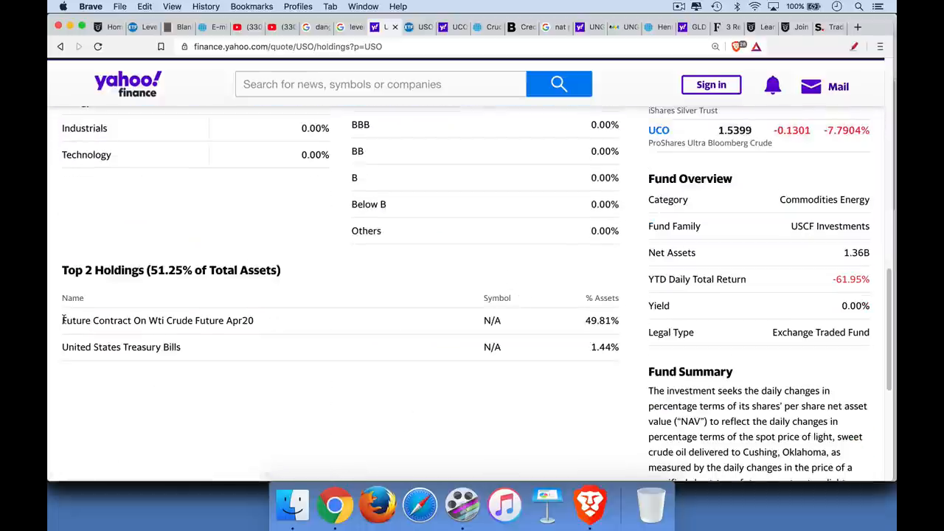
double_click(158, 320)
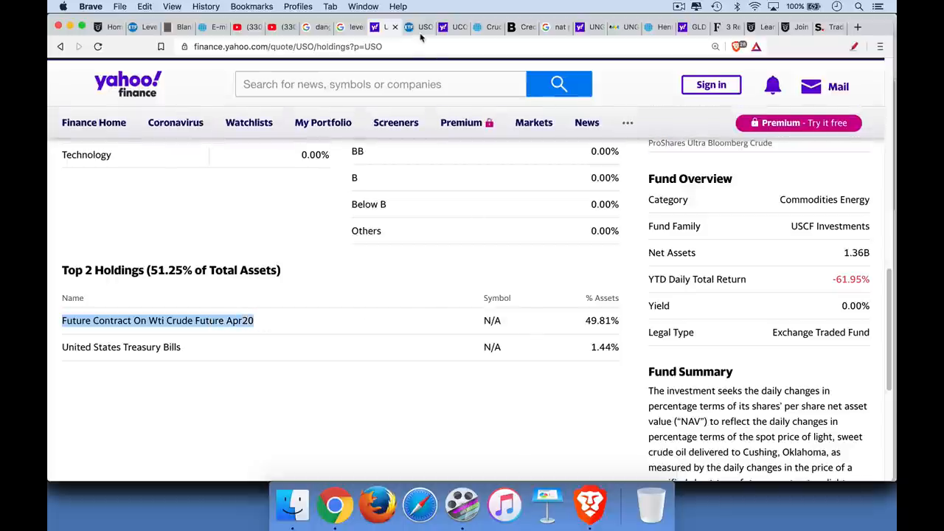
- Switch to ETF.com's USO page and scroll through its overview
click(409, 27)
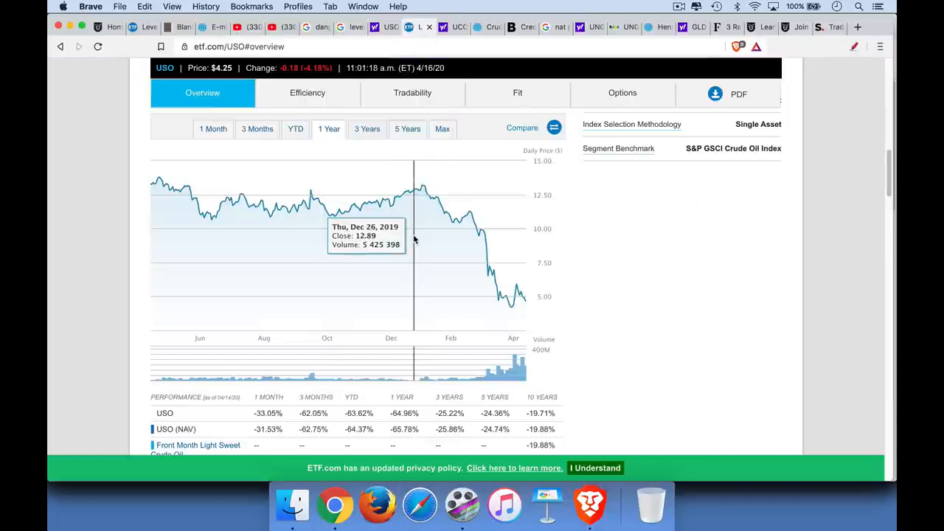
scroll(up, 3)
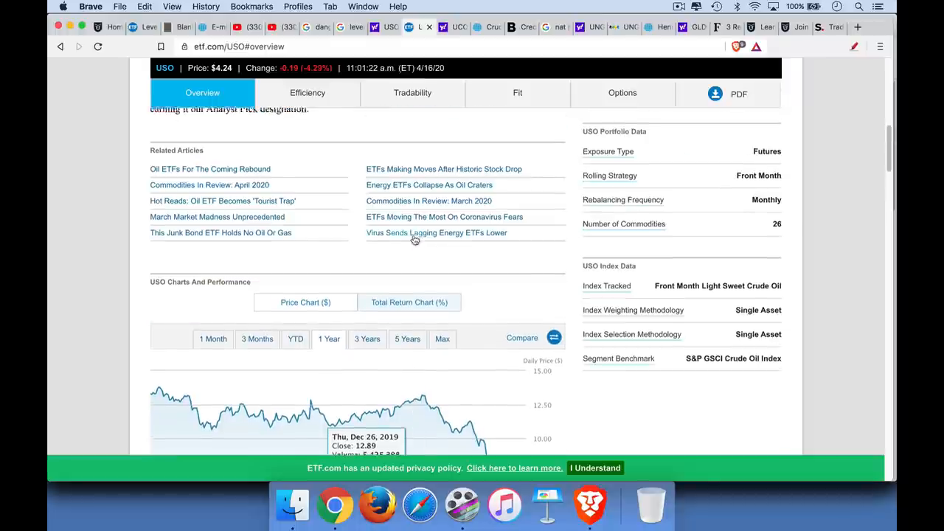
scroll(down, 3)
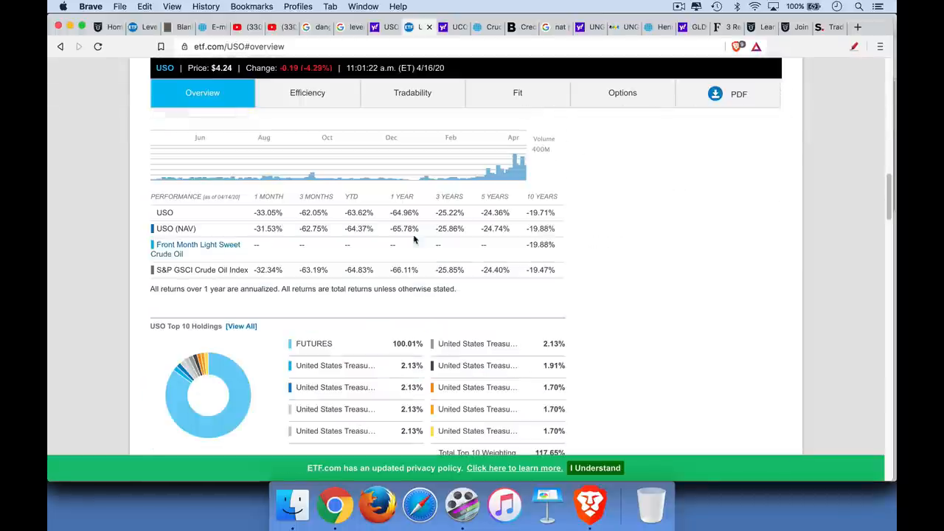
scroll(up, 3)
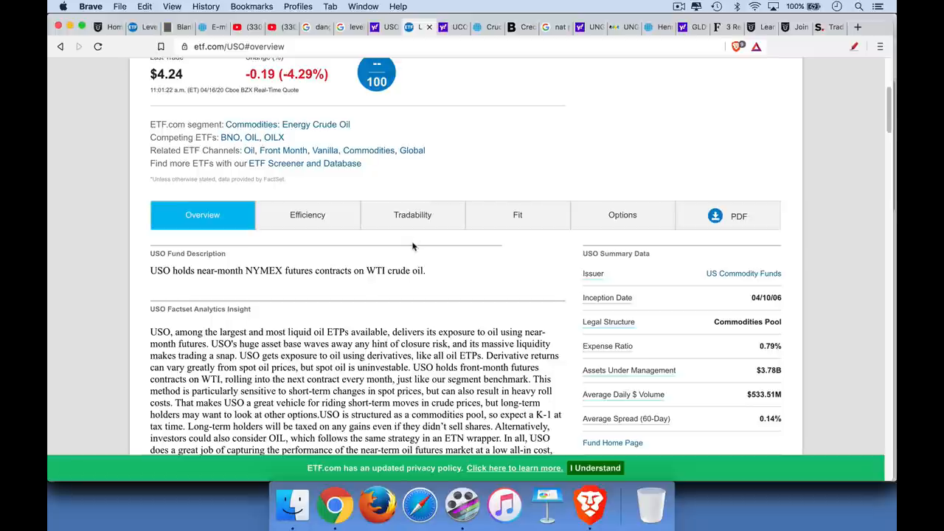
scroll(down, 3)
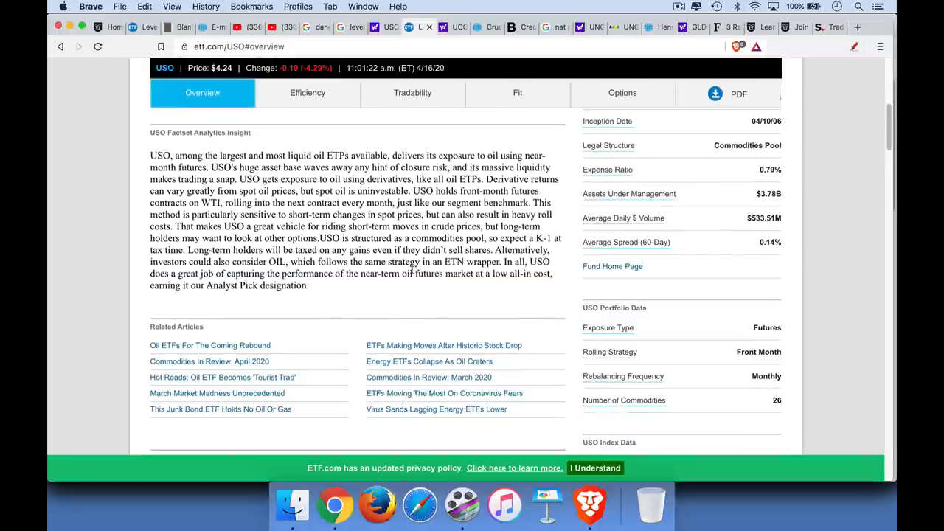
- Check USO's Efficiency, Tradability and Fit sections, highlighting the four-day rolling strategy sentence
click(307, 92)
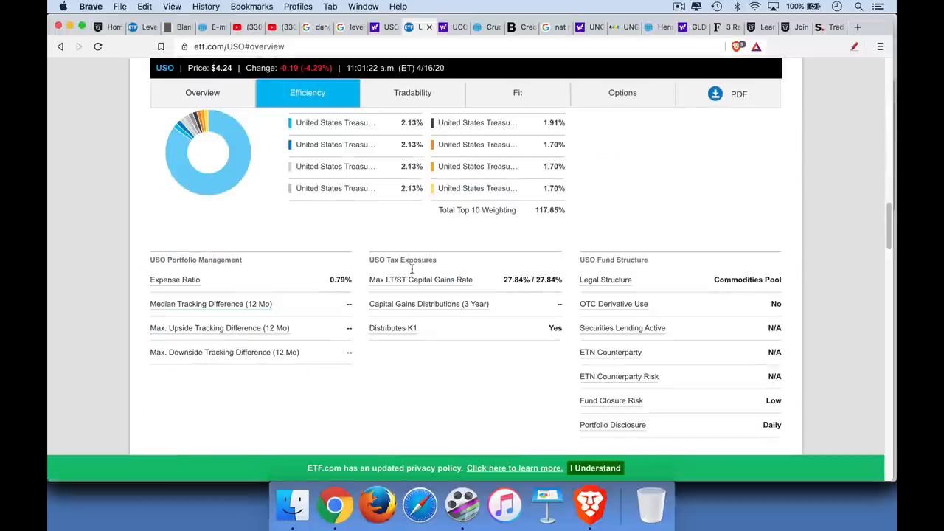
click(412, 93)
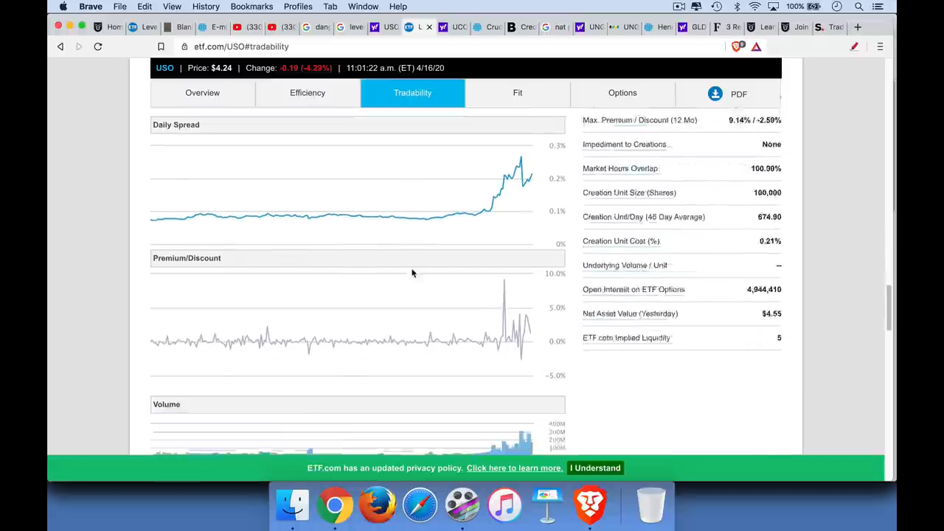
scroll(down, 3)
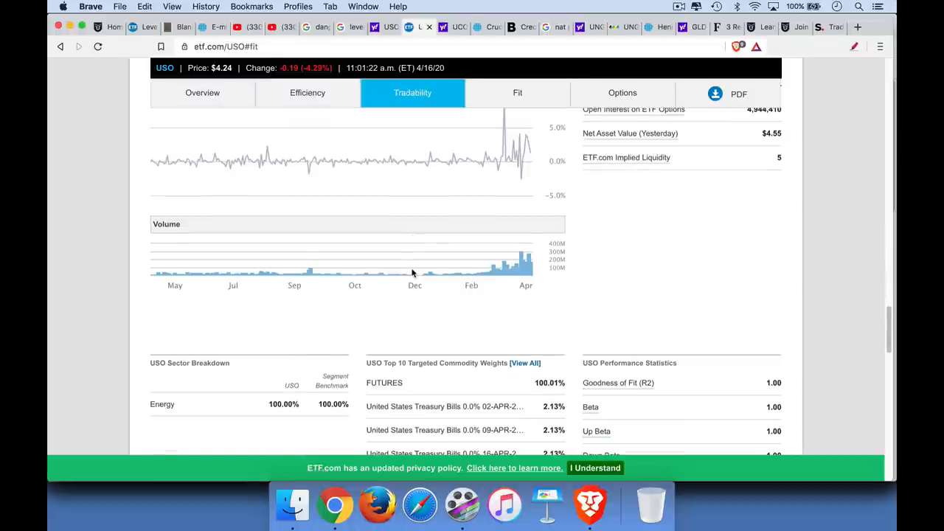
click(517, 93)
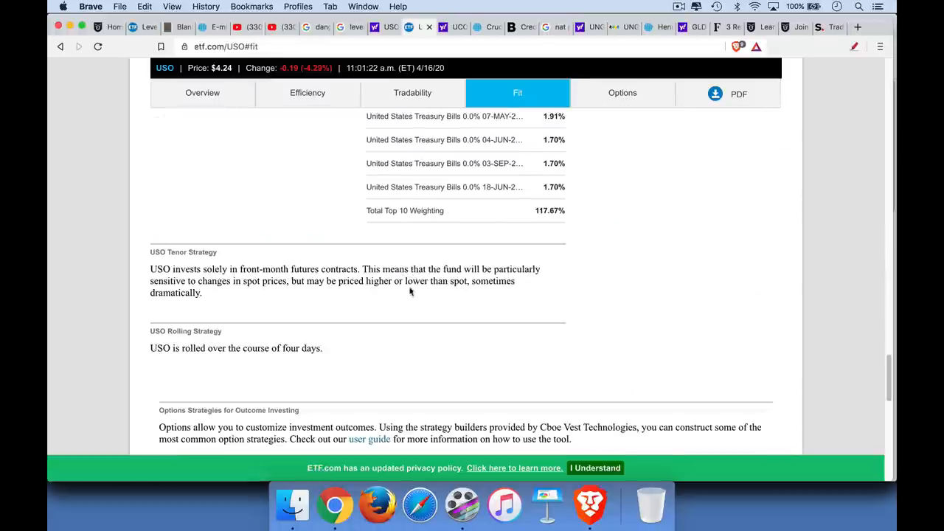
mouse_move(196, 264)
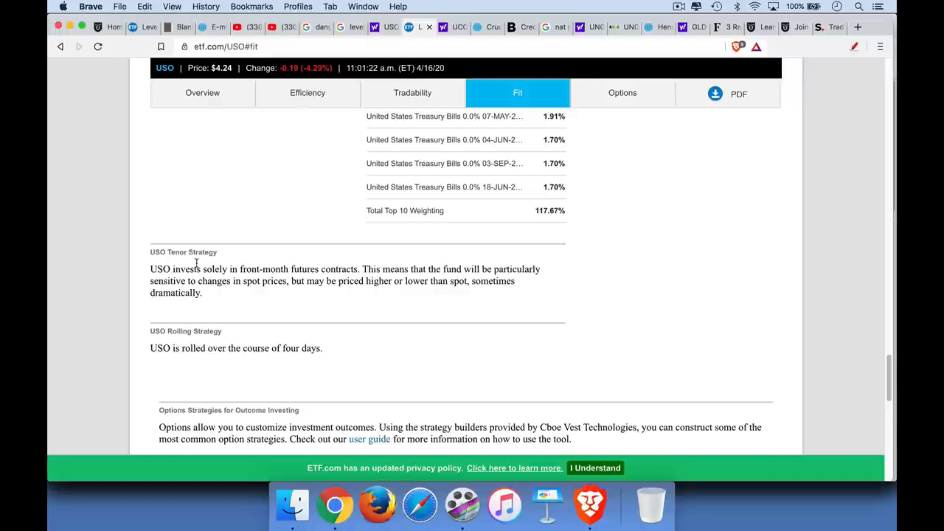
mouse_move(189, 285)
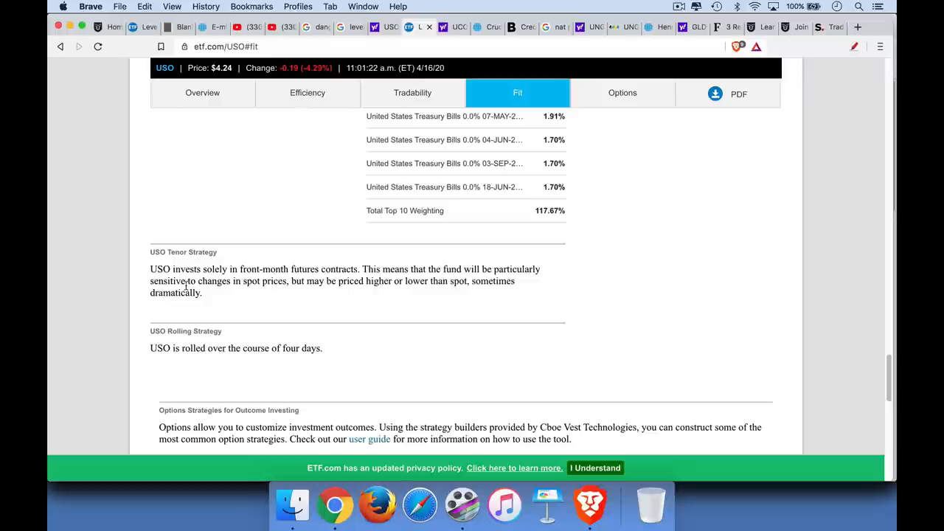
mouse_move(517, 265)
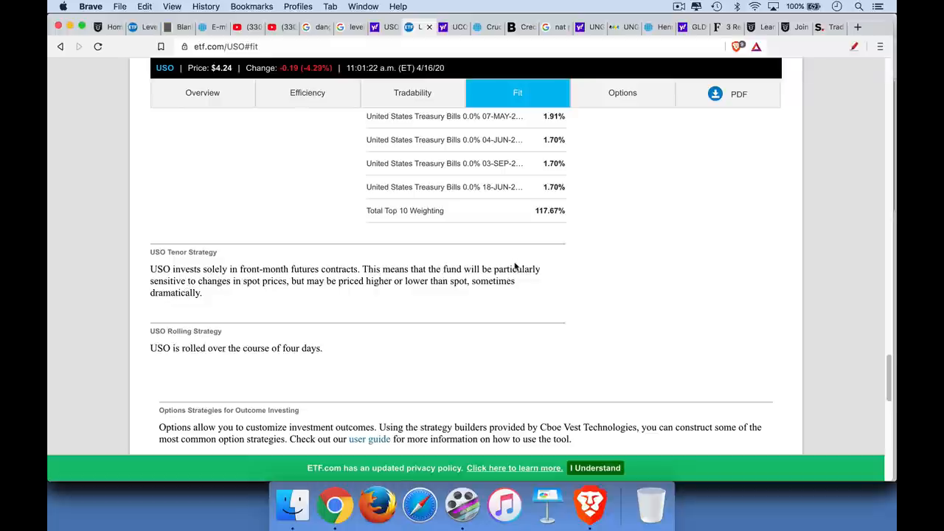
mouse_move(494, 258)
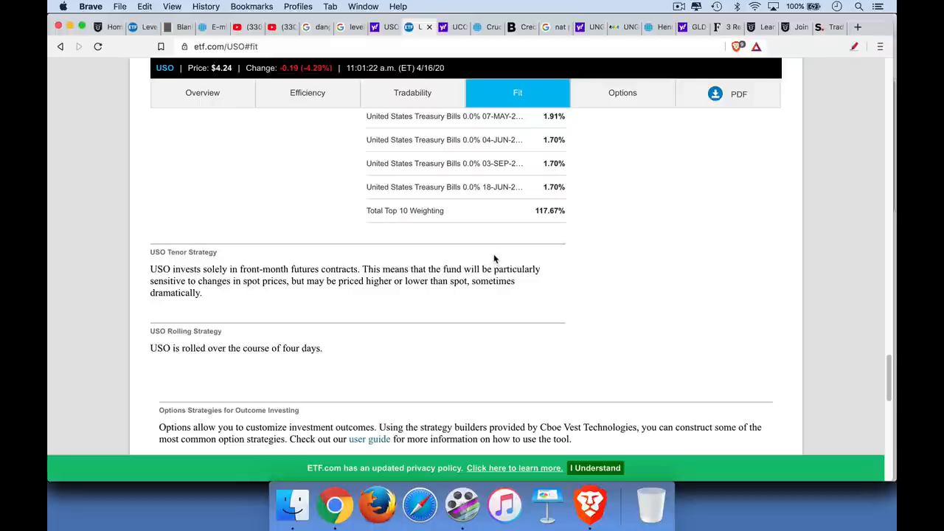
mouse_move(151, 348)
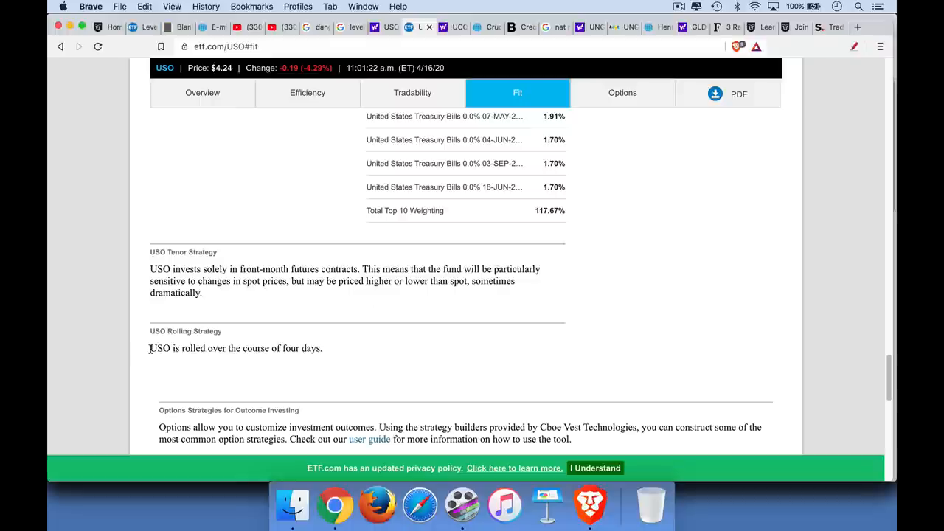
triple_click(235, 348)
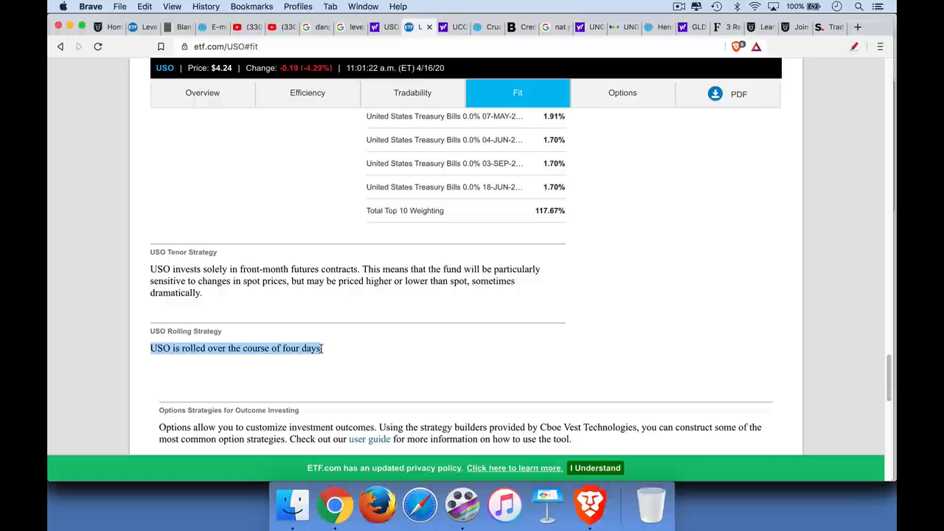
mouse_move(359, 262)
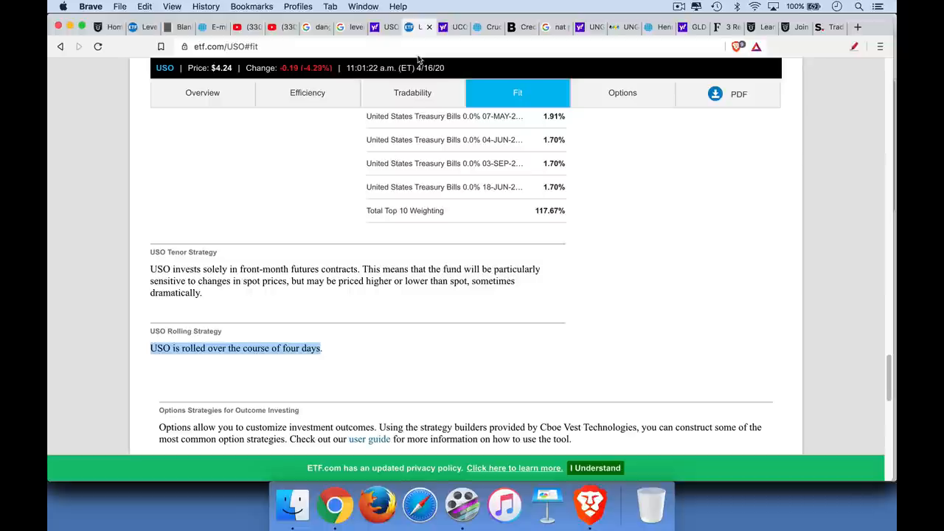
mouse_move(425, 43)
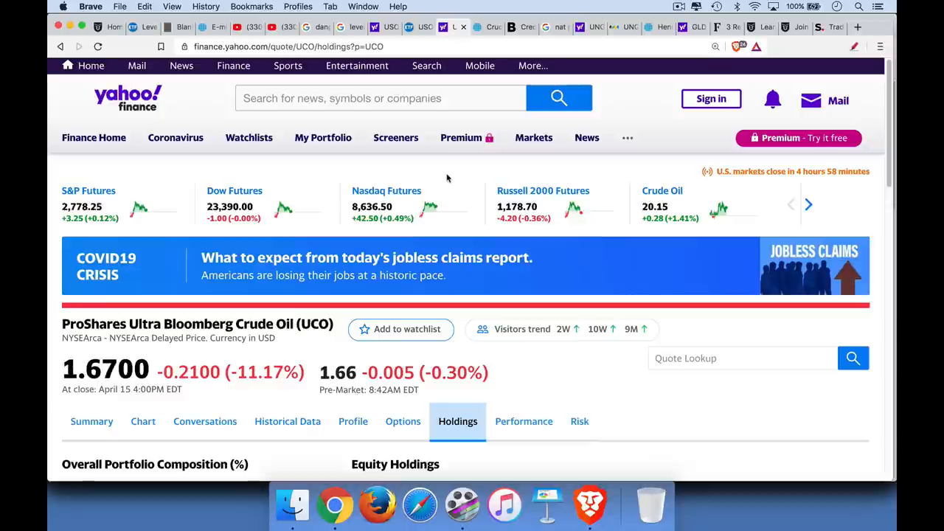
mouse_move(215, 331)
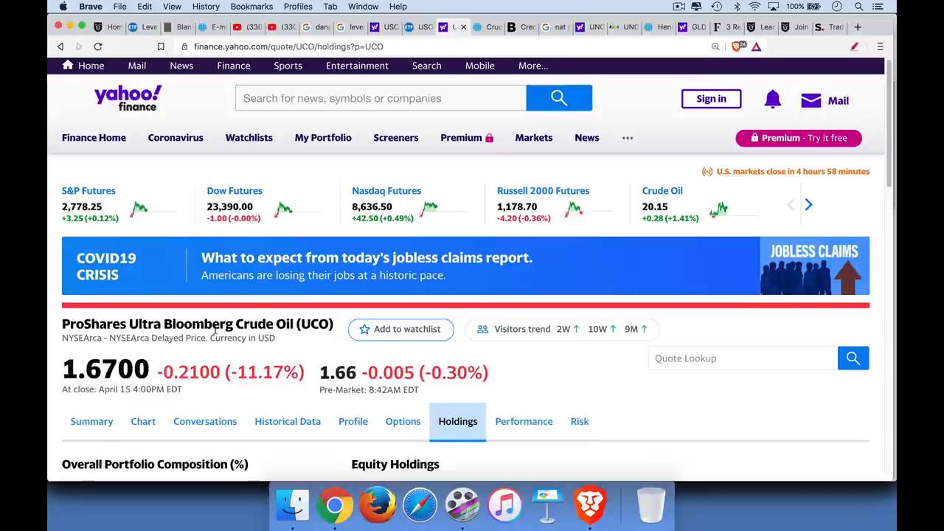
- Scroll through UCO's one-year chart and key statistics, then back up
scroll(down, 3)
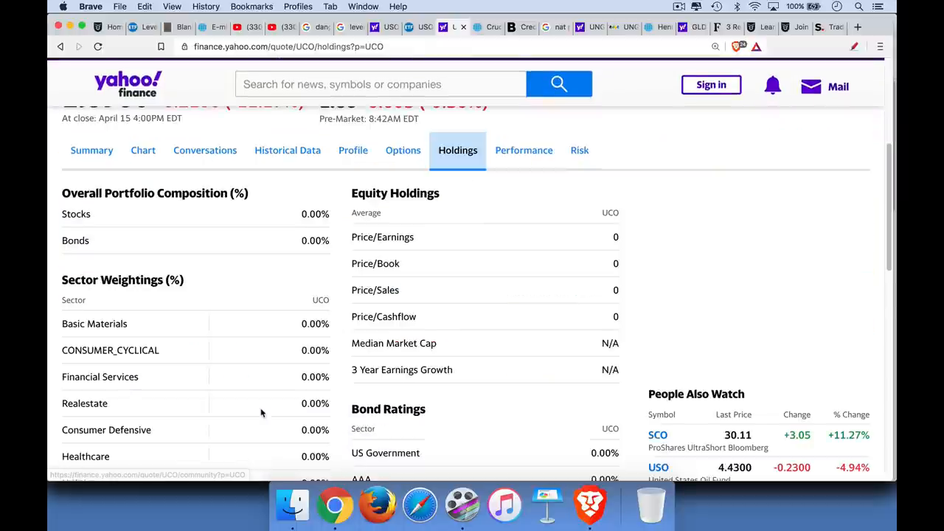
scroll(down, 3)
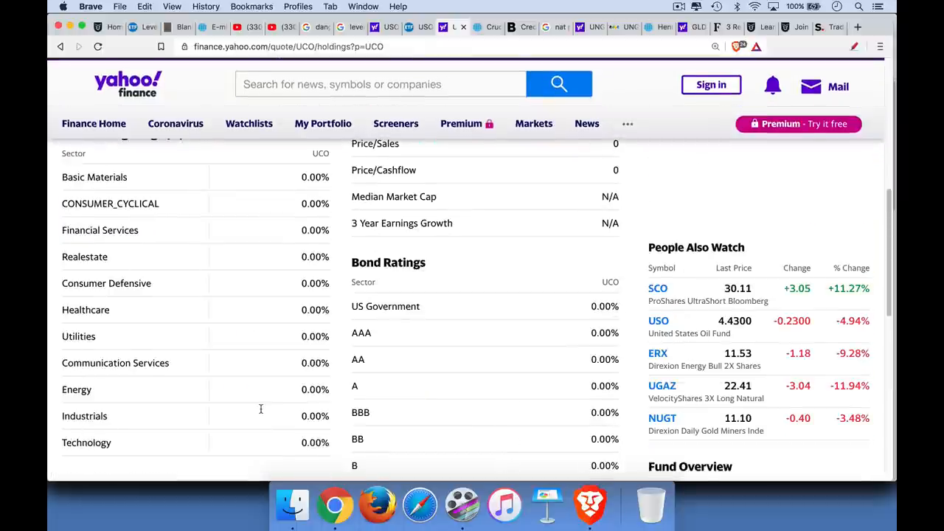
scroll(down, 3)
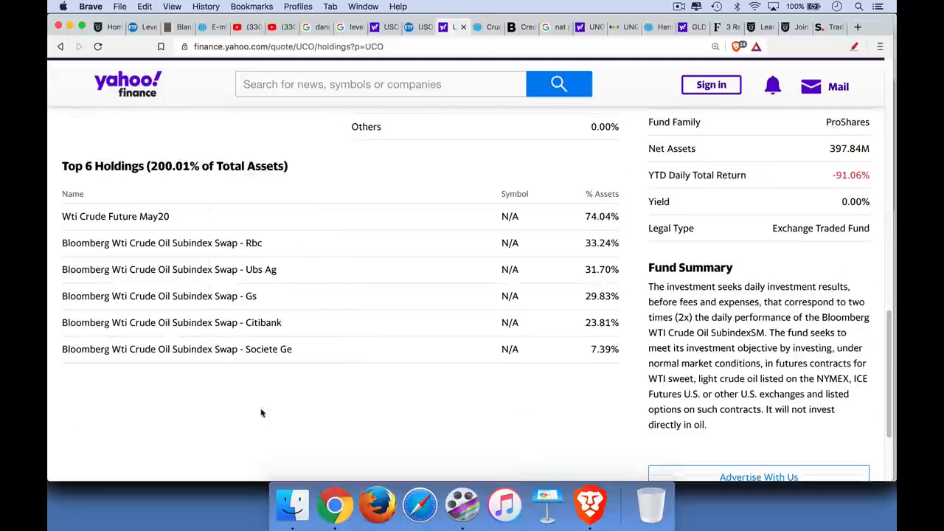
scroll(up, 3)
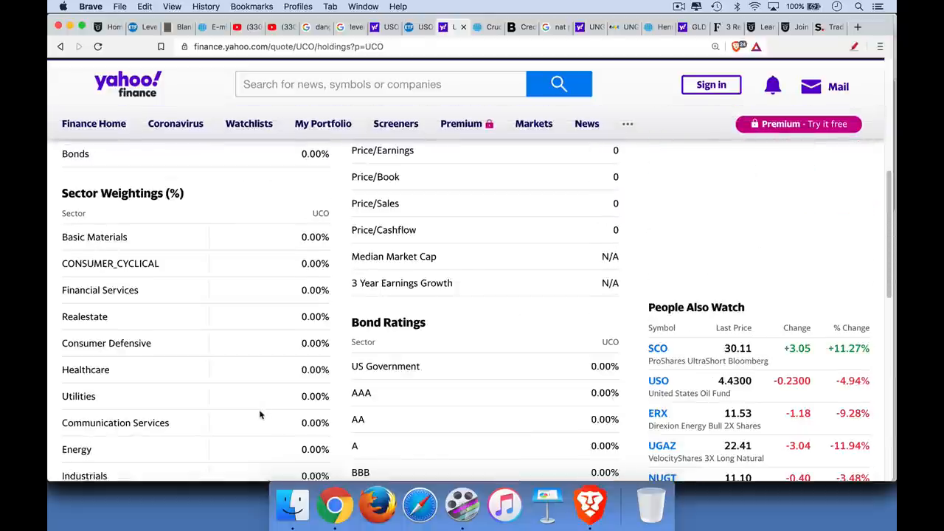
scroll(up, 3)
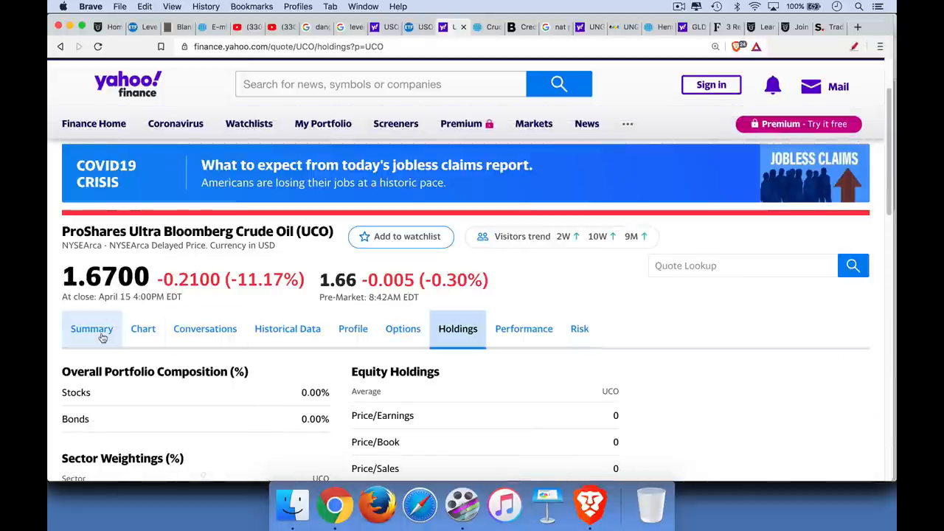
- Open UCO's summary overview and scroll through it
click(92, 328)
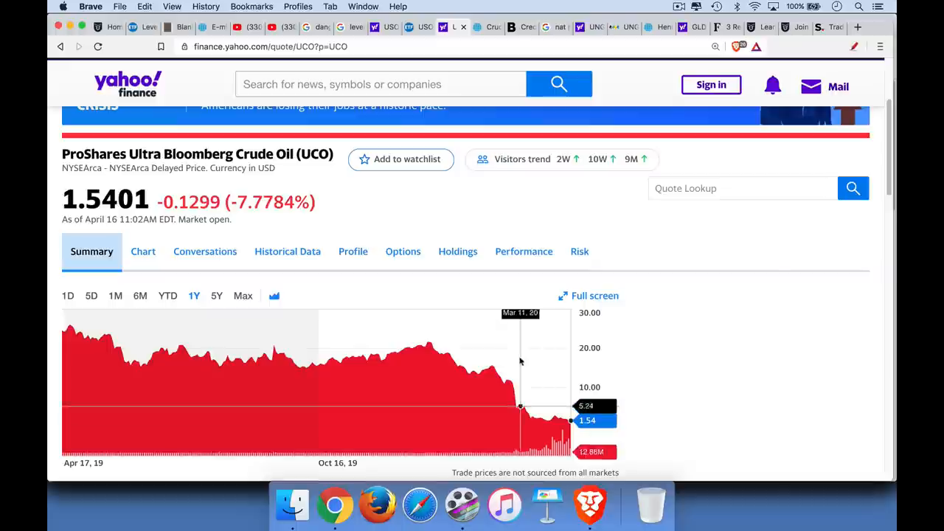
mouse_move(572, 435)
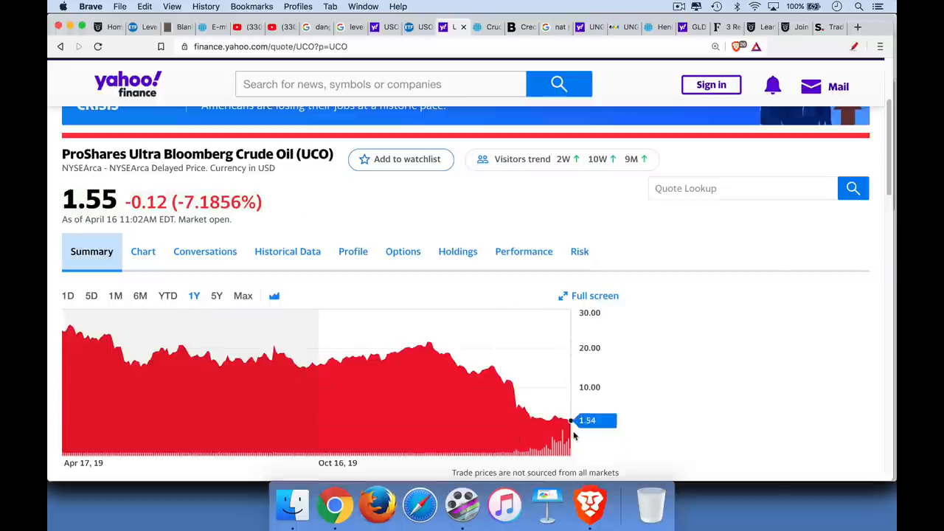
scroll(down, 3)
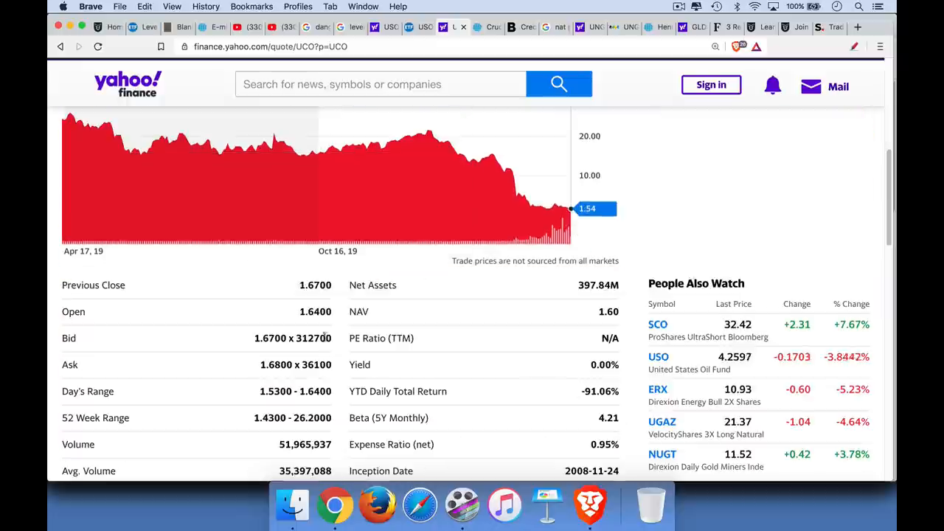
scroll(down, 3)
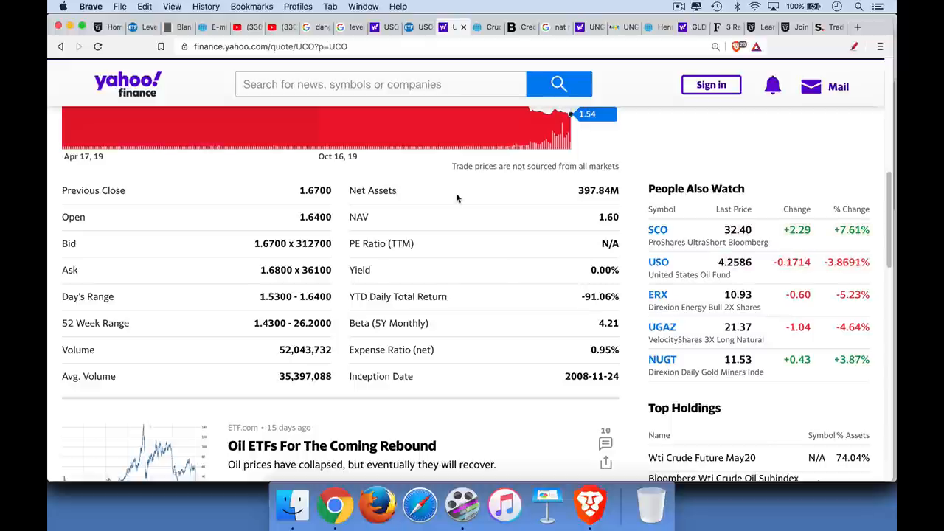
scroll(up, 3)
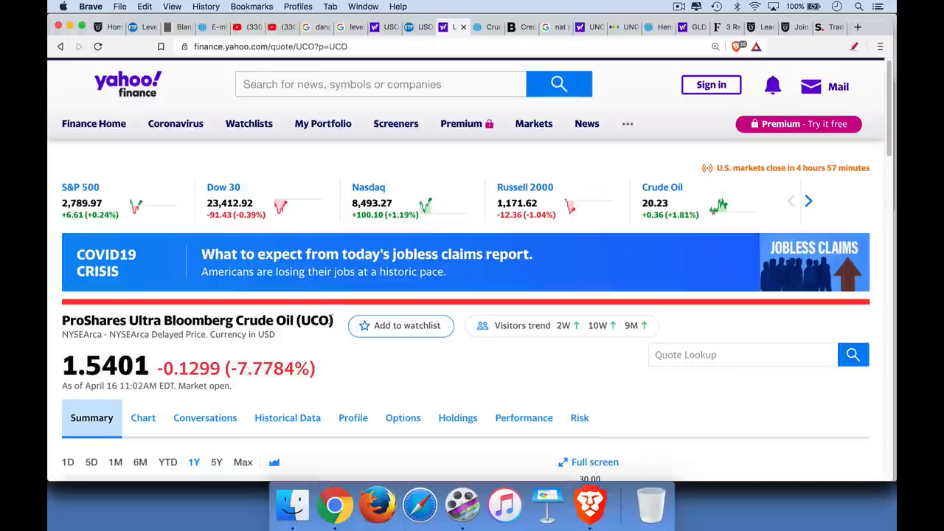
mouse_move(366, 253)
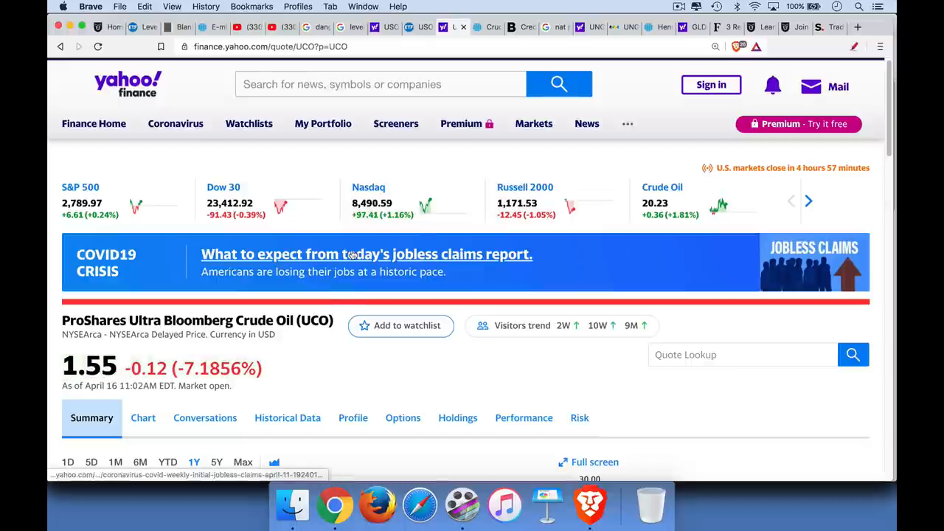
mouse_move(371, 265)
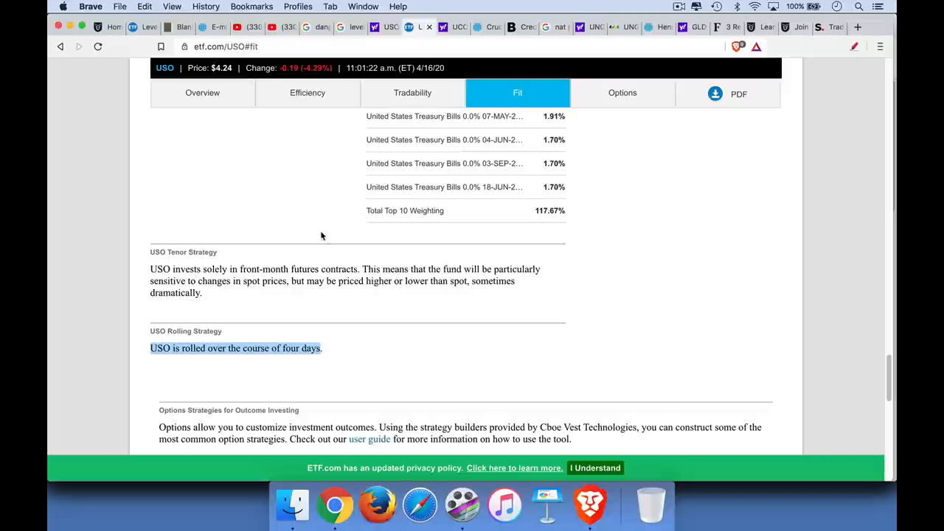
- Show USO's Overview section on ETF.com and return to the $4.24 fund header
click(202, 92)
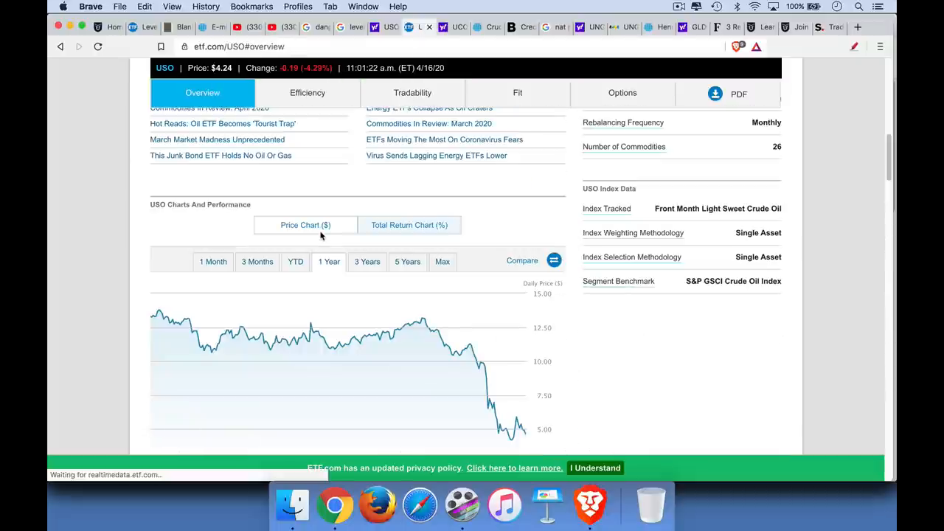
scroll(up, 3)
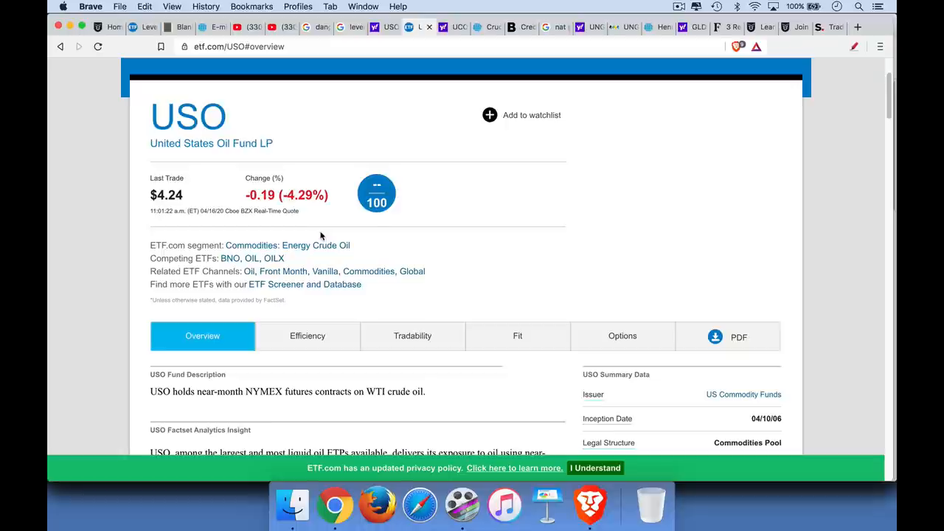
mouse_move(376, 142)
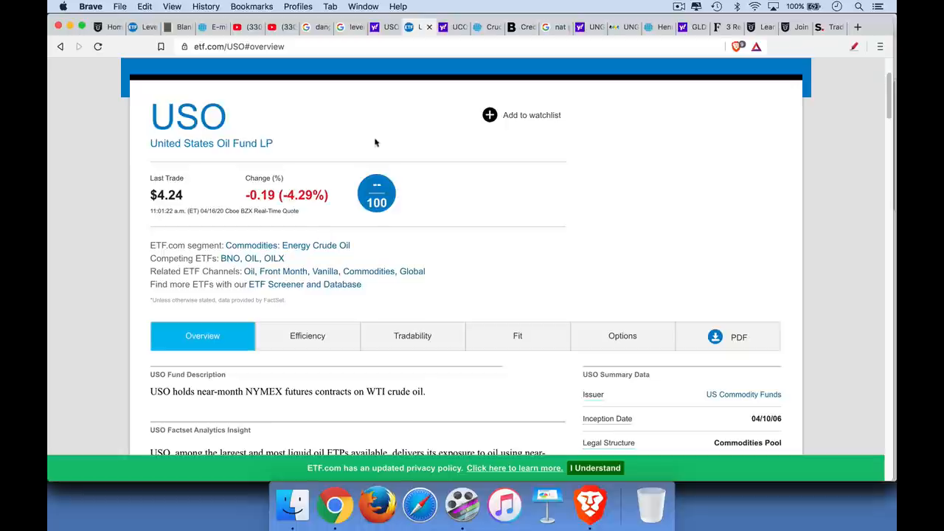
- Switch to CME Group's crude oil settlements and scroll to the April 15, 2020 futures table
click(479, 27)
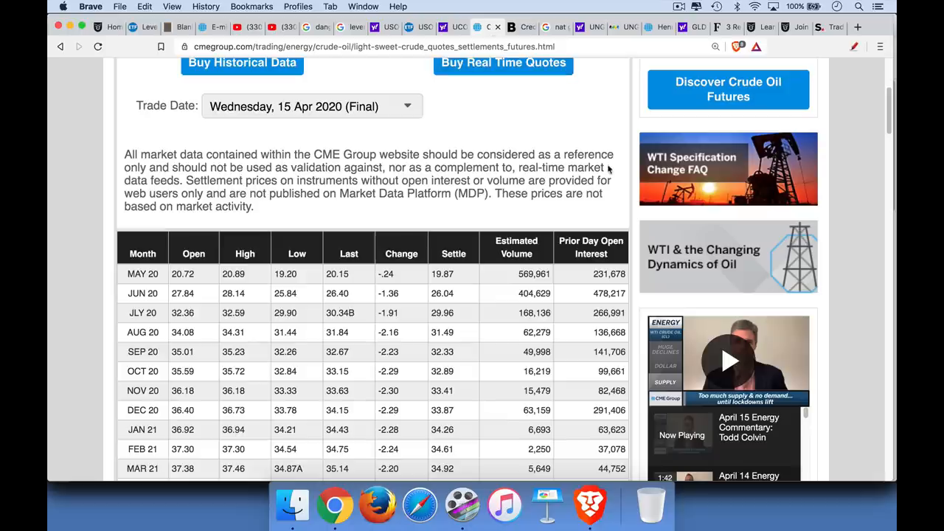
scroll(up, 3)
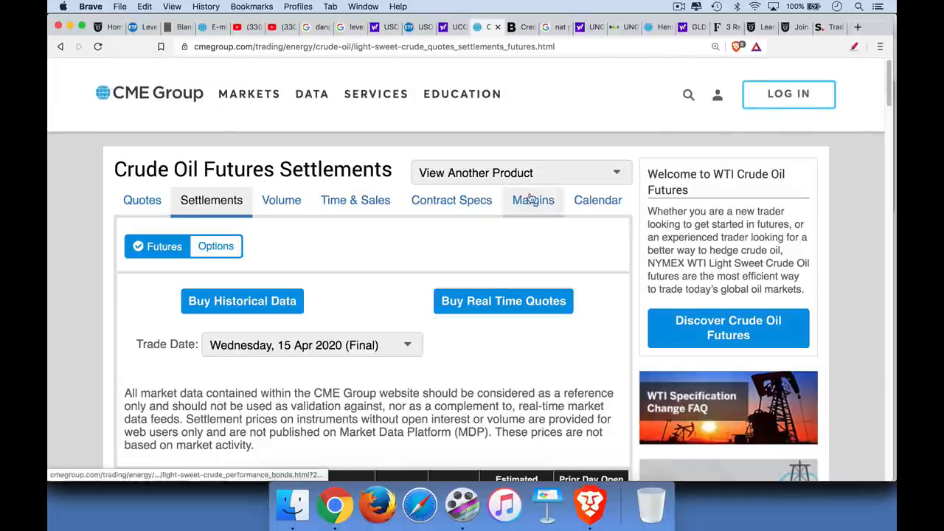
mouse_move(533, 199)
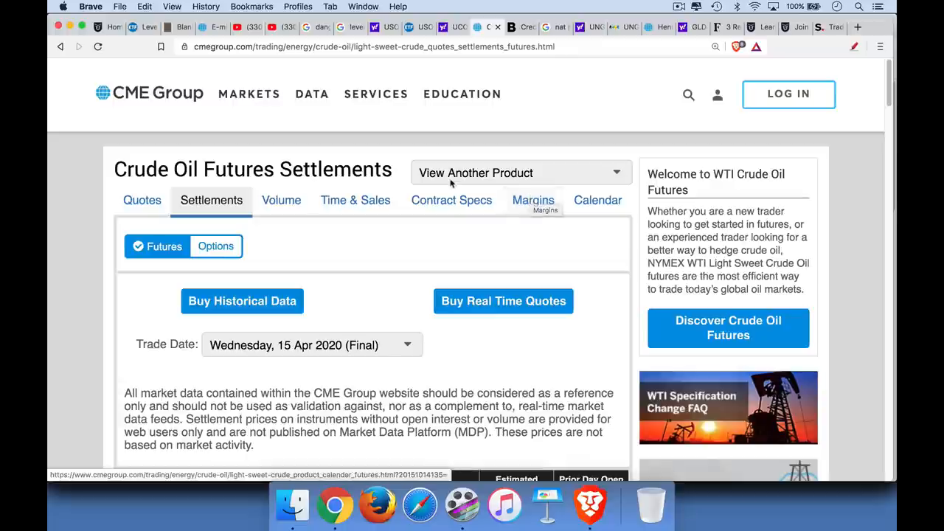
scroll(down, 3)
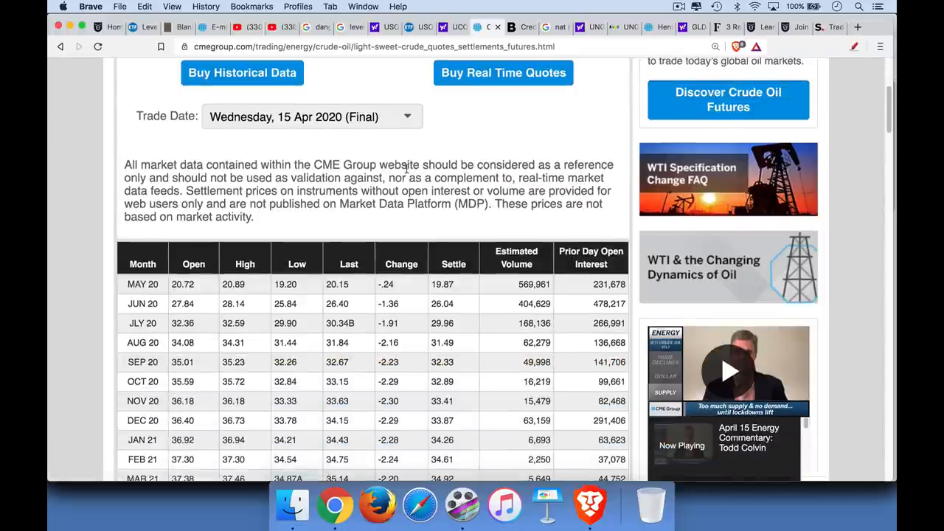
scroll(down, 3)
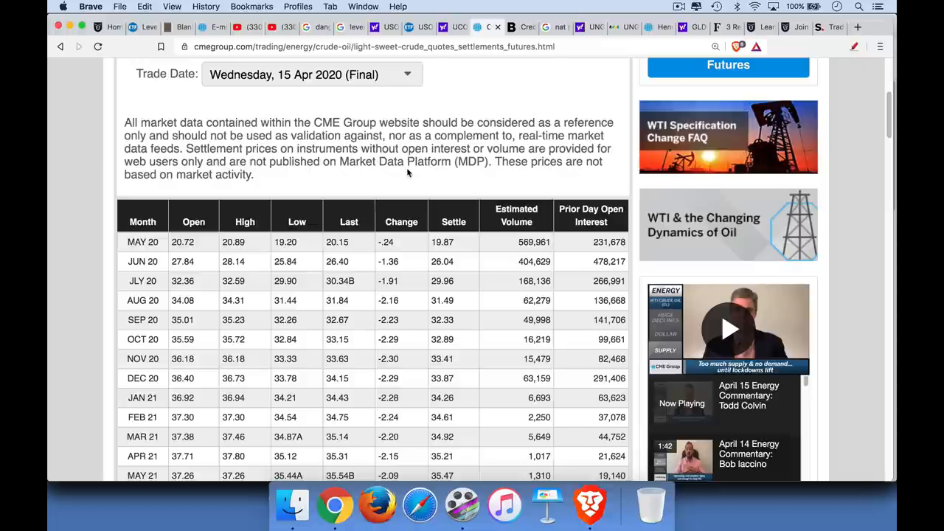
mouse_move(811, 76)
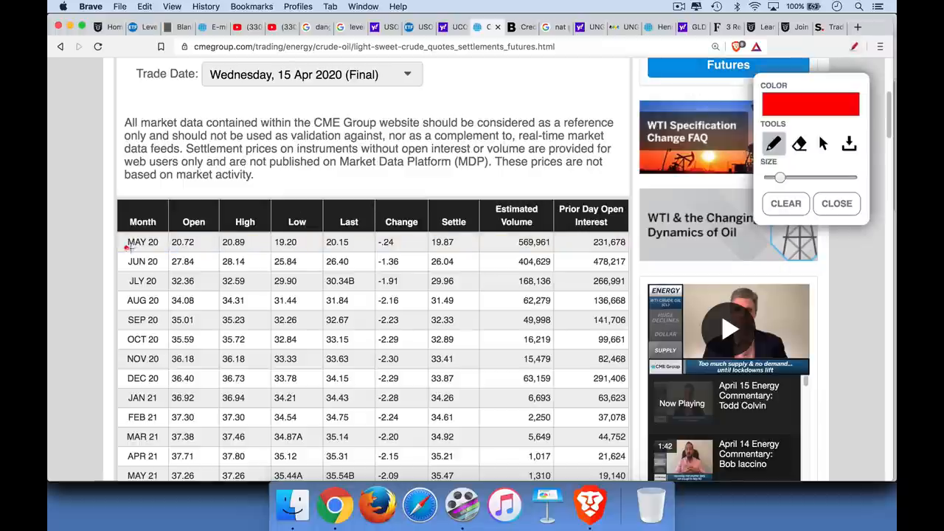
- Underline the MAY 20 contract month in red on the settlements table
drag(129, 249, 159, 273)
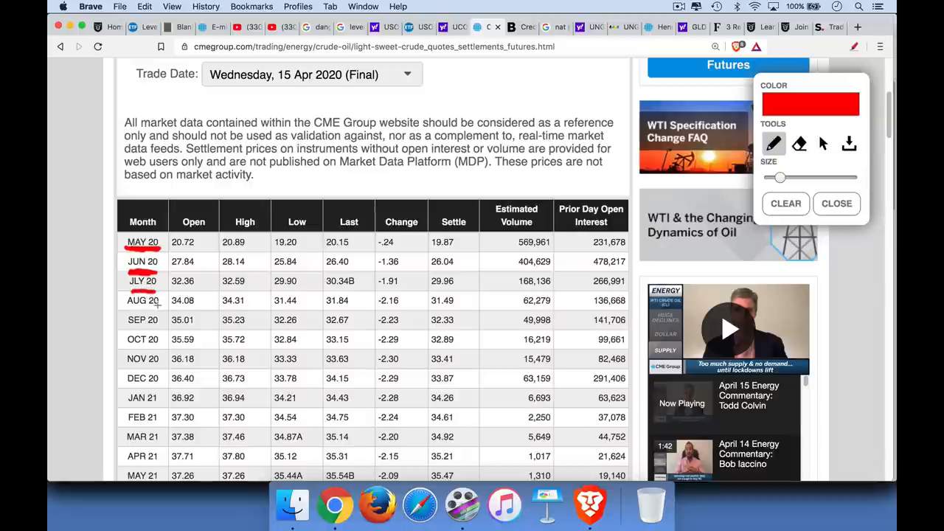
scroll(down, 3)
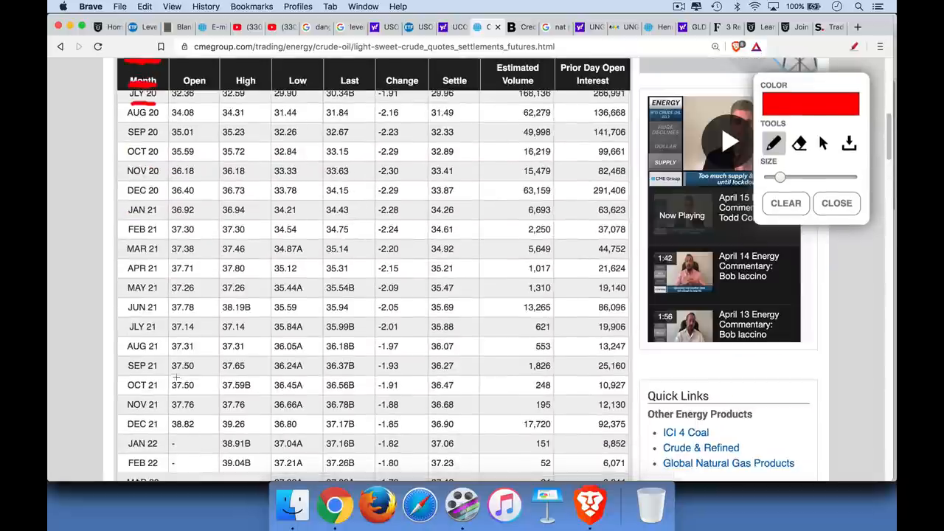
scroll(up, 3)
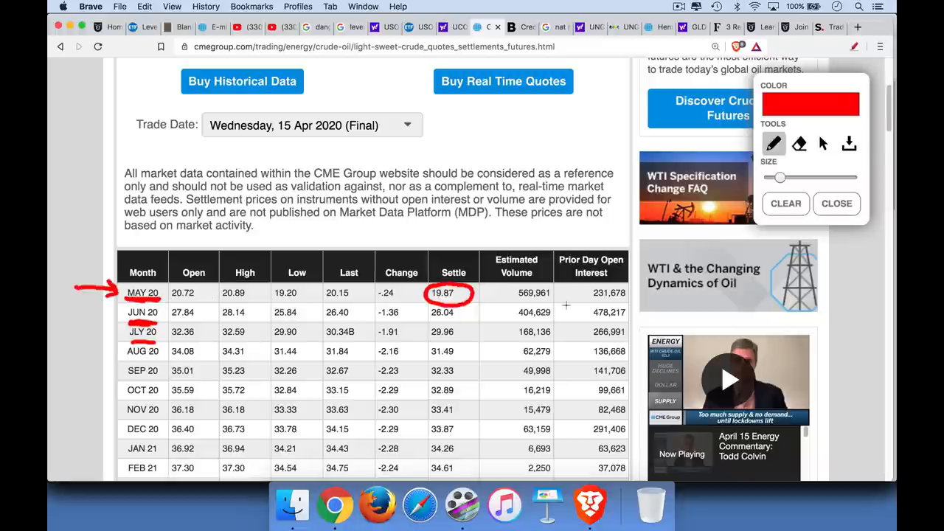
- Draw a red arrow beside the JUN 20 contract row
drag(590, 321, 627, 323)
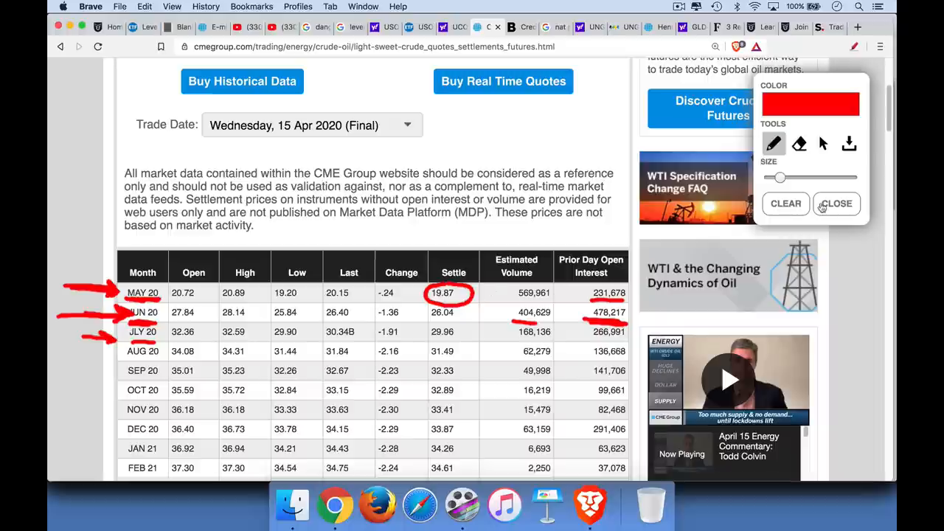
- Clear old marks, underline the 19.87 and 26.04 settles, and sketch a rising price-time curve
click(785, 203)
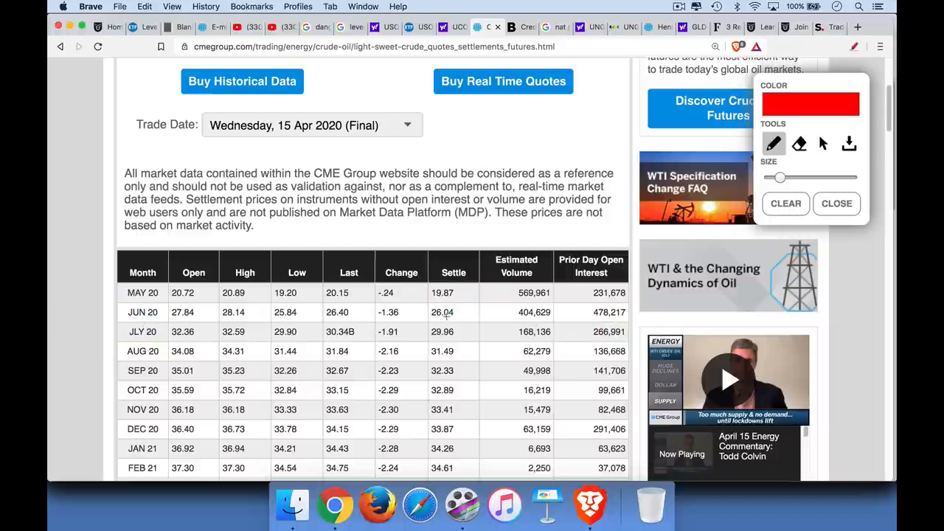
drag(431, 321, 457, 321)
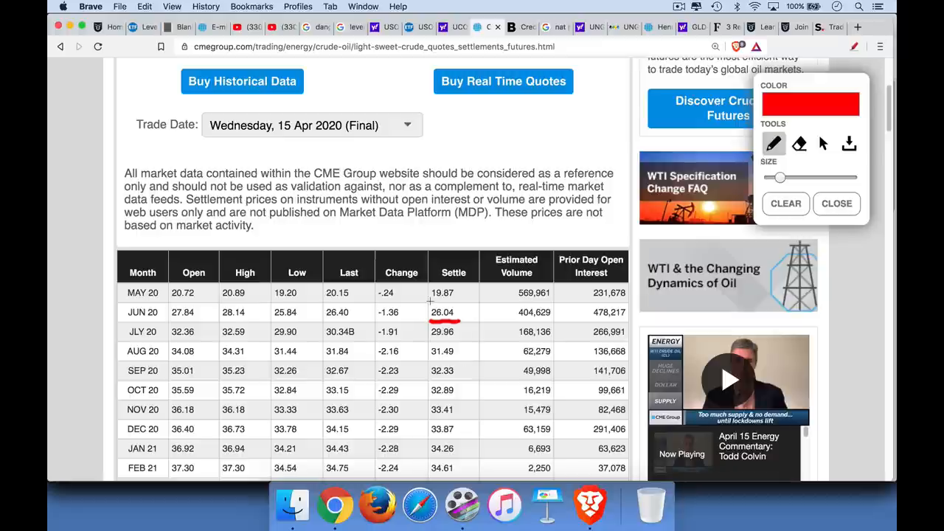
drag(430, 301, 460, 301)
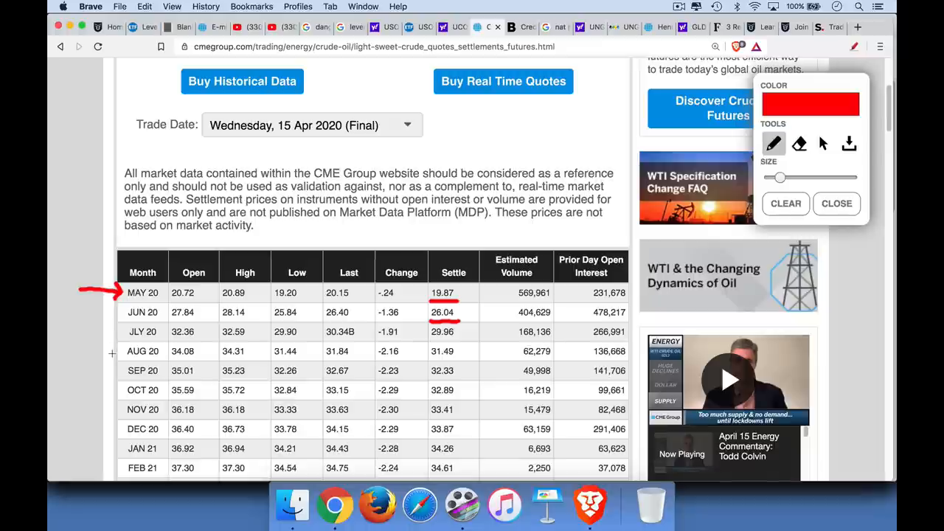
drag(88, 312, 118, 312)
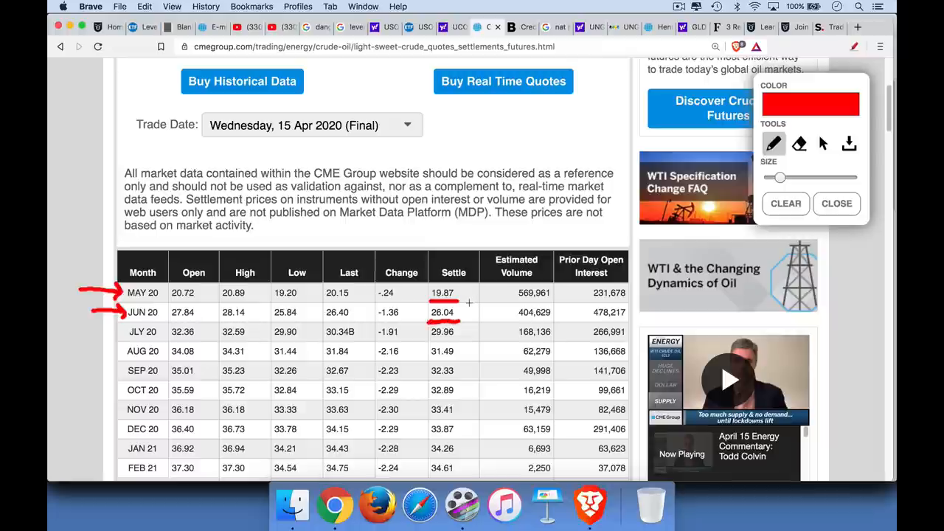
drag(463, 111, 463, 151)
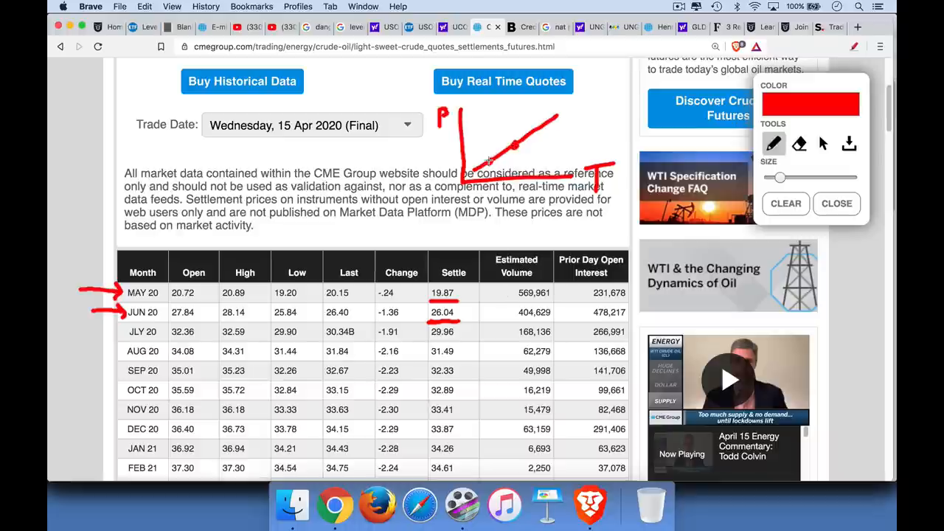
- Add a small arrow marking a point on the sketched price curve
drag(479, 159, 509, 133)
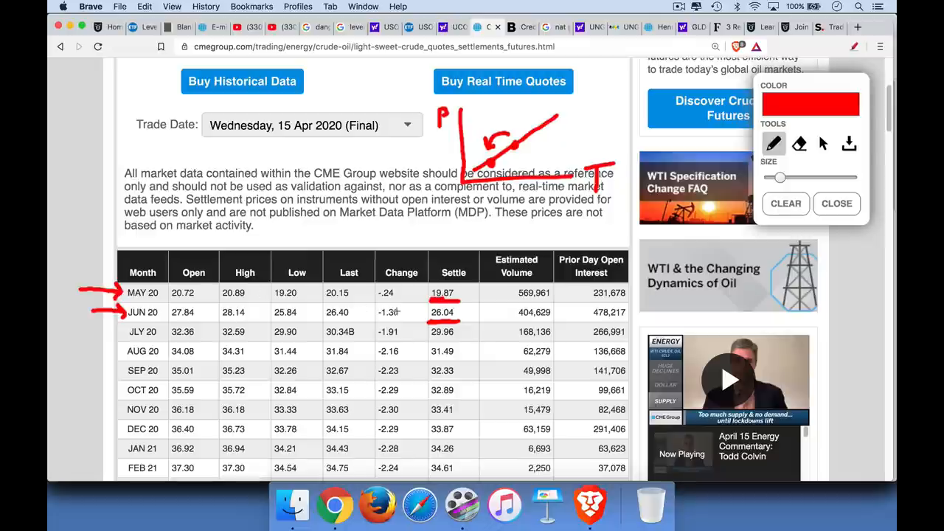
mouse_move(400, 297)
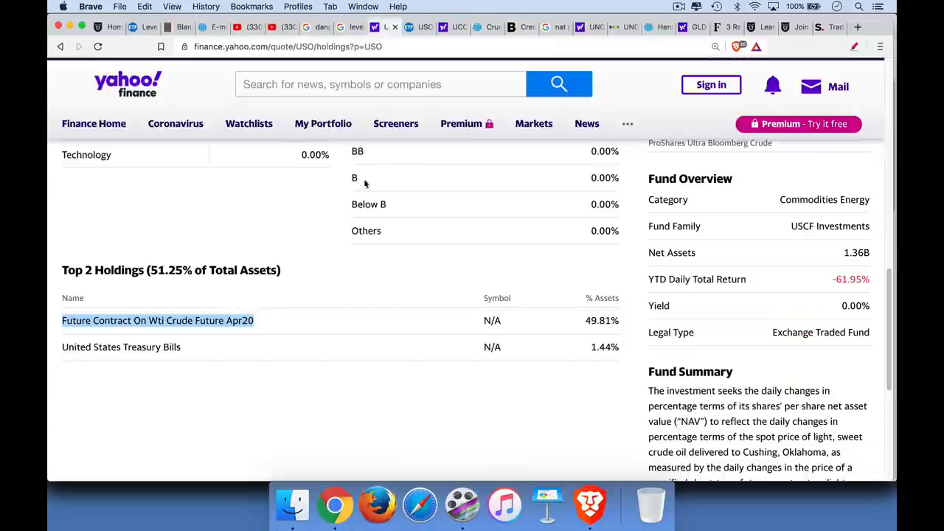
- Open USO's Yahoo Finance chart and set its range to 5Y
scroll(up, 3)
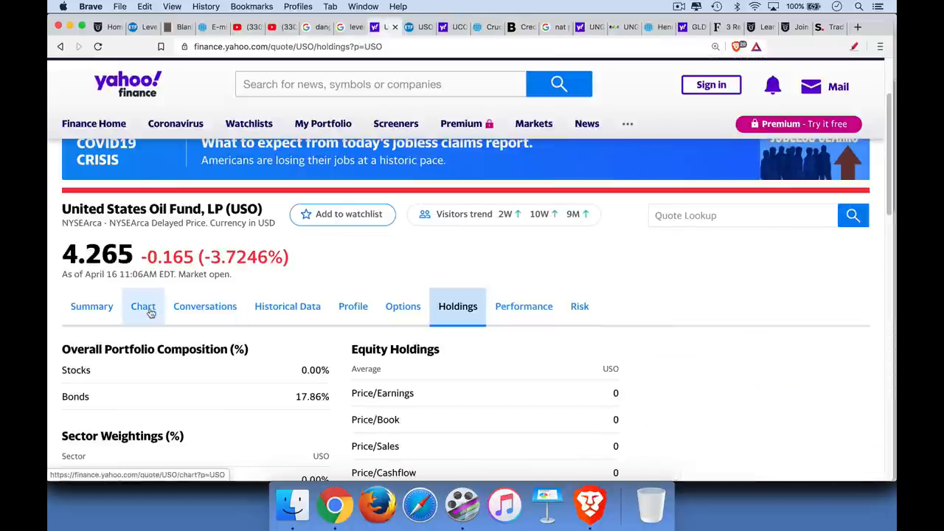
click(143, 306)
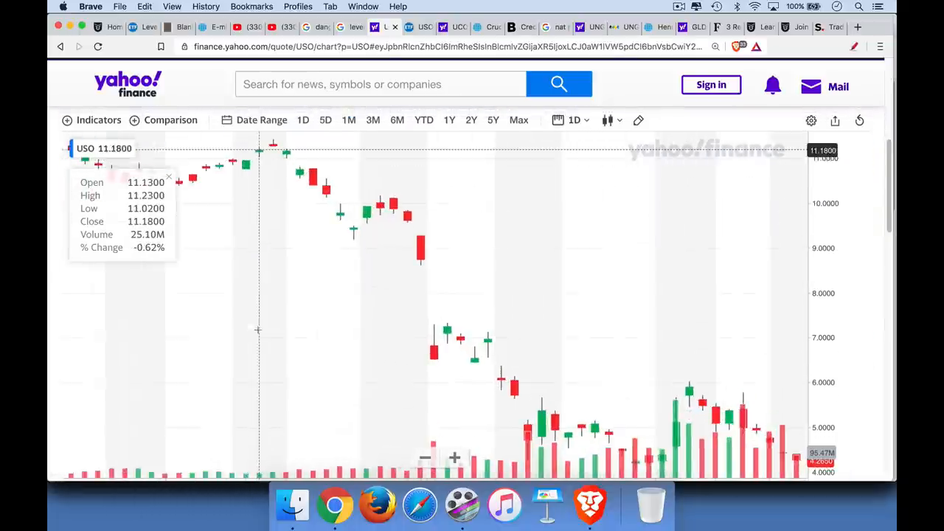
click(470, 120)
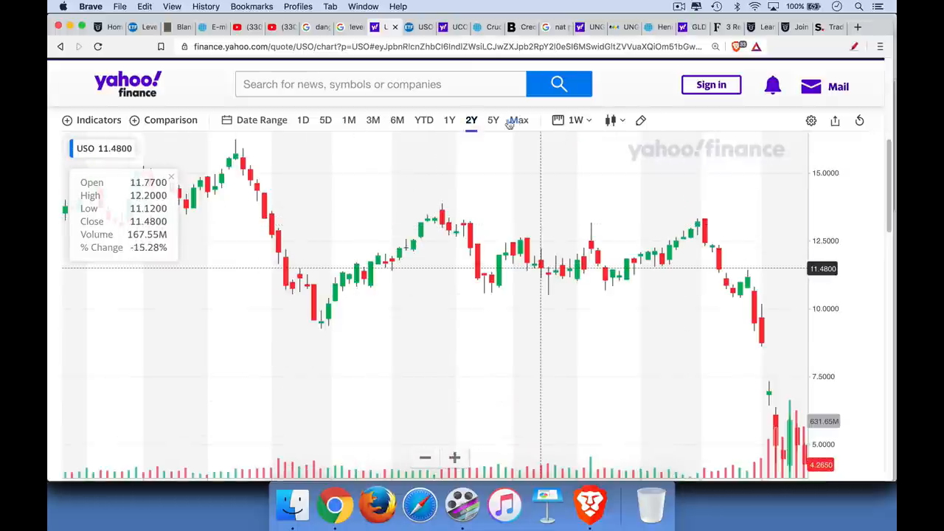
click(493, 119)
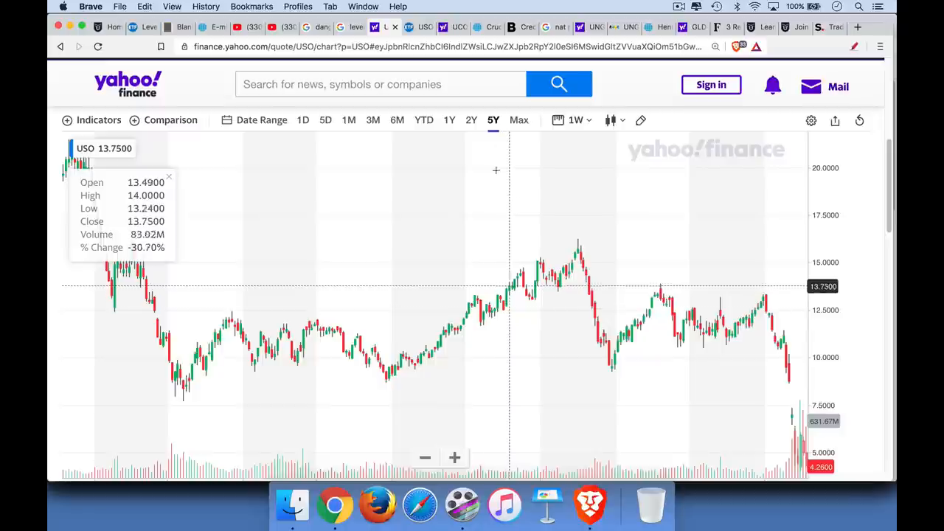
click(488, 28)
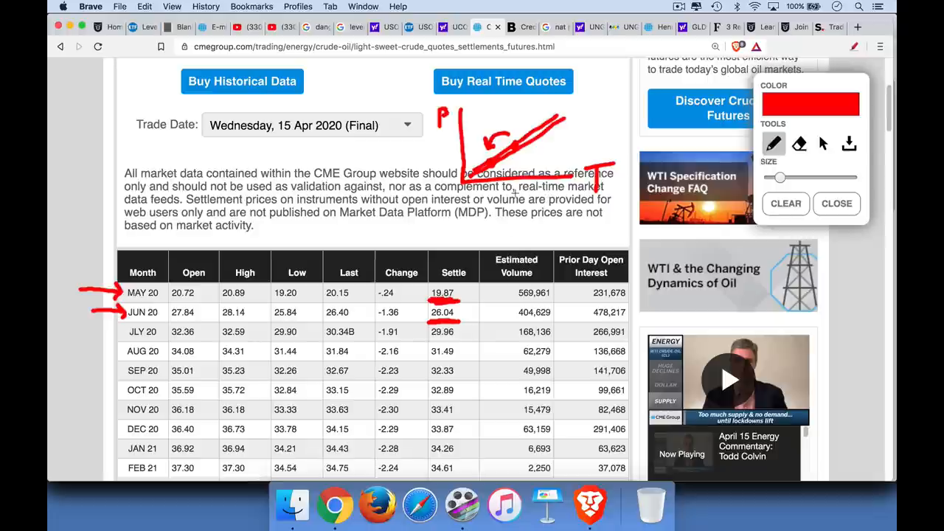
mouse_move(345, 271)
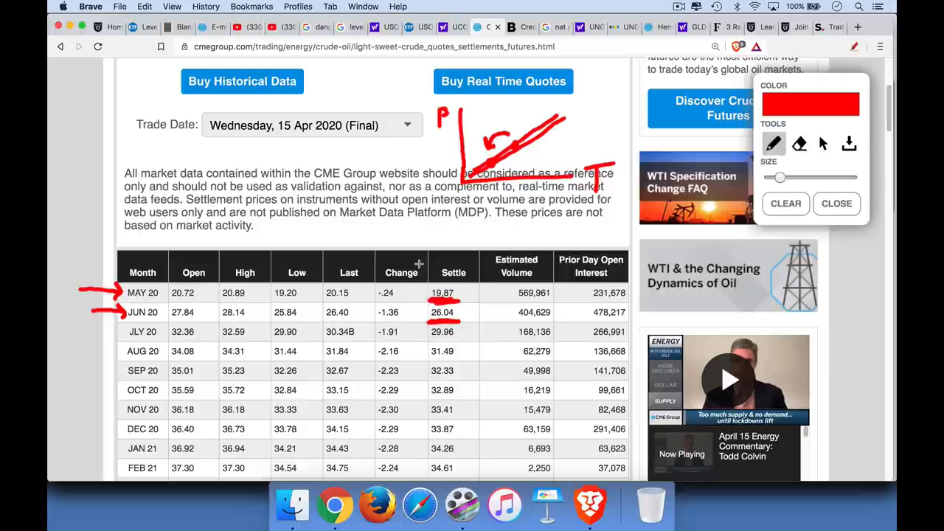
mouse_move(482, 322)
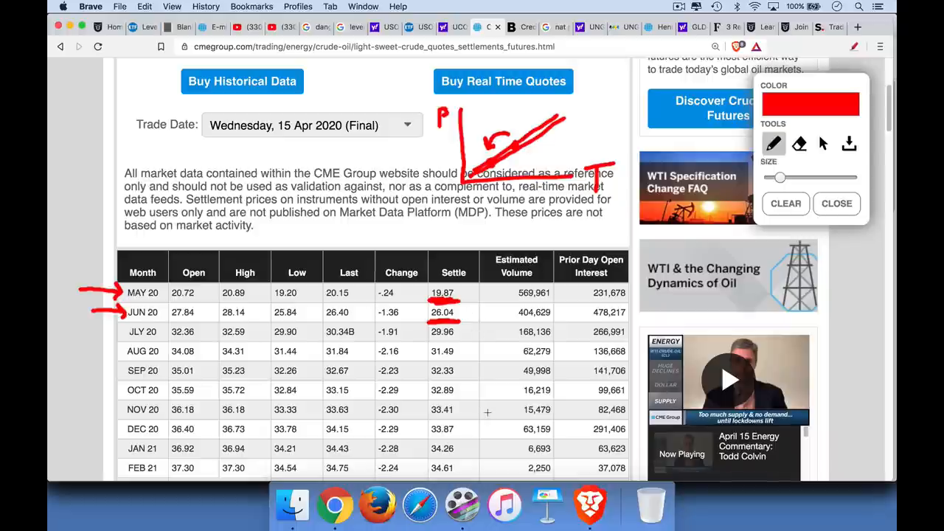
- Draw a red underline beneath DEC 20 in the Month column
drag(123, 439, 163, 439)
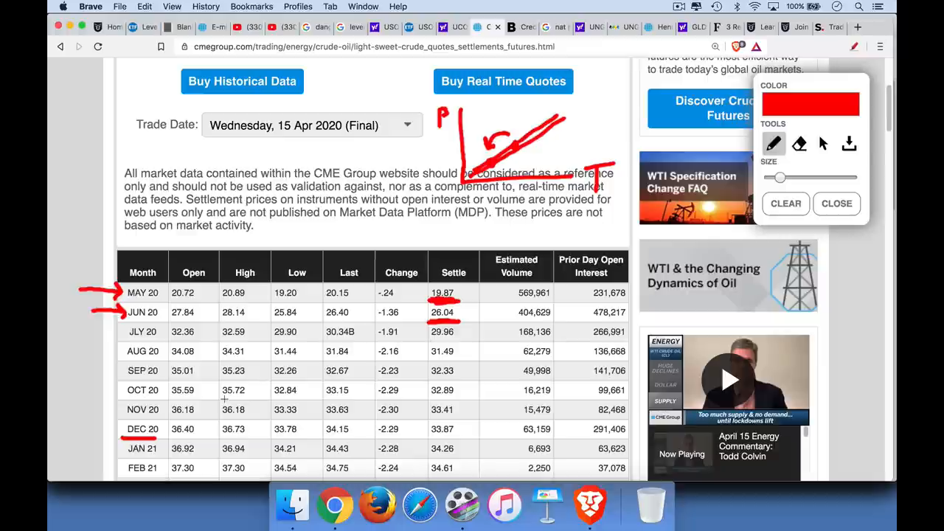
mouse_move(334, 504)
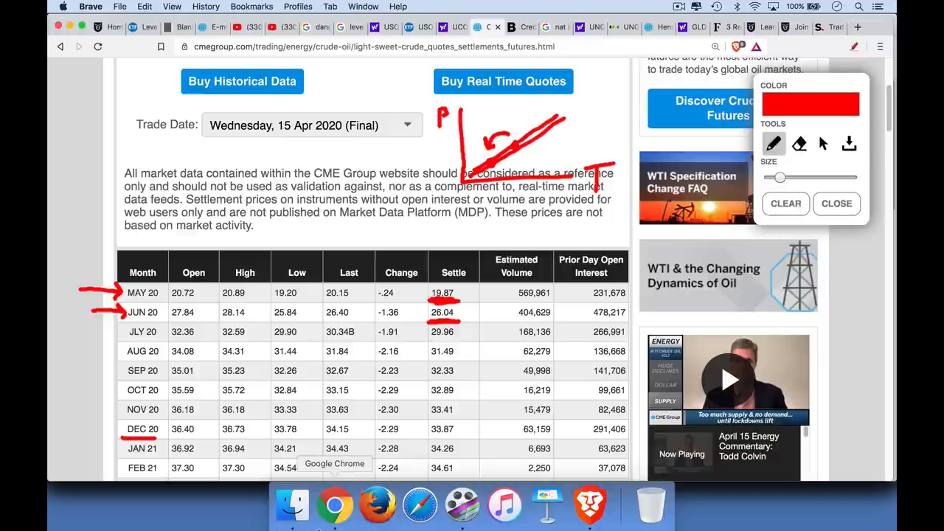
mouse_move(461, 505)
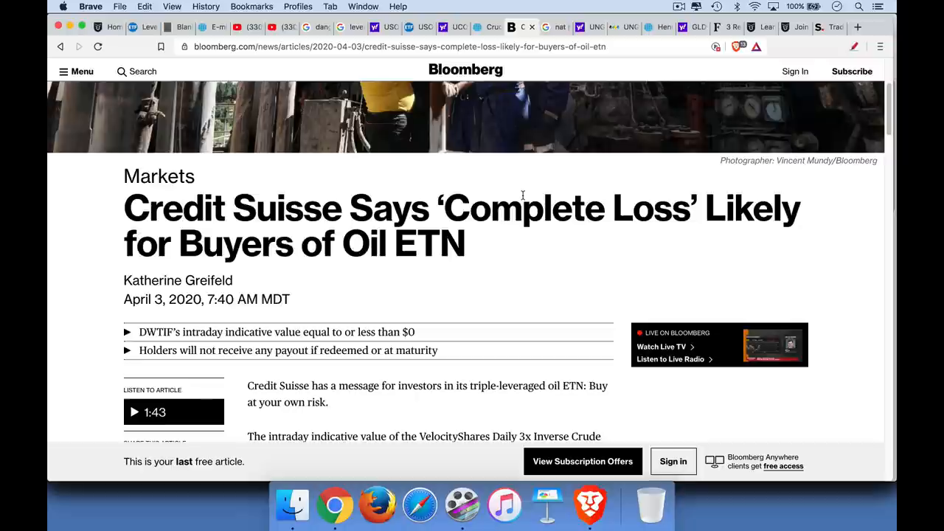
mouse_move(474, 397)
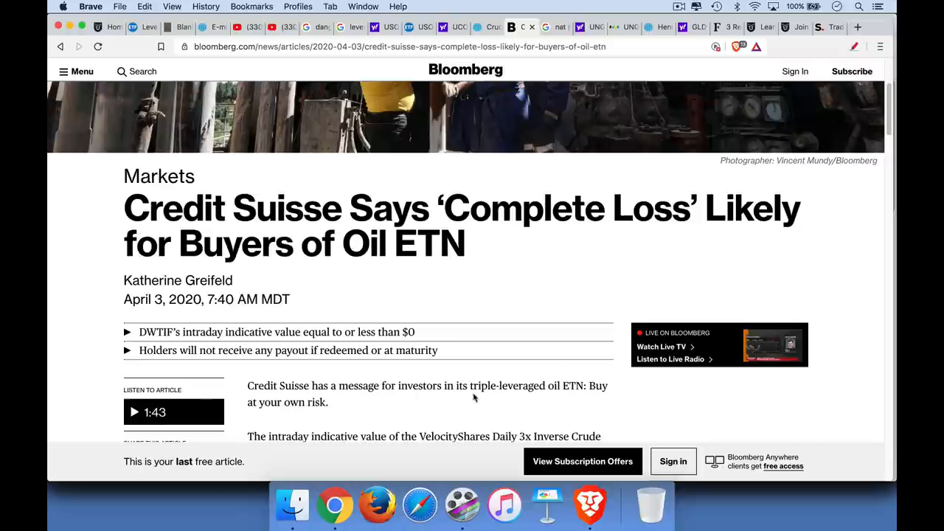
mouse_move(548, 401)
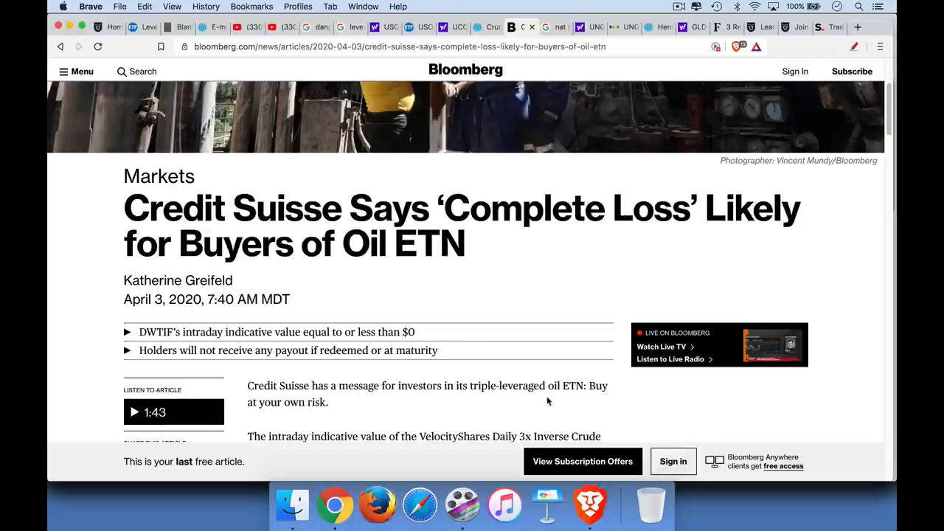
- Return to the CME Group crude oil settlements tab after reading the Bloomberg article
click(483, 27)
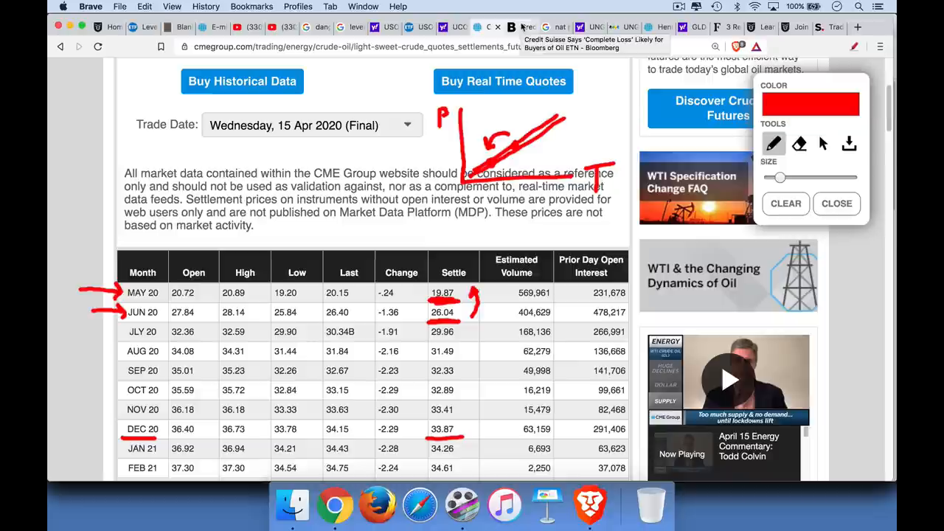
- Switch back to the Bloomberg Credit Suisse oil ETN article tab
click(489, 27)
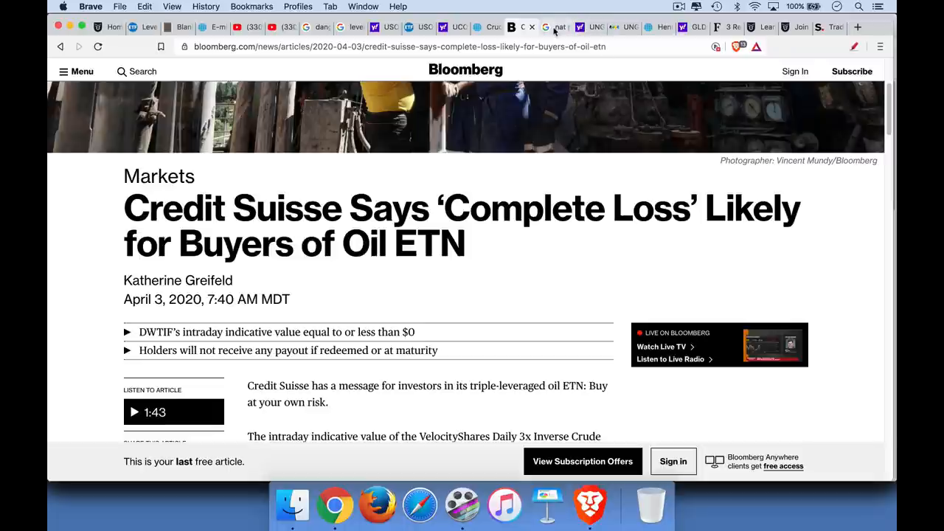
- Switch to the Google 'nat gas etfs' results listing UNG, UGAZ, DGAZ and BOIL
click(545, 28)
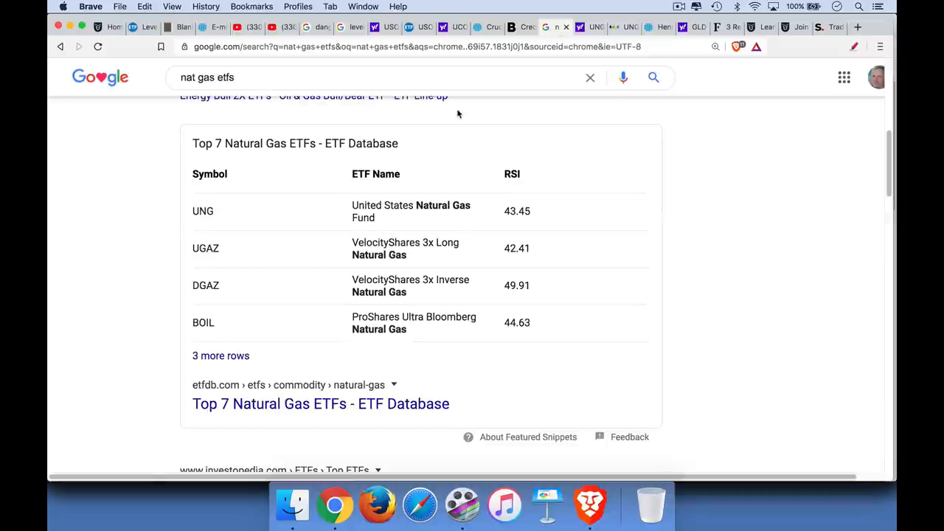
mouse_move(382, 209)
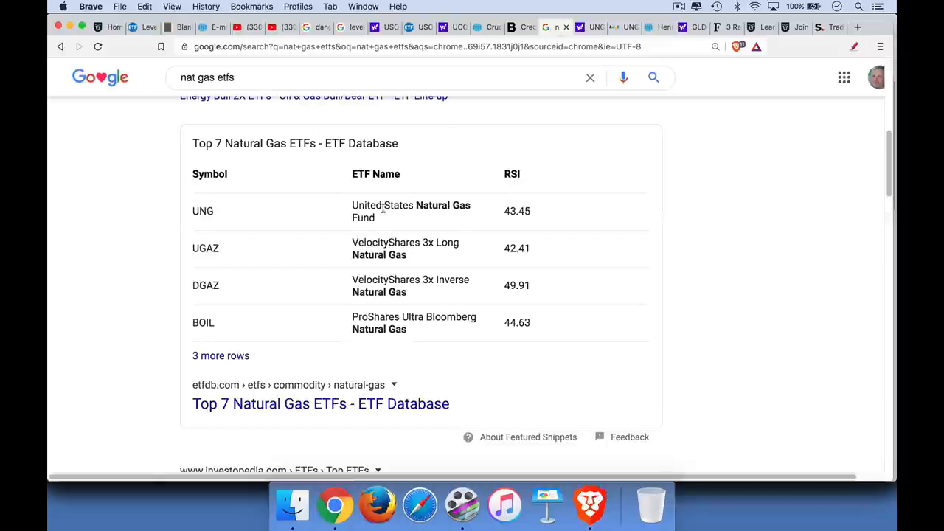
mouse_move(258, 254)
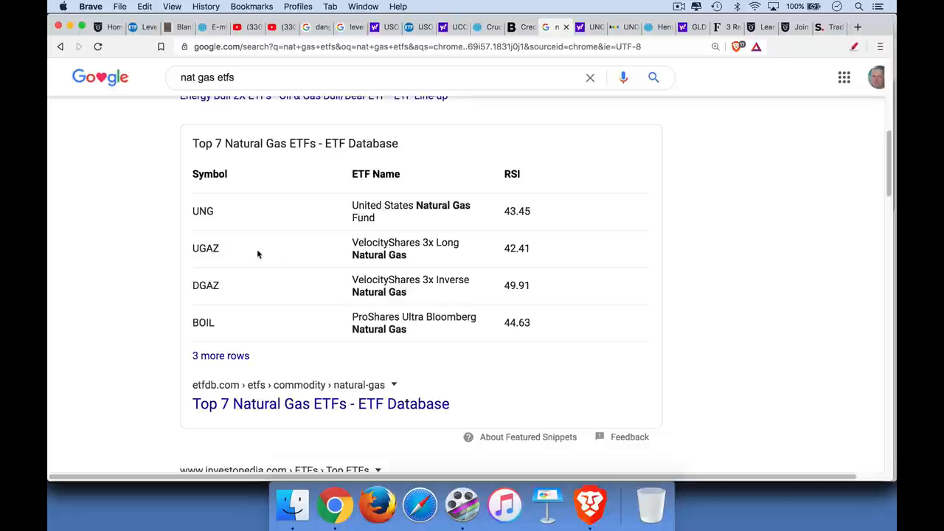
mouse_move(299, 261)
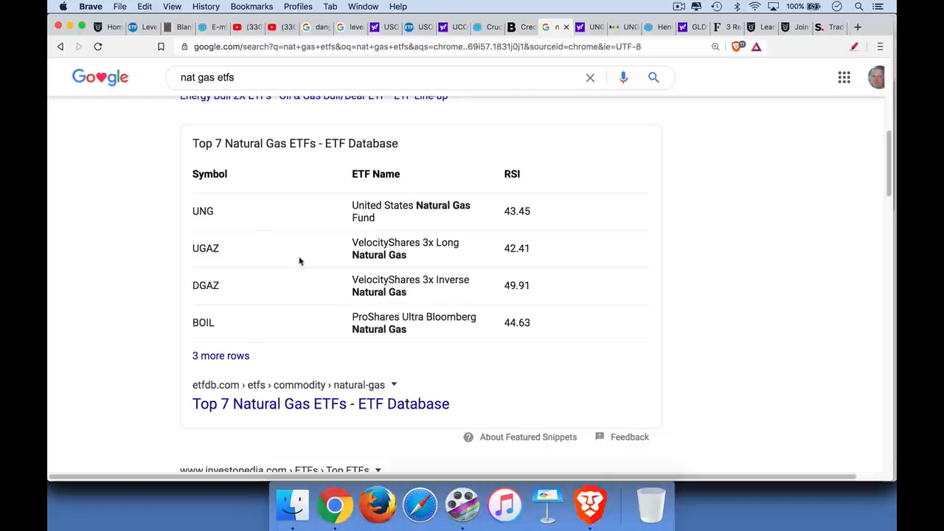
mouse_move(244, 301)
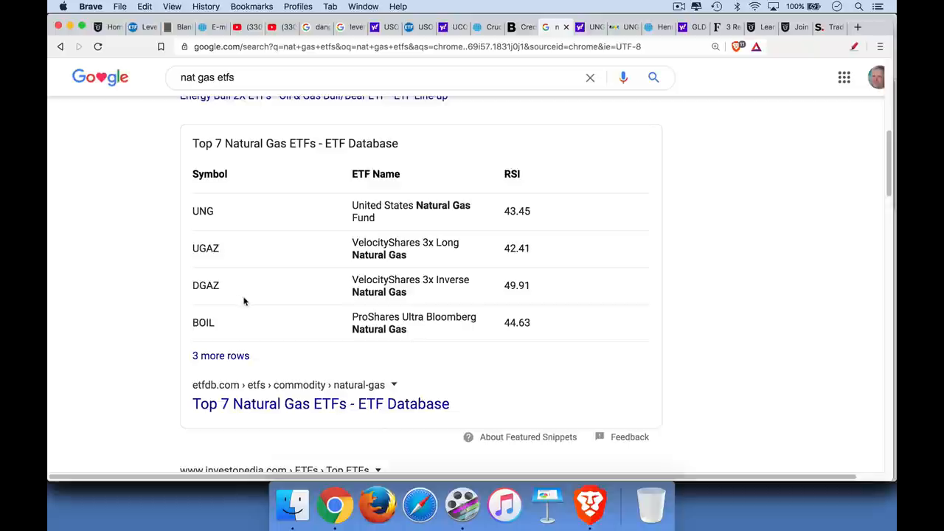
mouse_move(236, 300)
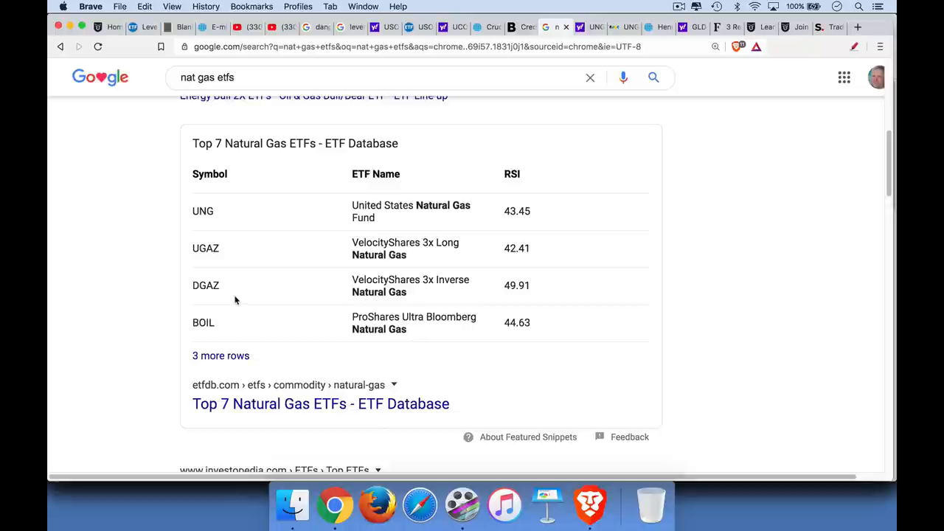
mouse_move(263, 282)
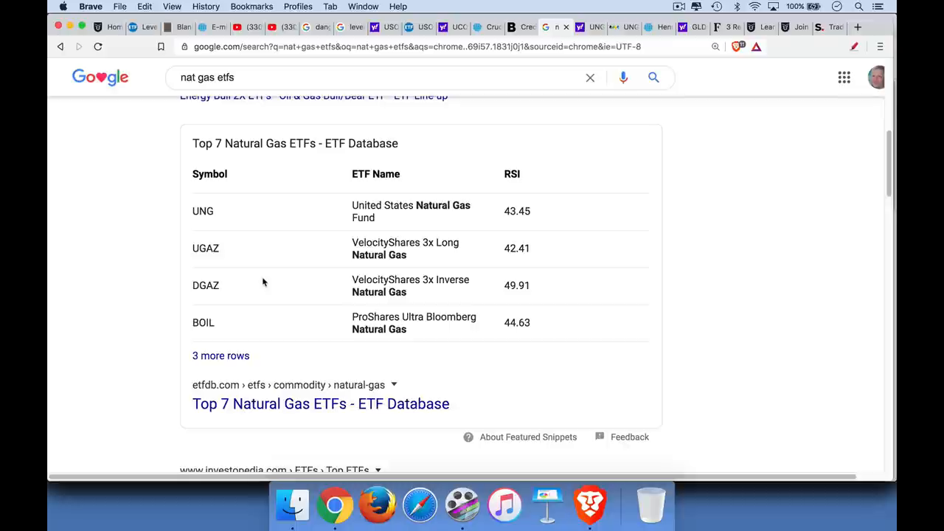
mouse_move(385, 225)
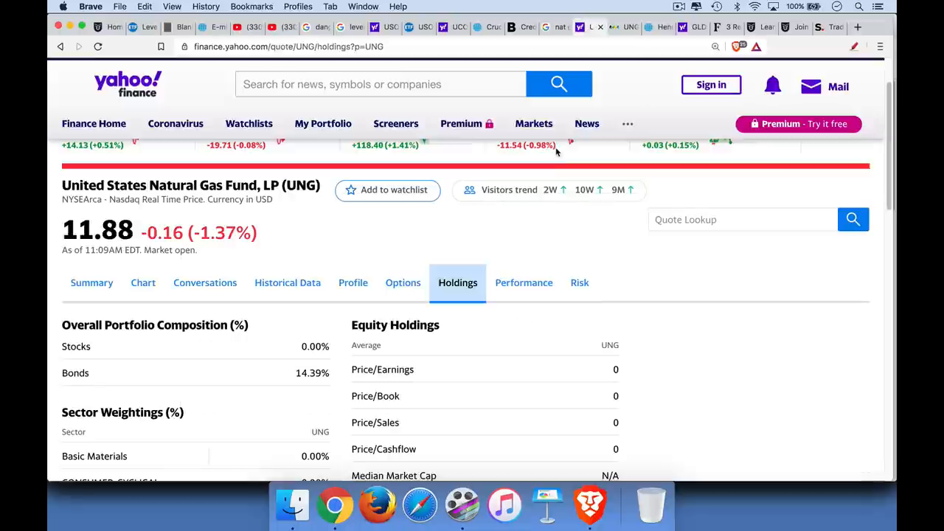
mouse_move(143, 283)
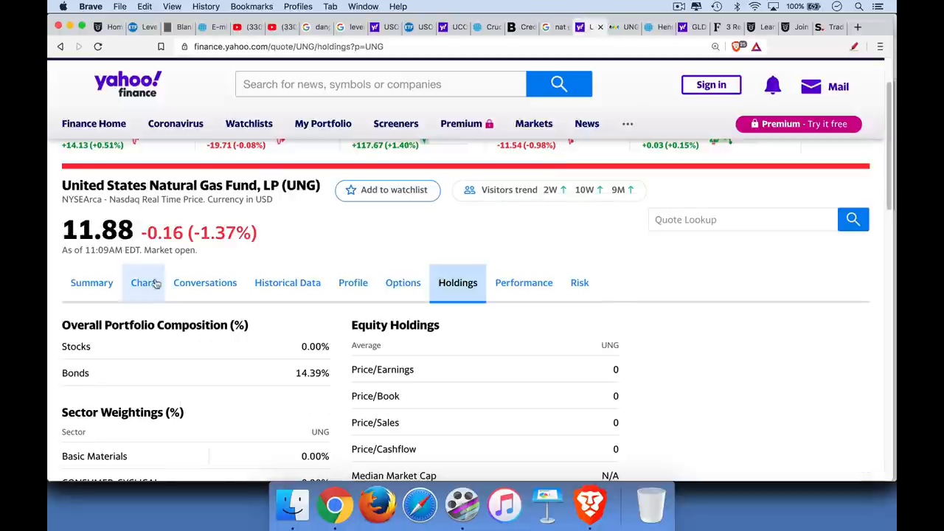
- Open UNG's Yahoo Finance price chart and scroll through its steep long-term decline
click(143, 283)
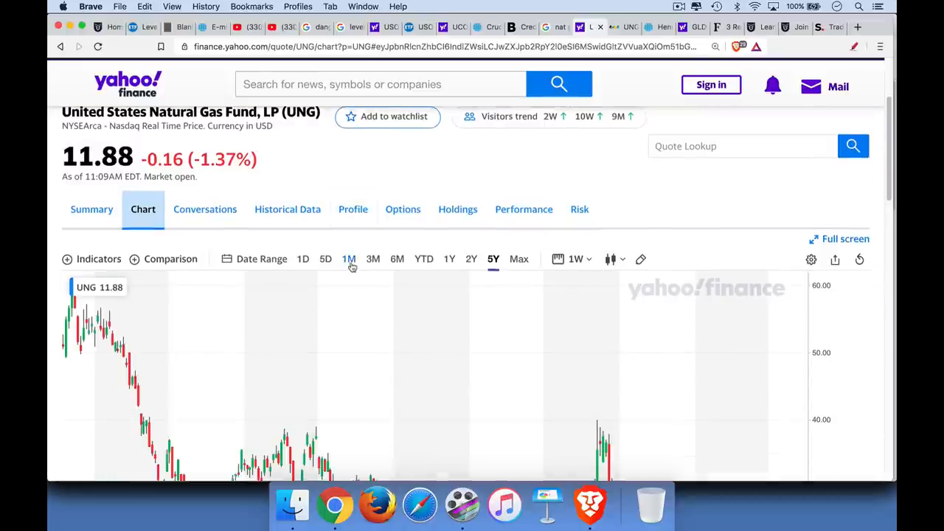
scroll(down, 3)
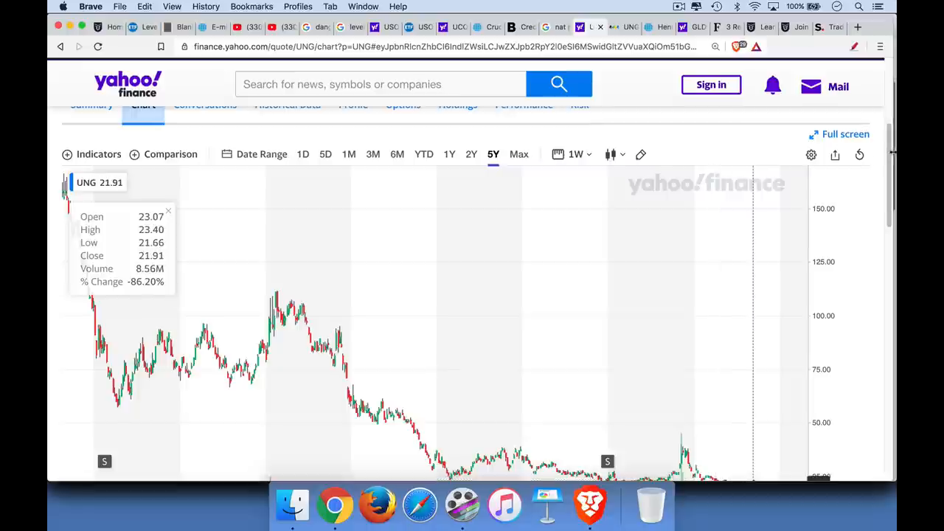
scroll(down, 3)
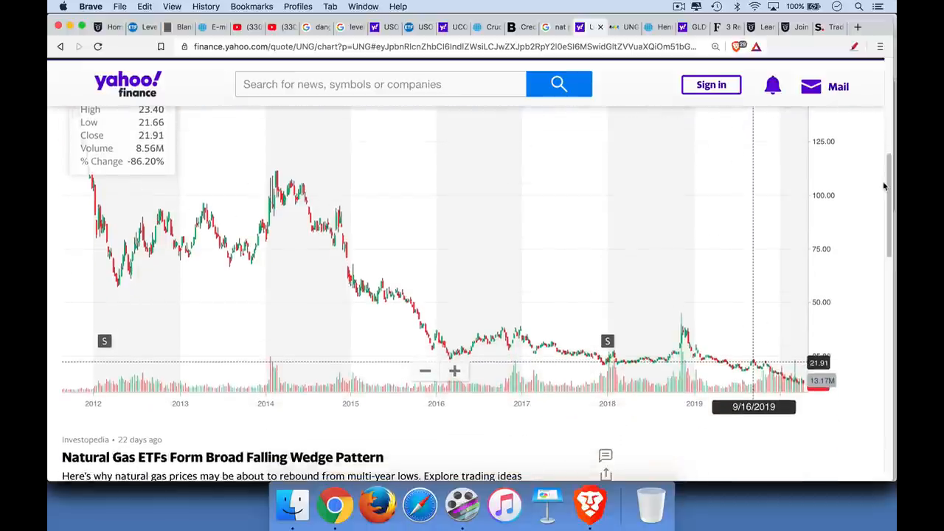
click(619, 27)
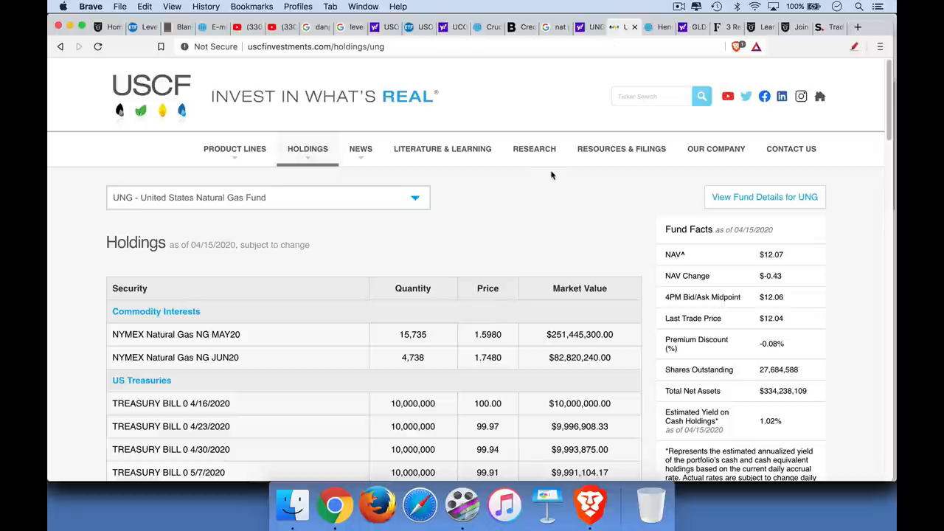
mouse_move(547, 174)
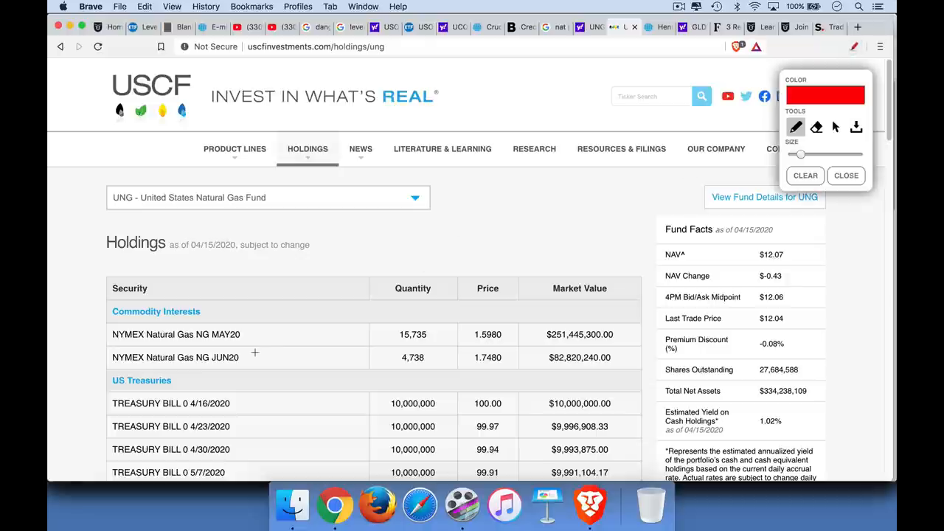
mouse_move(112, 345)
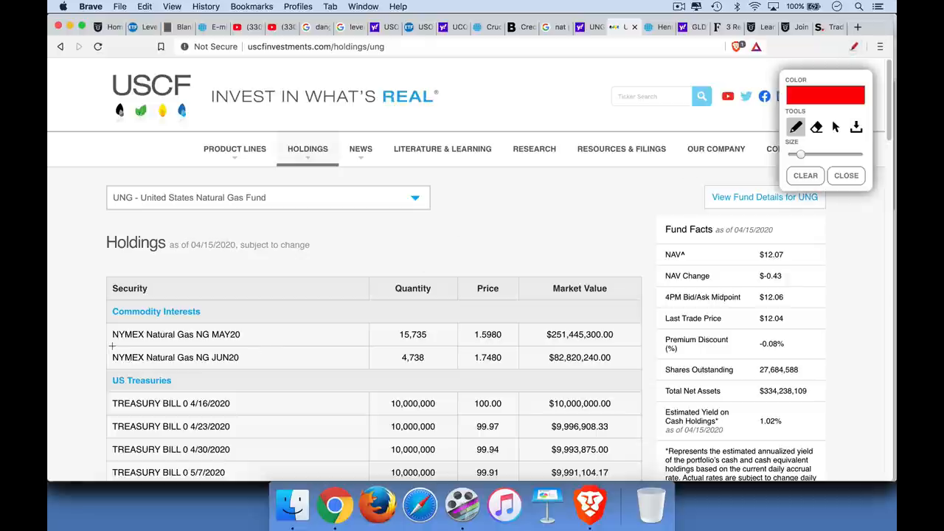
- Underline the NYMEX NG MAY20 and JUN20 holdings rows in red
drag(112, 347, 207, 347)
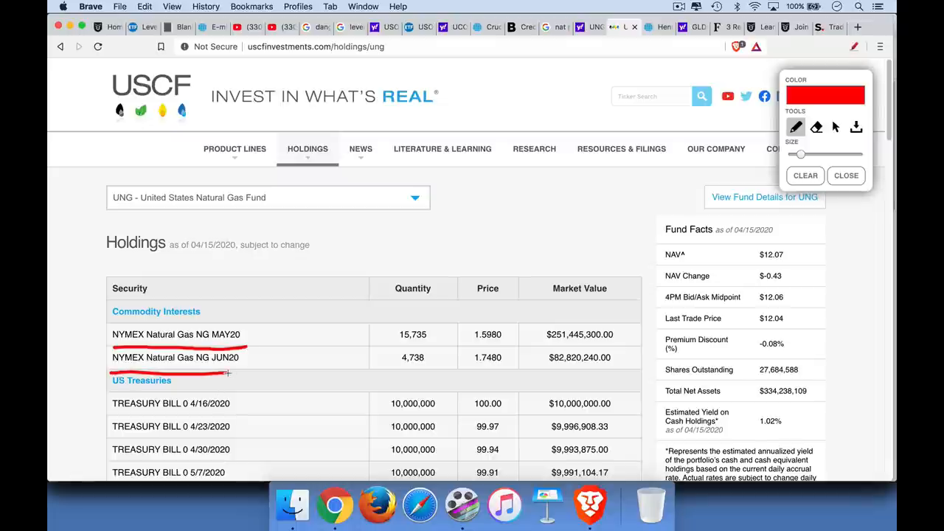
mouse_move(287, 289)
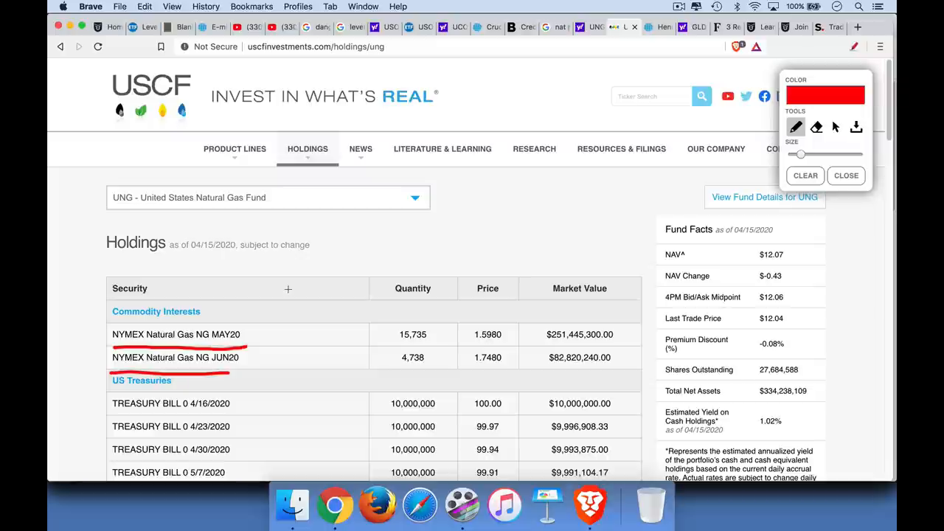
mouse_move(381, 113)
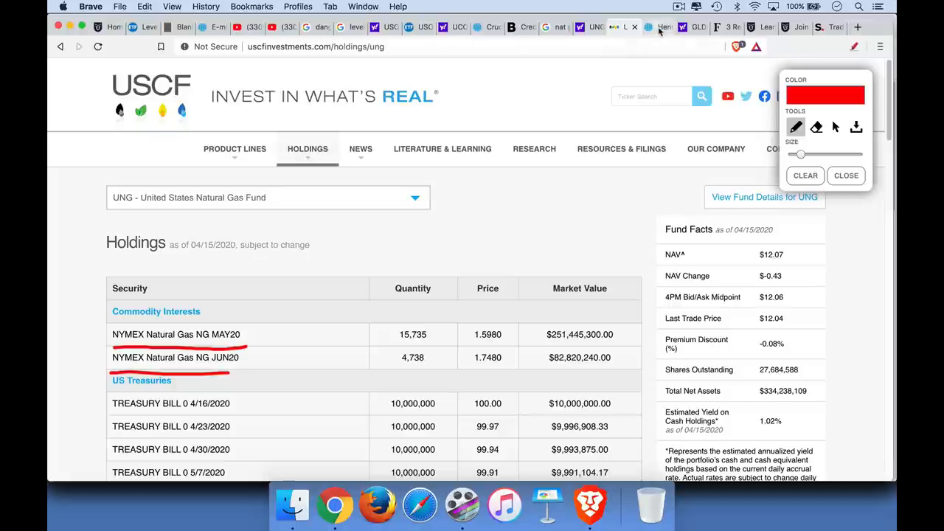
- Bring up the Henry Hub natural gas settlements page and scroll down to its table
click(655, 27)
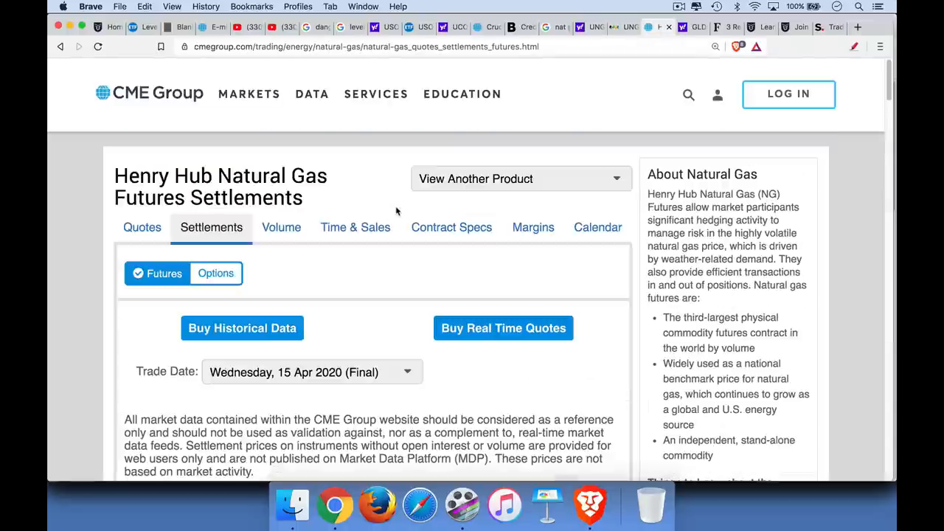
mouse_move(306, 206)
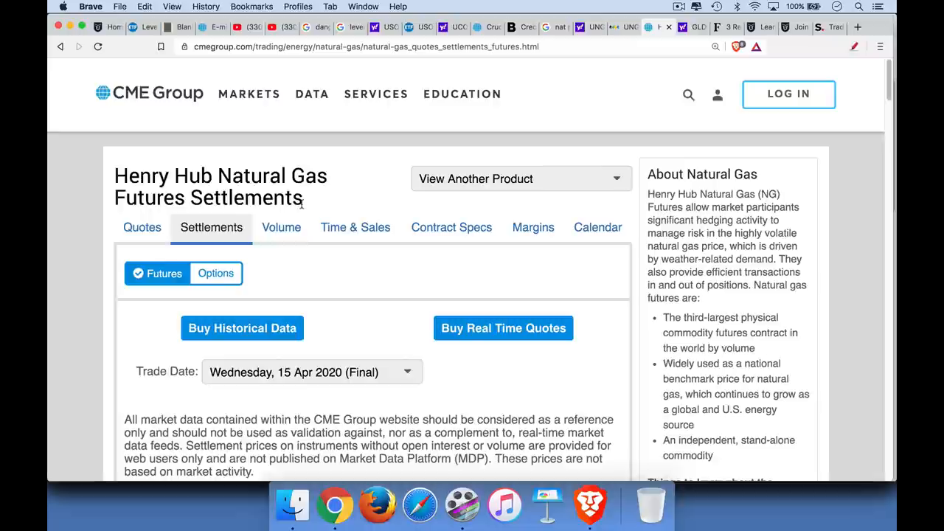
scroll(down, 3)
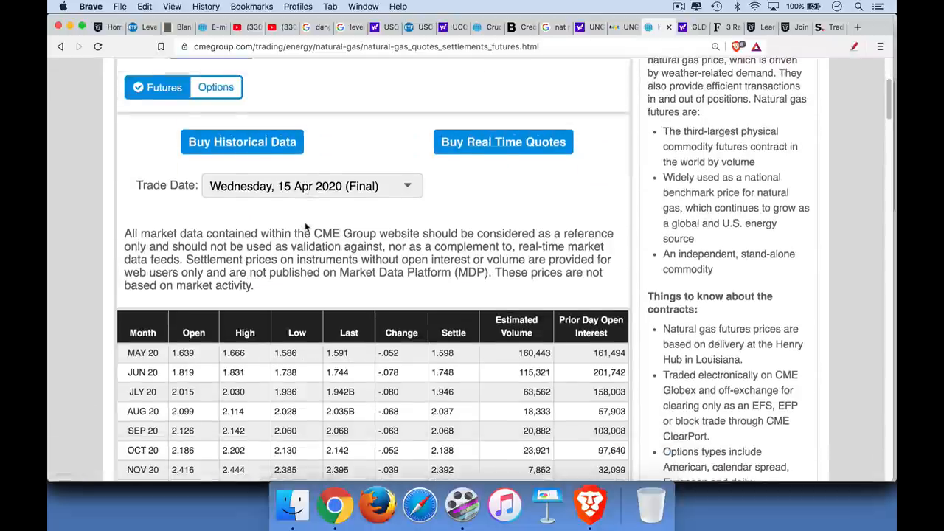
scroll(down, 3)
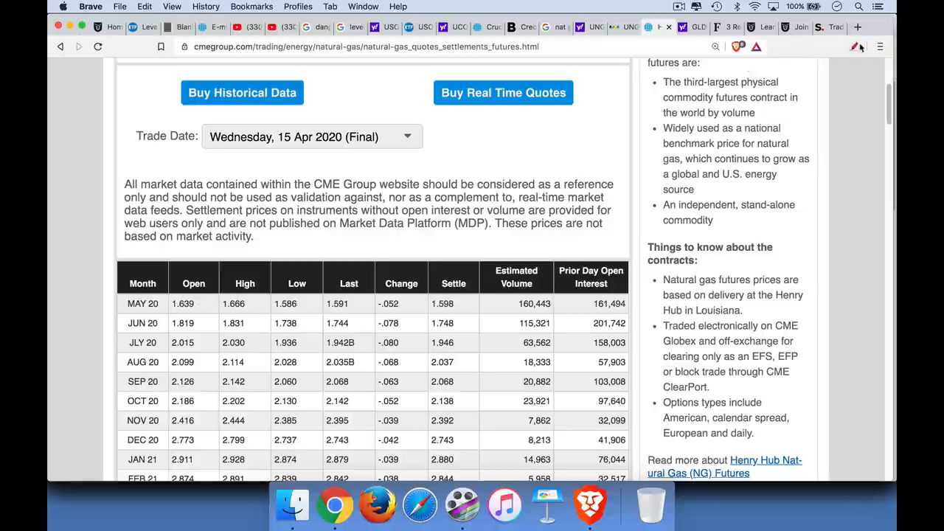
- Underline the nearest contract months and rising settle prices in red, adding arrows
click(854, 47)
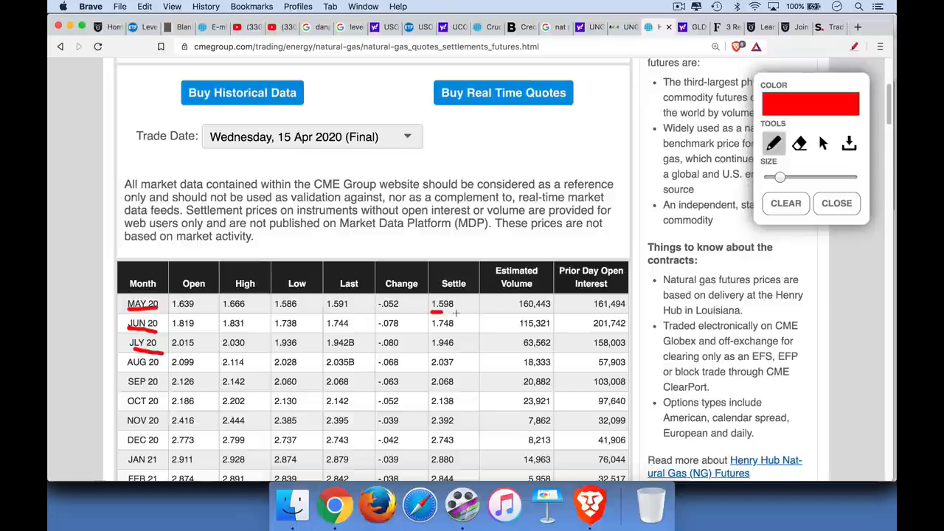
drag(431, 312, 453, 331)
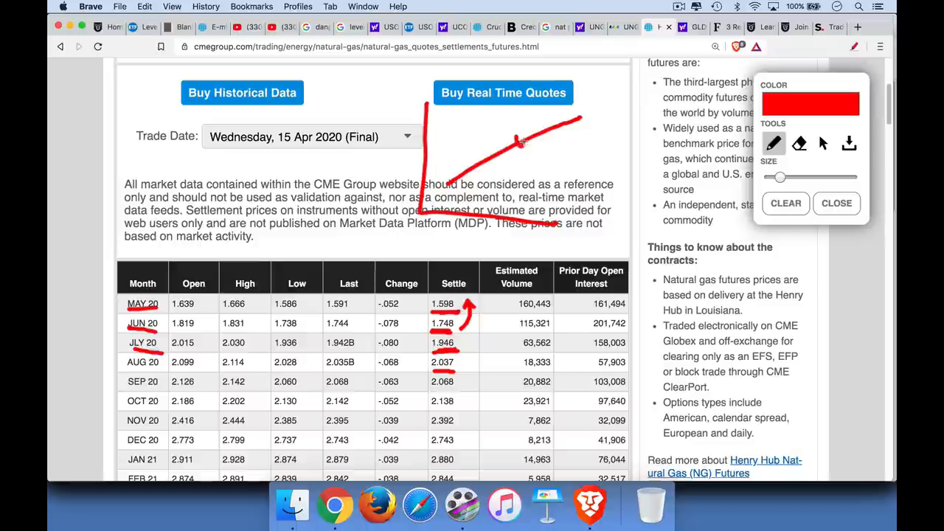
drag(464, 155, 520, 136)
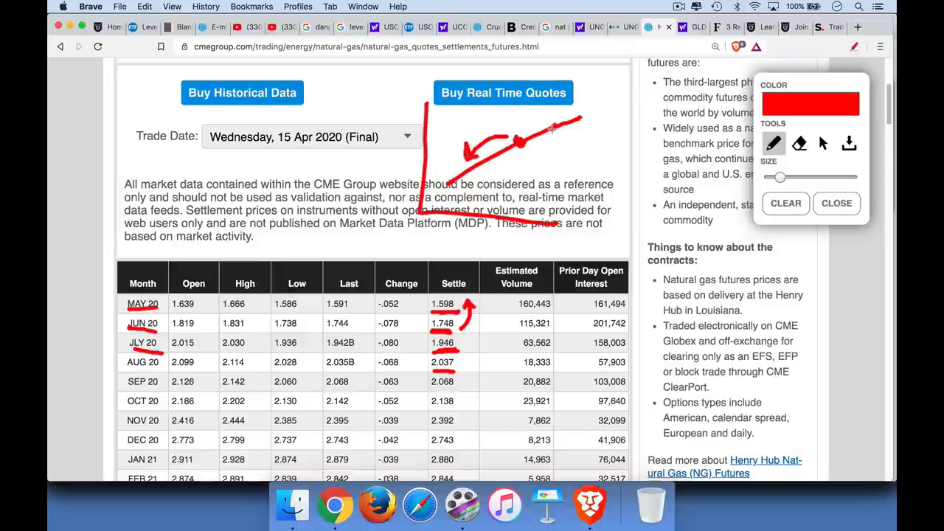
drag(560, 137, 523, 118)
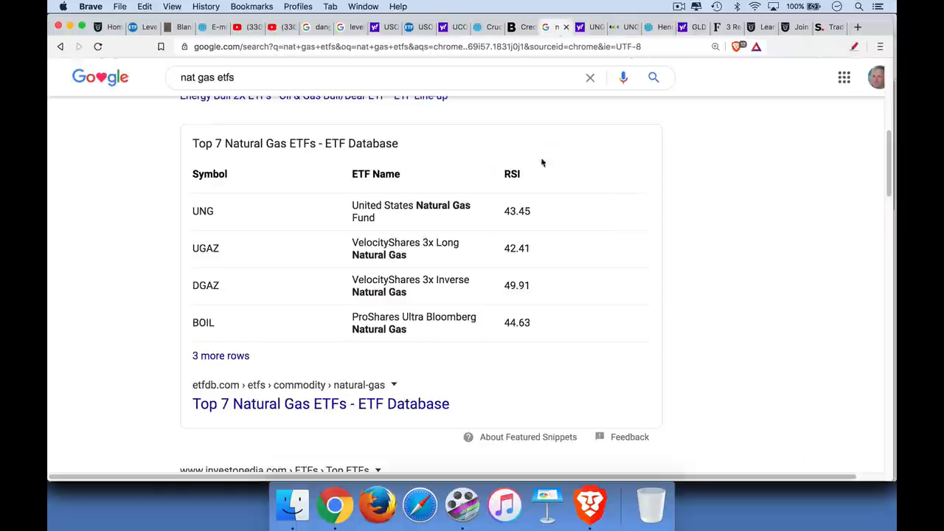
mouse_move(474, 266)
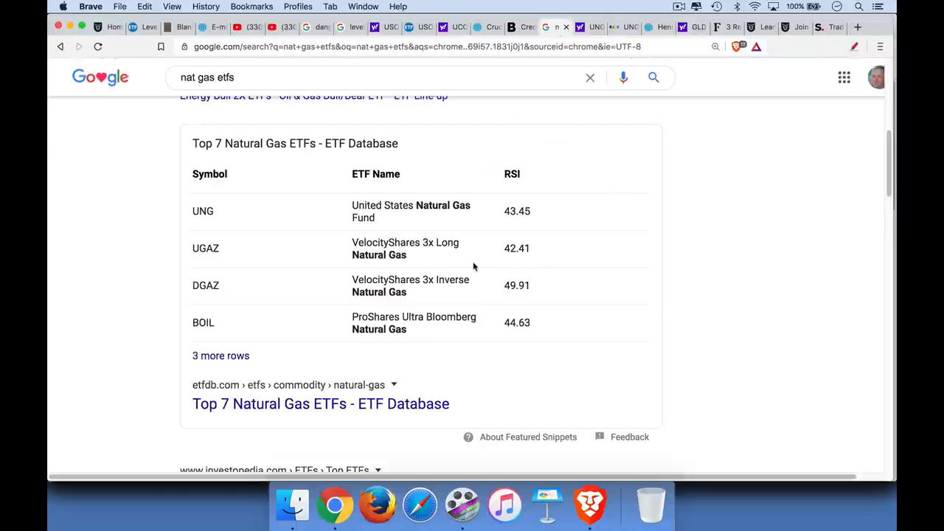
mouse_move(484, 258)
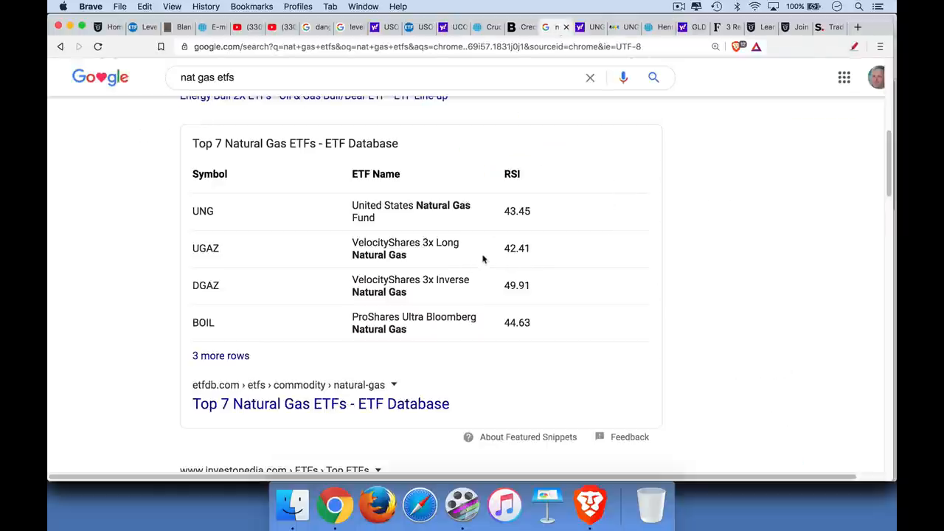
mouse_move(623, 77)
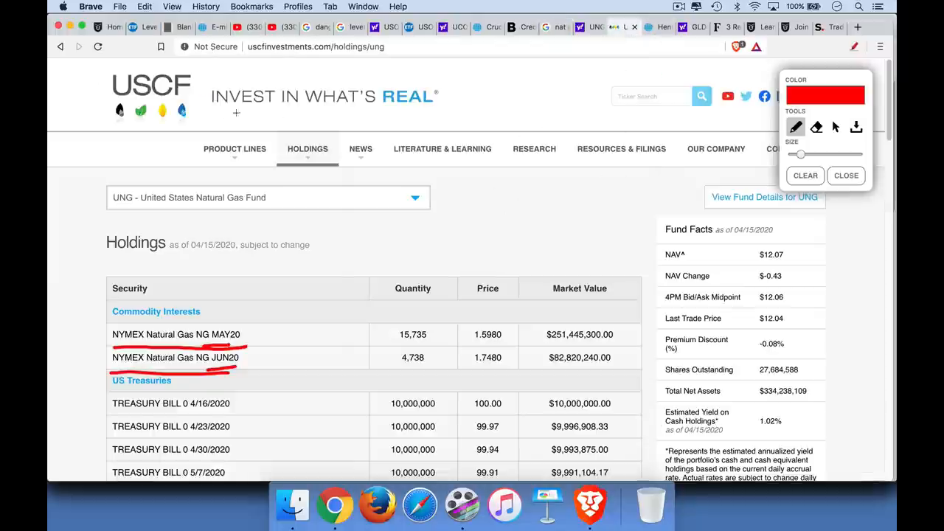
- Draw a red line under the 'INVEST IN WHAT'S REAL' header on the USCF page
drag(214, 107, 450, 103)
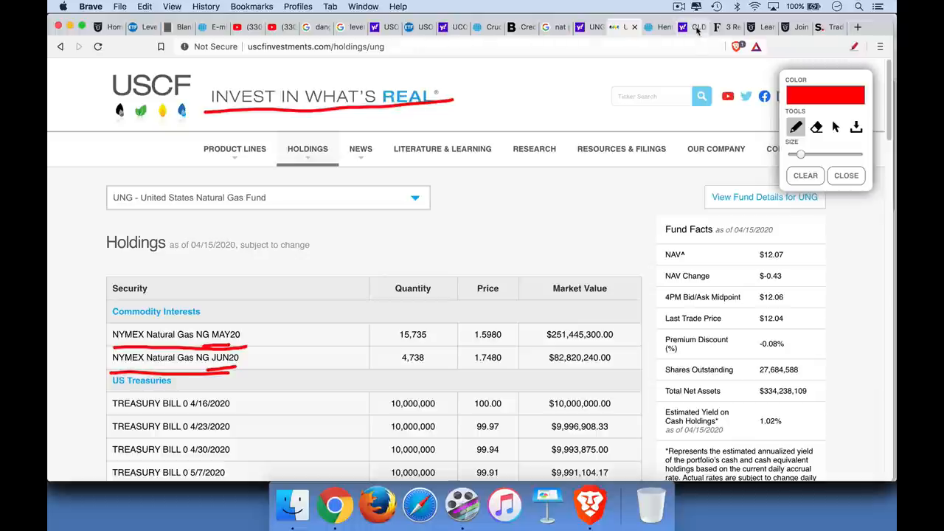
mouse_move(698, 27)
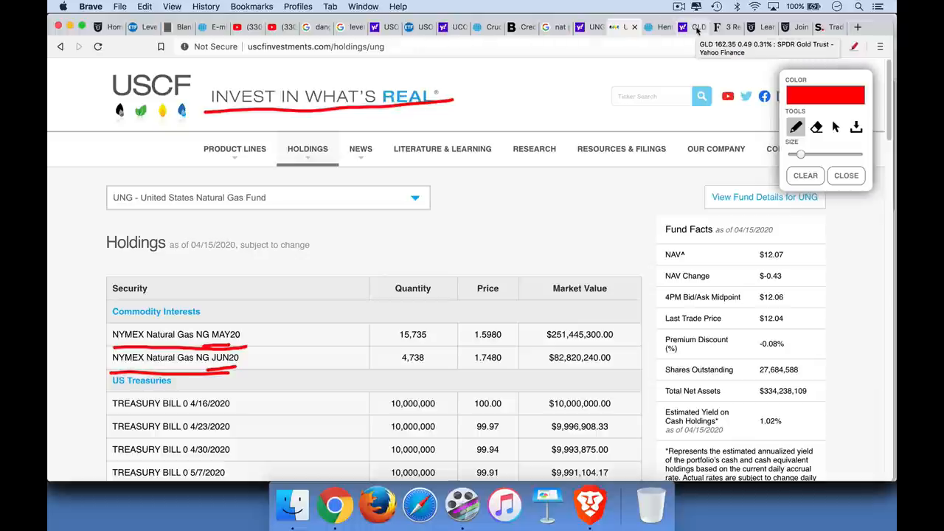
- Show the SPDR Gold Shares (GLD) Yahoo Finance quote summary from the top
click(696, 27)
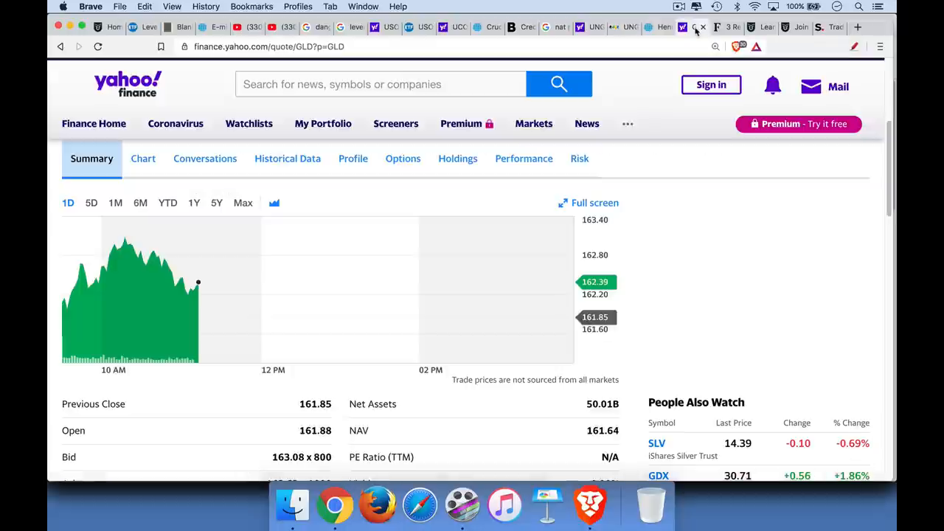
scroll(up, 3)
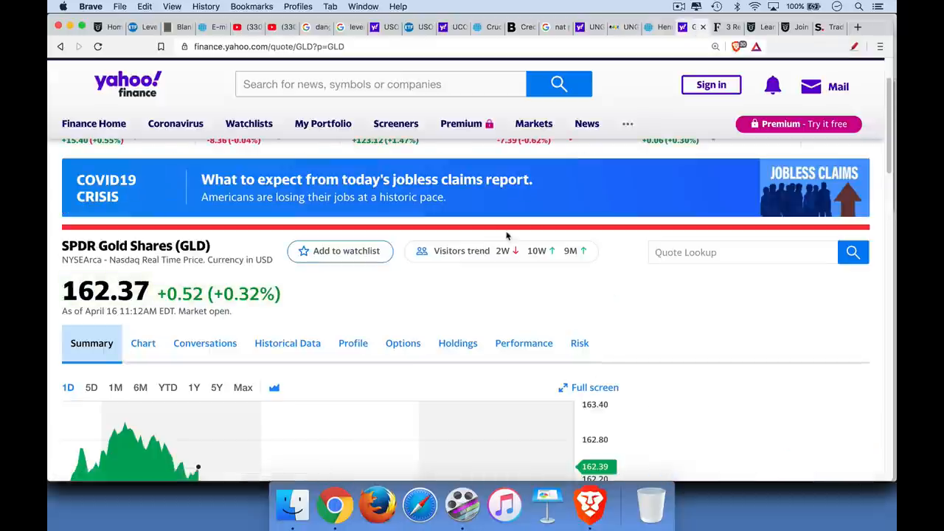
scroll(up, 3)
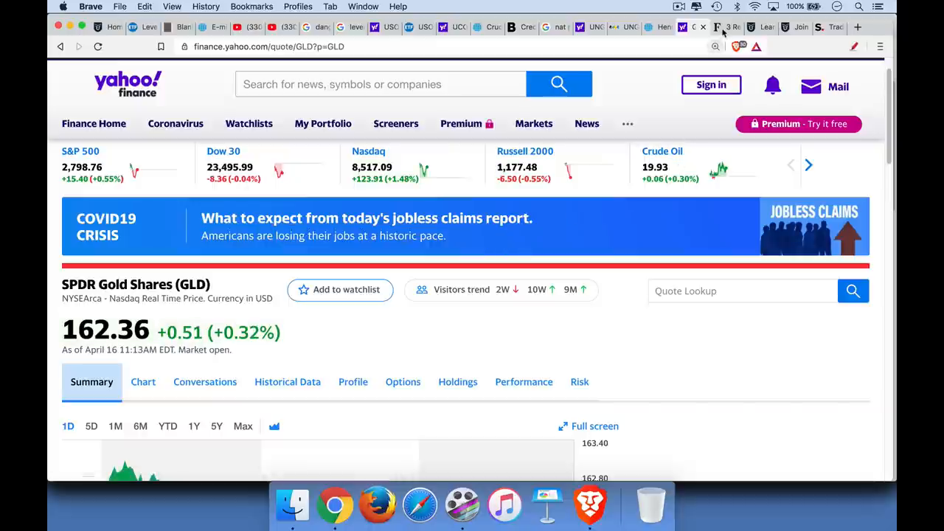
- Highlight the 'No Exposure to Gold' paragraph in the Forbes gold ETF article
click(717, 27)
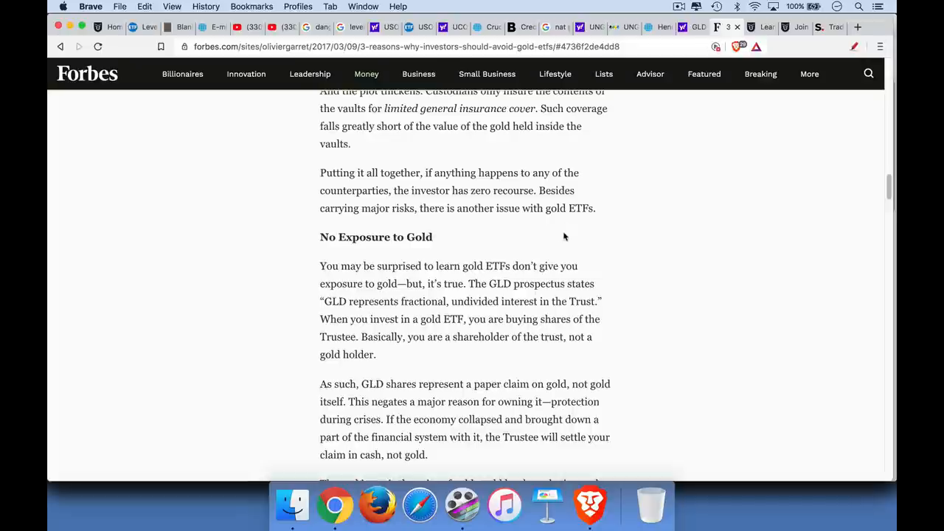
mouse_move(319, 264)
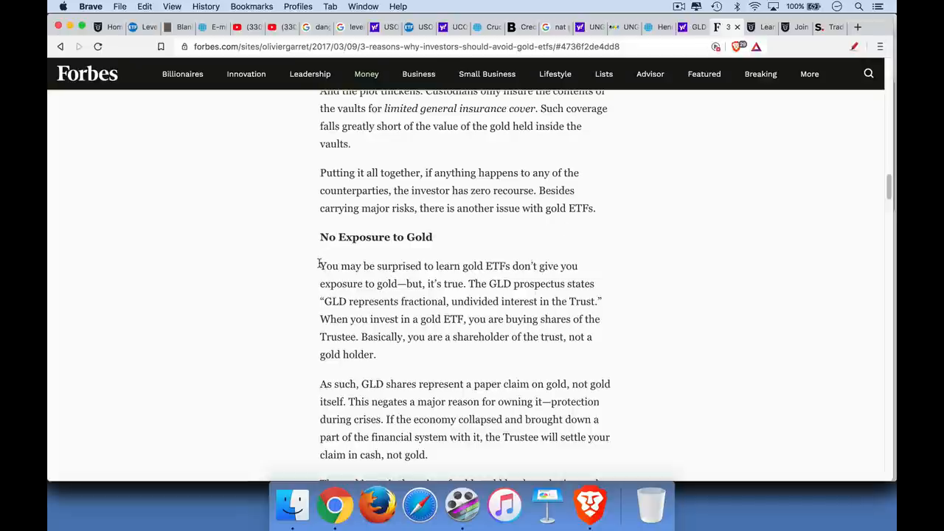
drag(320, 266, 376, 354)
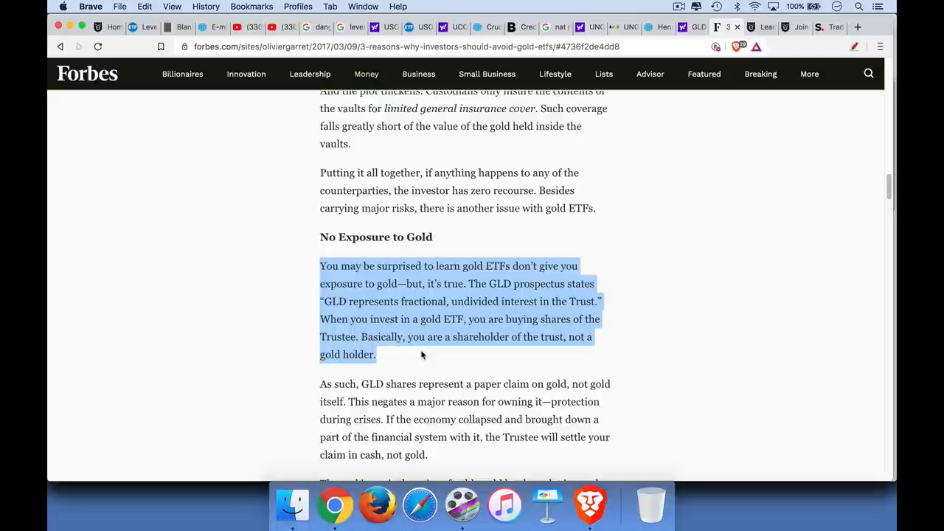
mouse_move(485, 319)
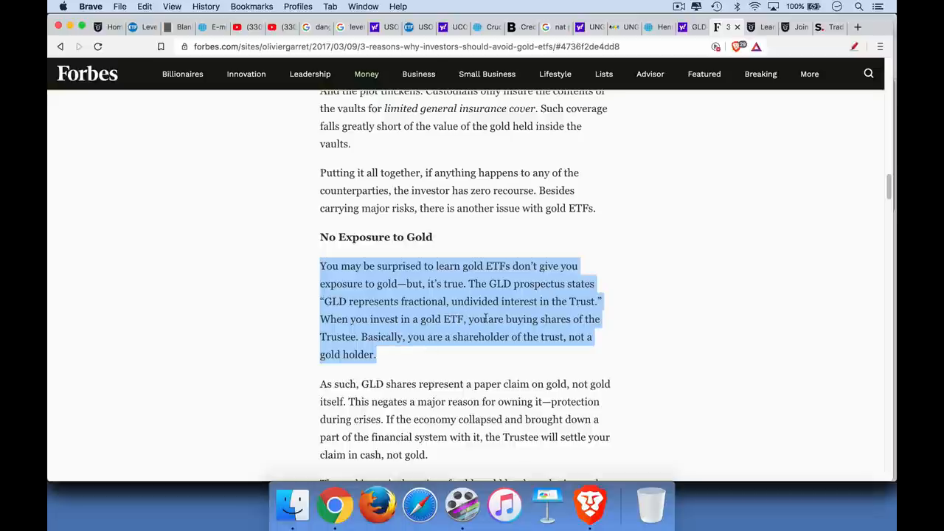
mouse_move(606, 324)
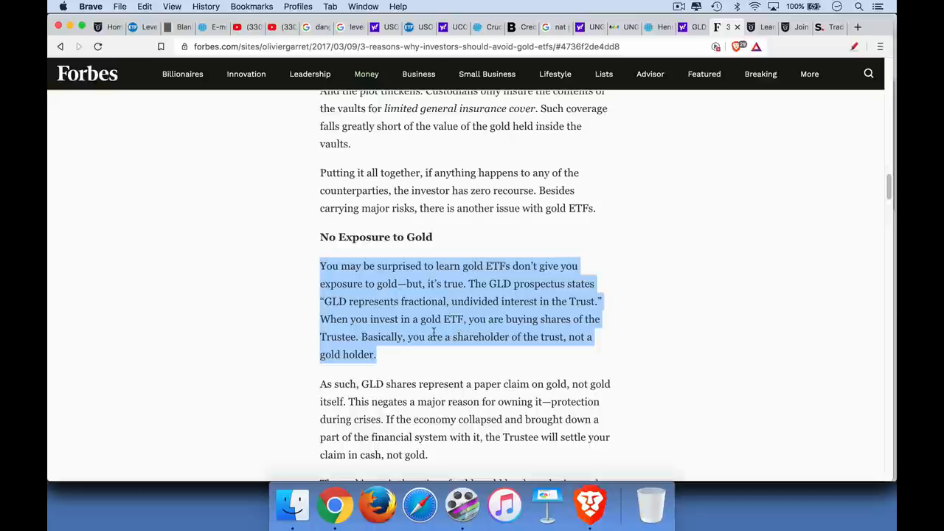
mouse_move(535, 356)
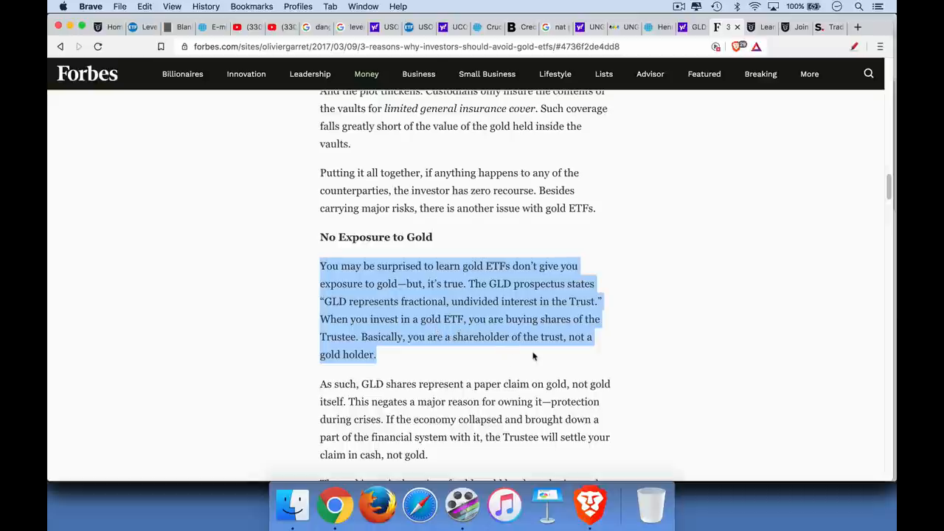
mouse_move(541, 352)
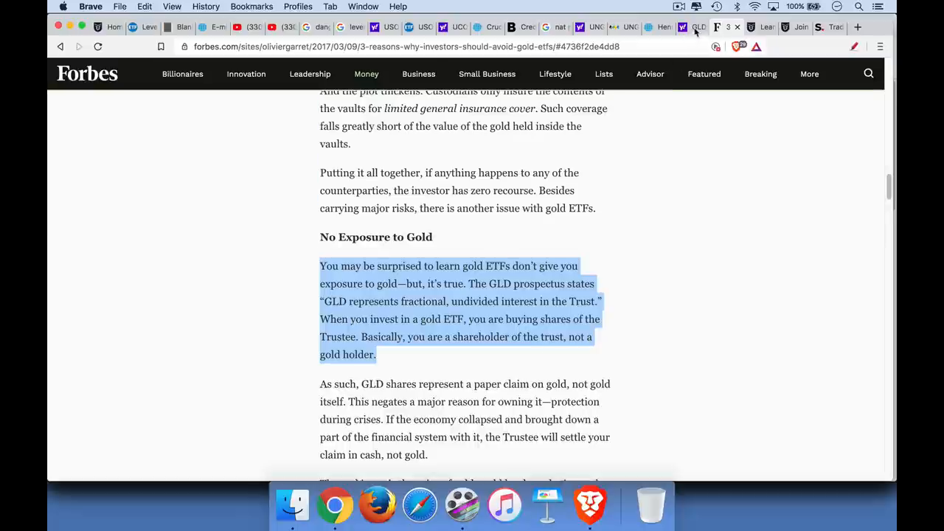
- Flip from the GLD quote to the Forbes article and back to GLD
click(698, 28)
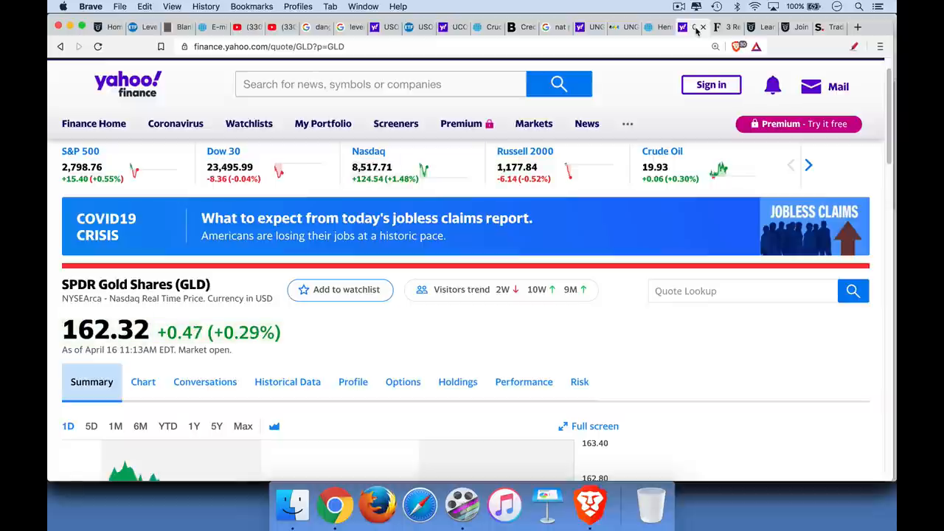
mouse_move(695, 27)
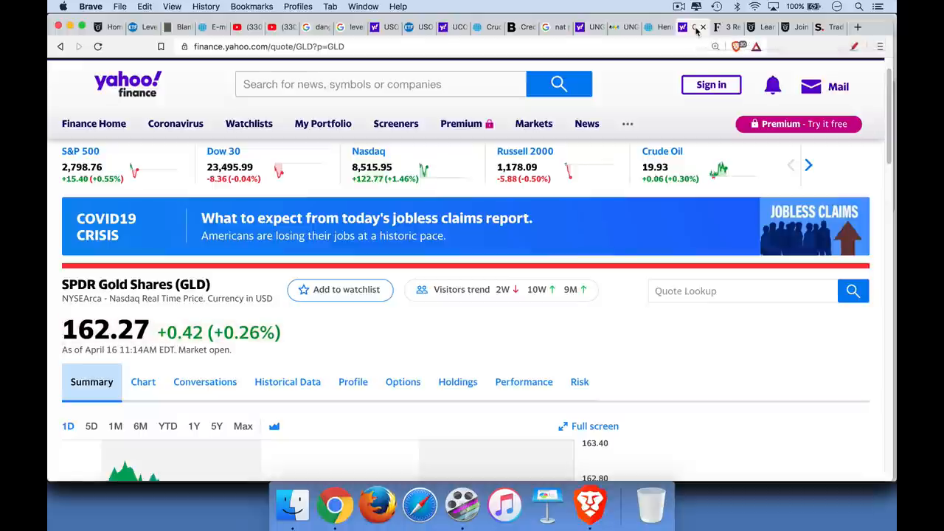
mouse_move(698, 27)
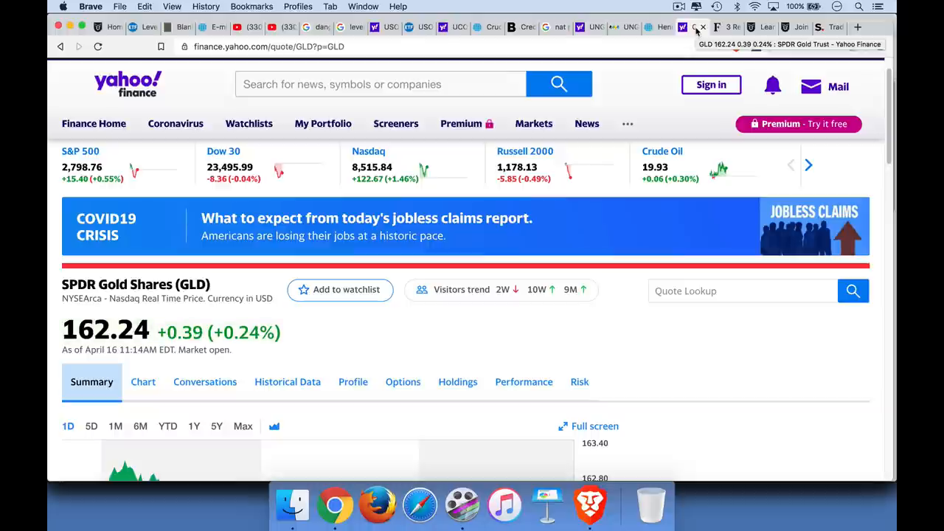
click(699, 27)
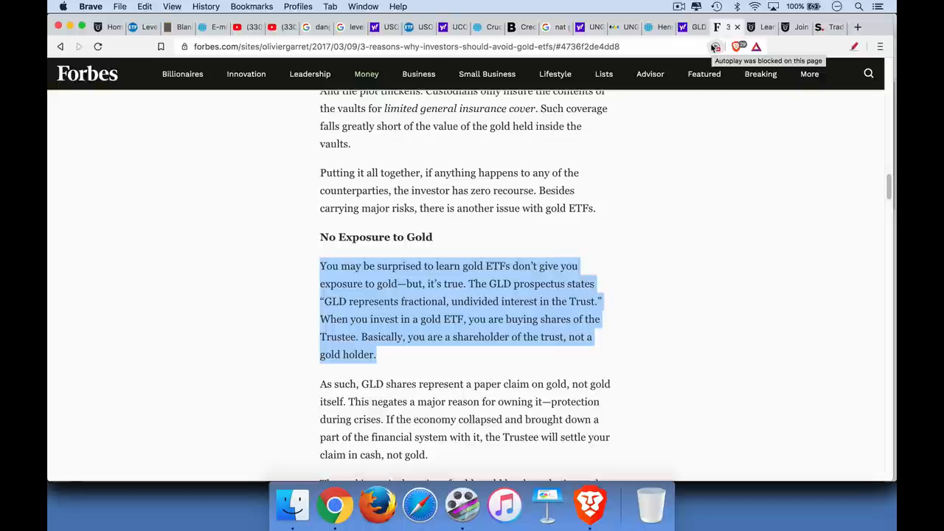
click(689, 28)
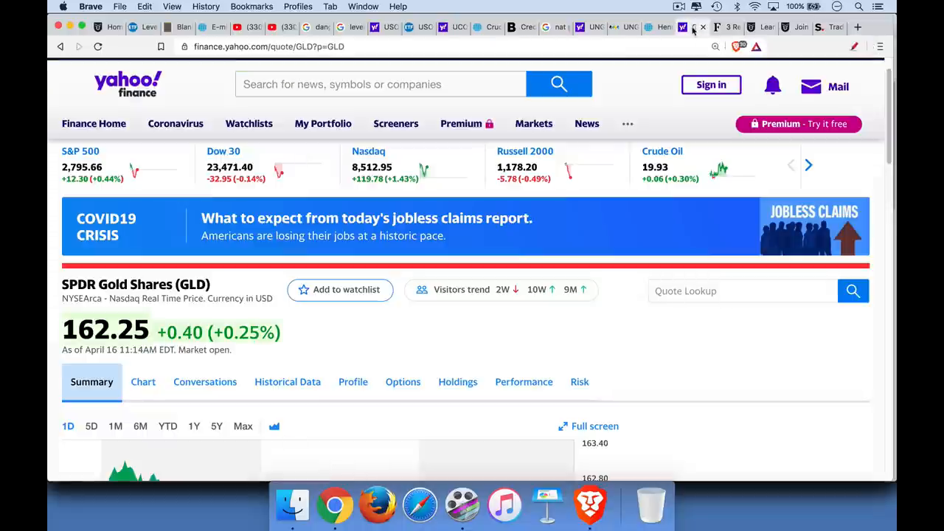
mouse_move(682, 27)
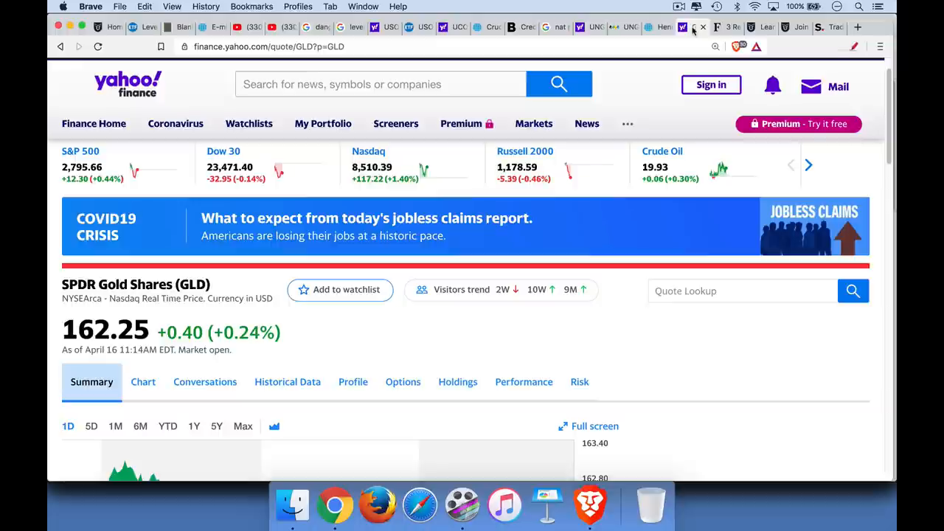
mouse_move(693, 27)
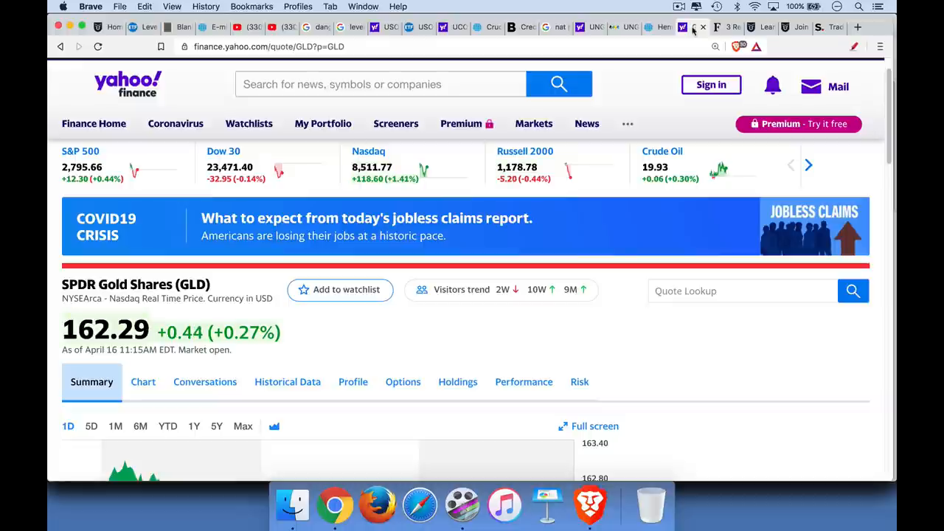
mouse_move(693, 27)
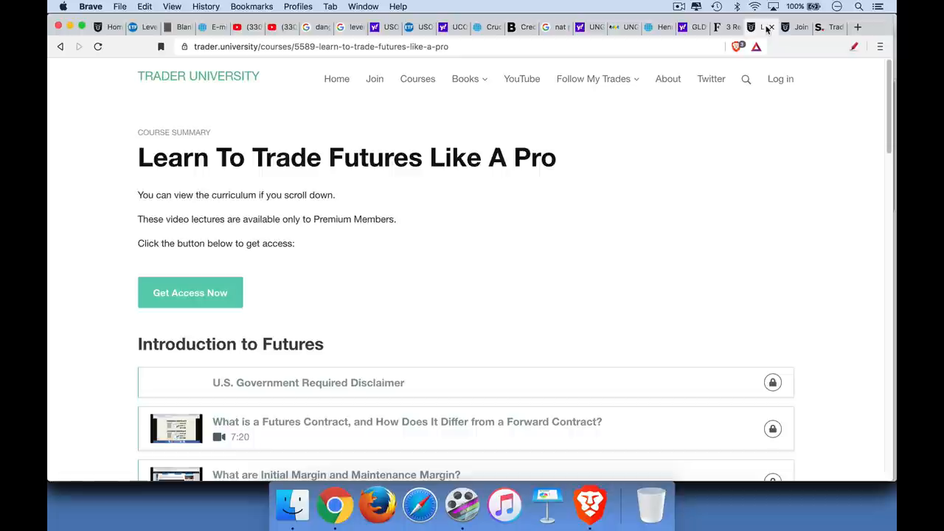
- Scroll the futures course curriculum down to the Futures Spread Trading lectures and footer
scroll(down, 3)
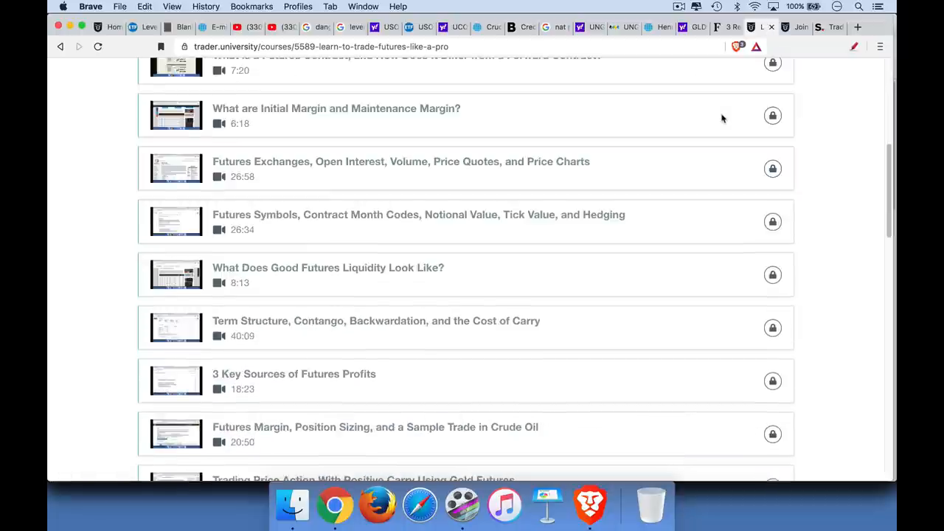
scroll(down, 3)
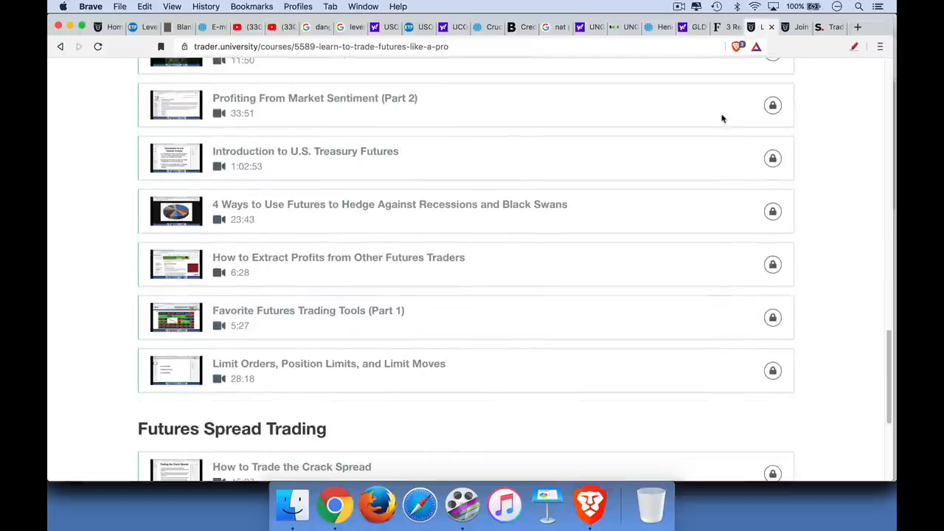
scroll(down, 3)
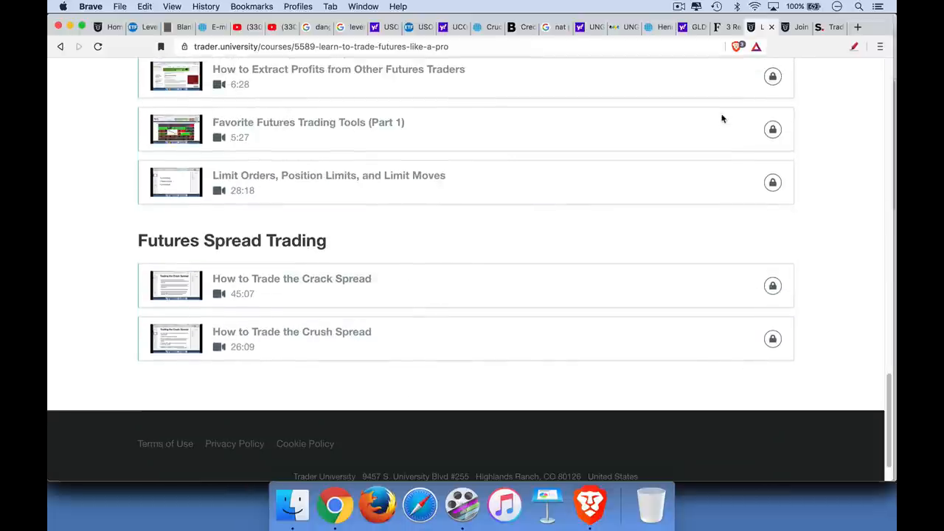
mouse_move(741, 109)
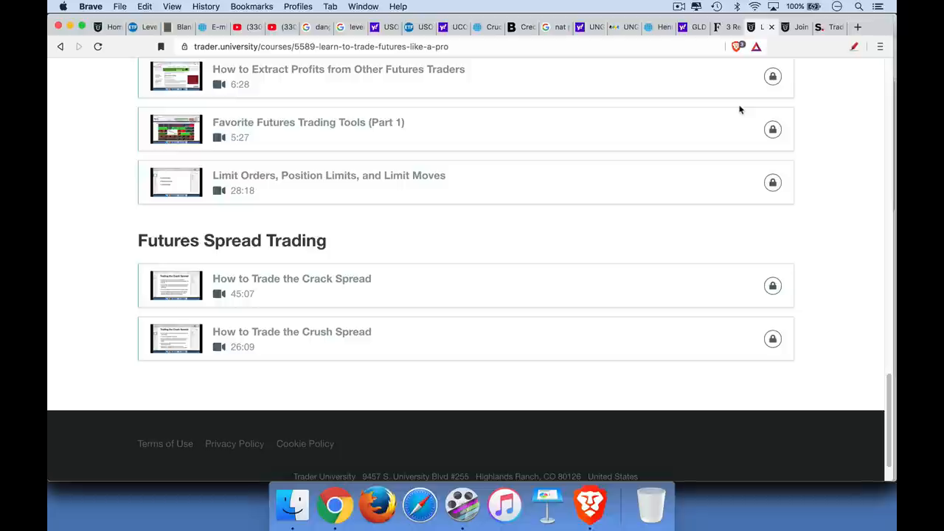
mouse_move(695, 141)
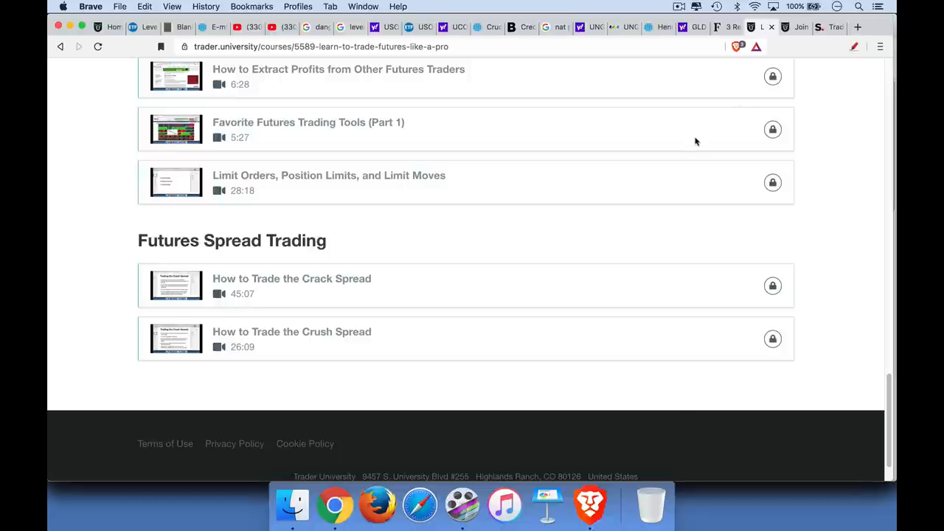
scroll(up, 3)
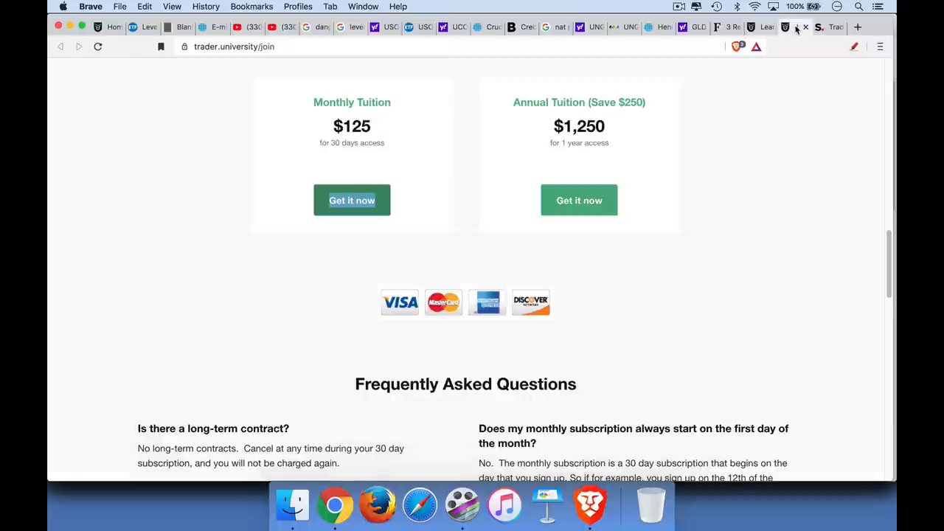
- Browse the join page's course grid, then choose Get it now for $125 Monthly Tuition
scroll(up, 3)
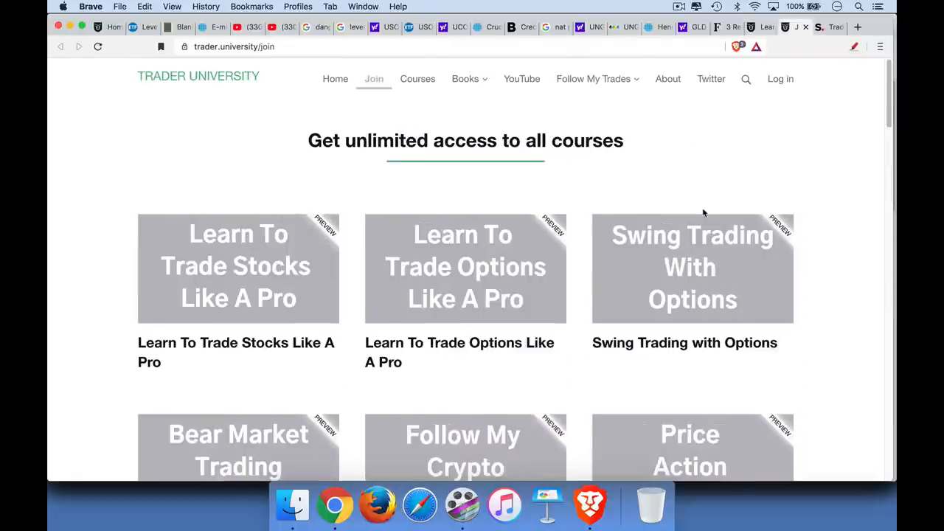
scroll(down, 3)
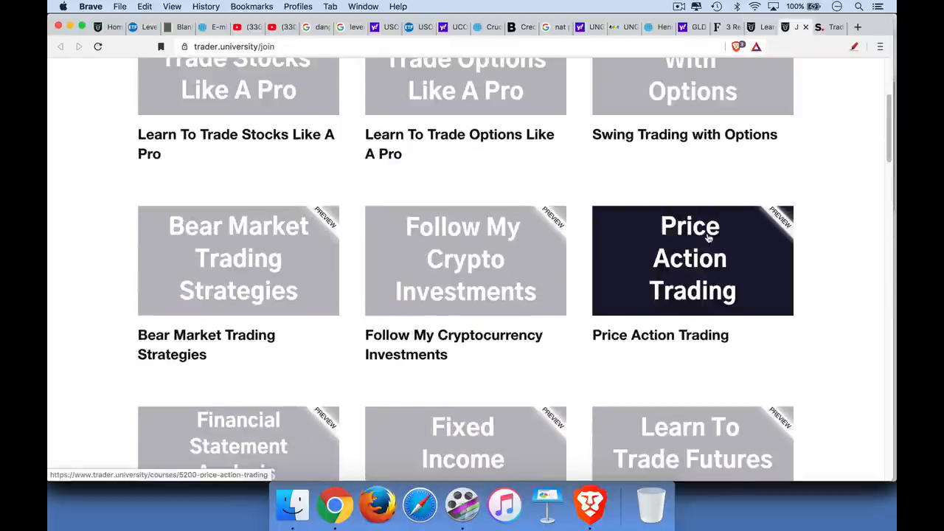
scroll(up, 3)
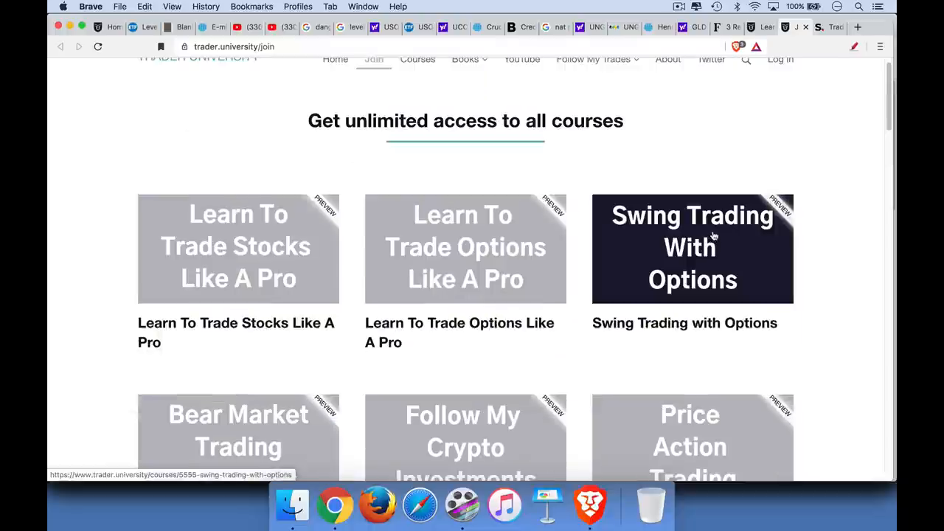
mouse_move(711, 236)
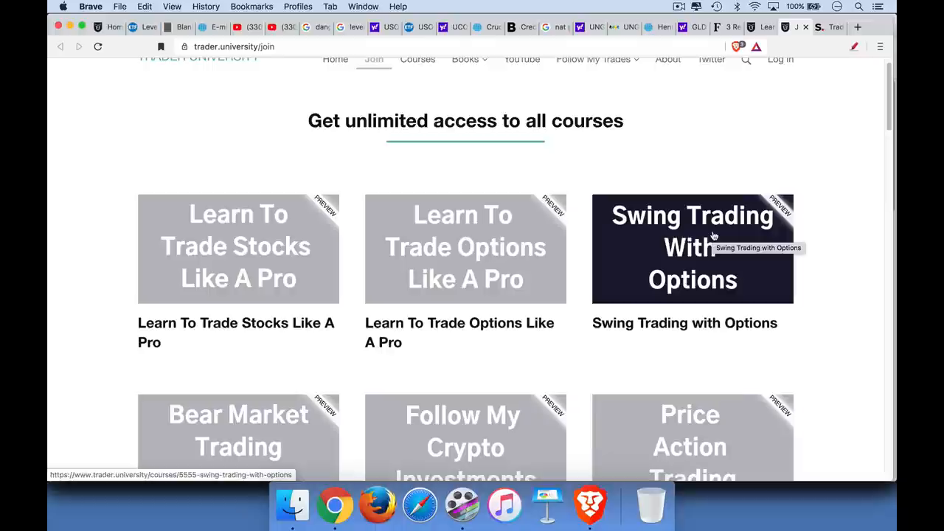
scroll(down, 3)
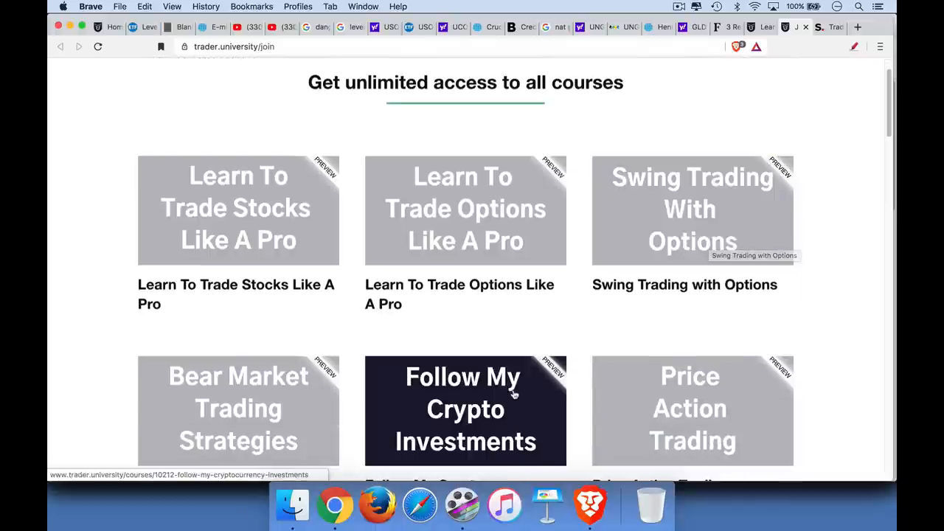
mouse_move(516, 380)
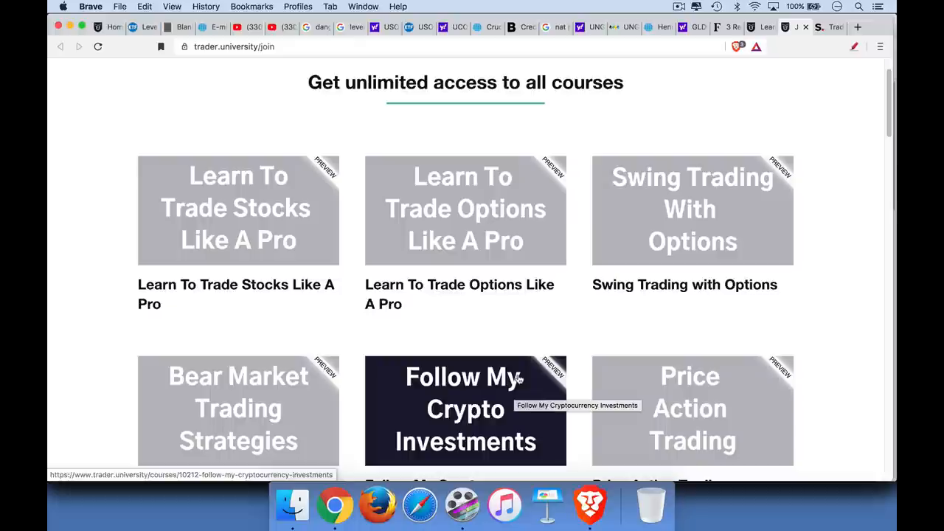
mouse_move(341, 397)
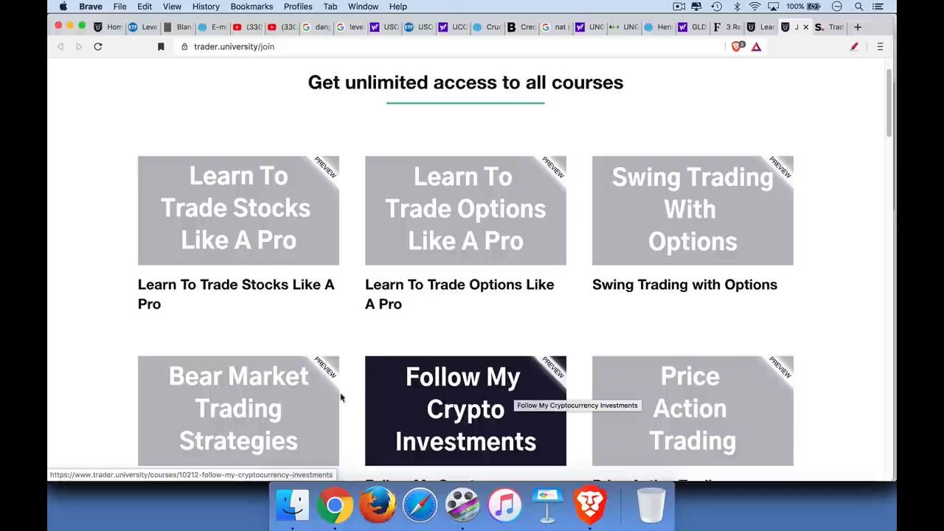
mouse_move(332, 388)
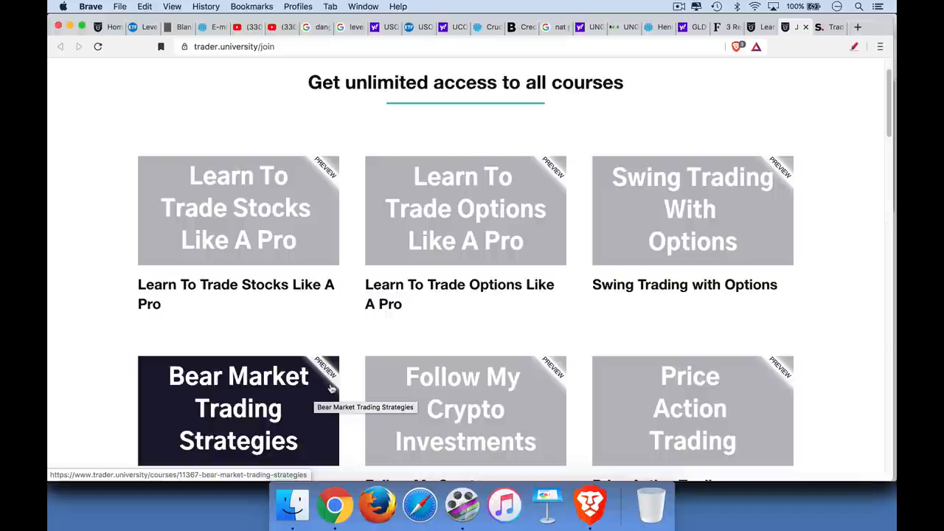
mouse_move(331, 388)
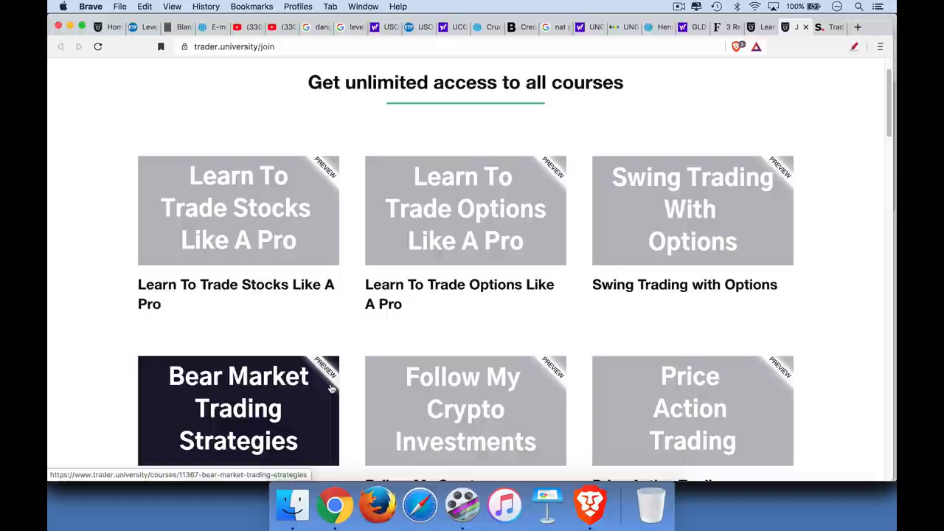
mouse_move(466, 210)
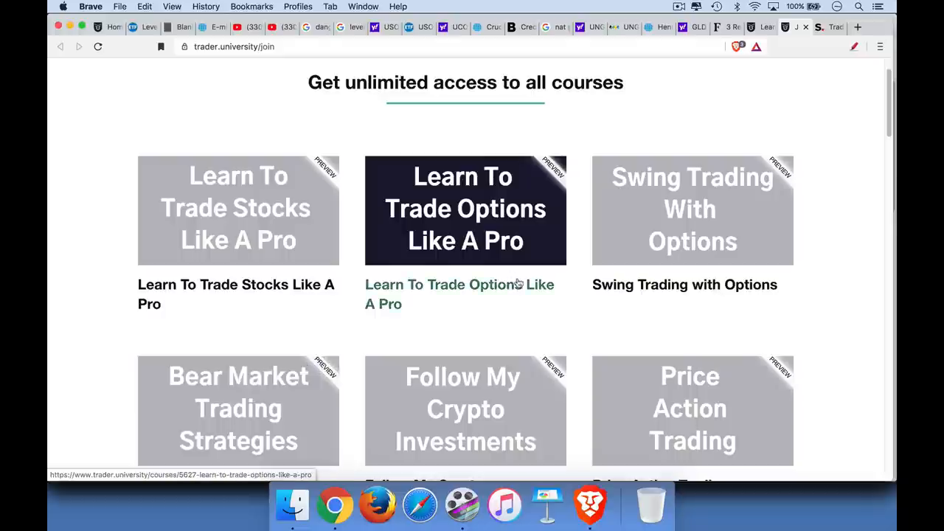
scroll(down, 3)
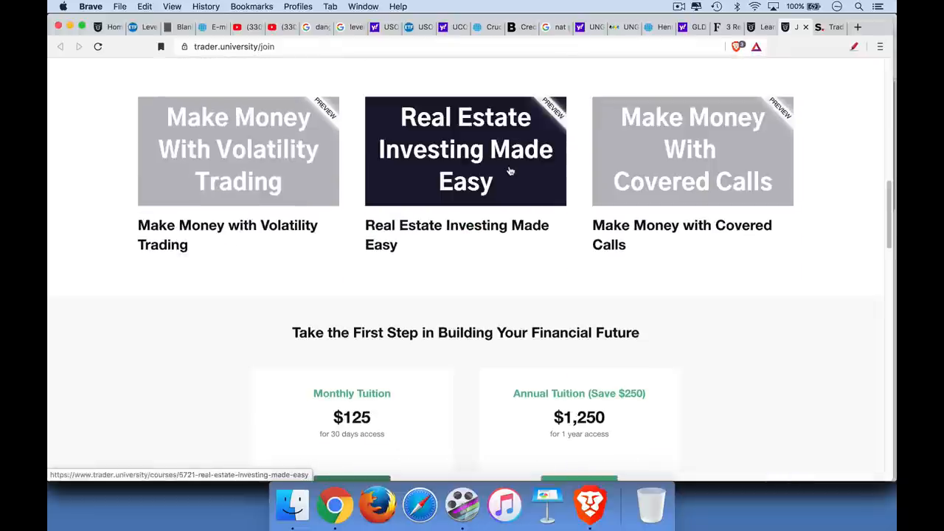
mouse_move(509, 171)
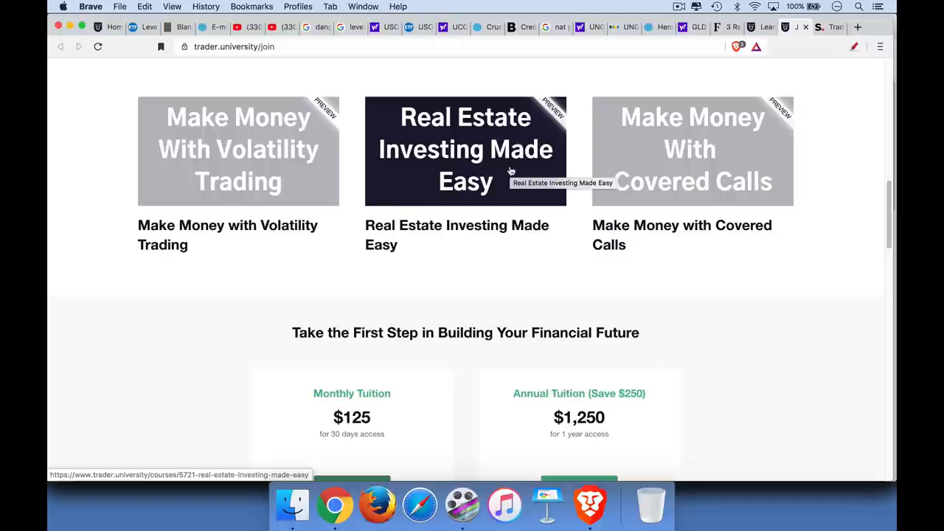
mouse_move(441, 326)
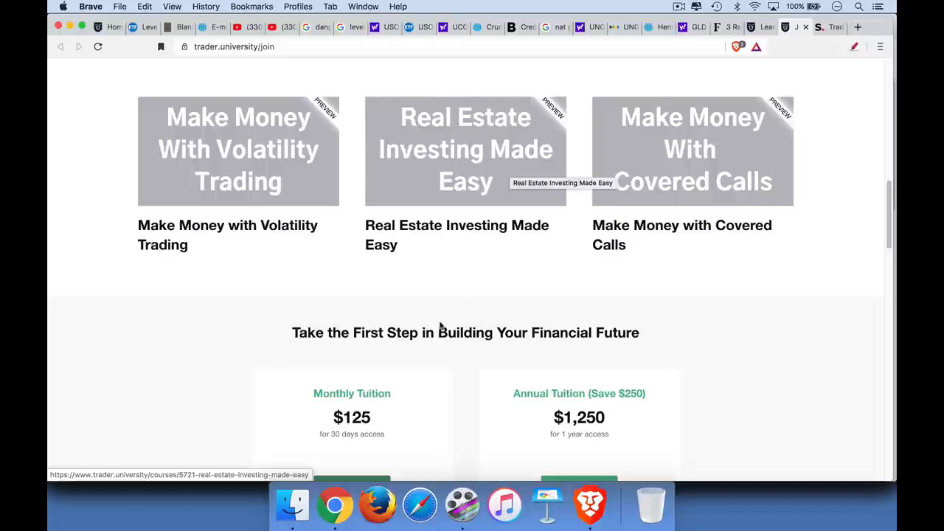
scroll(down, 3)
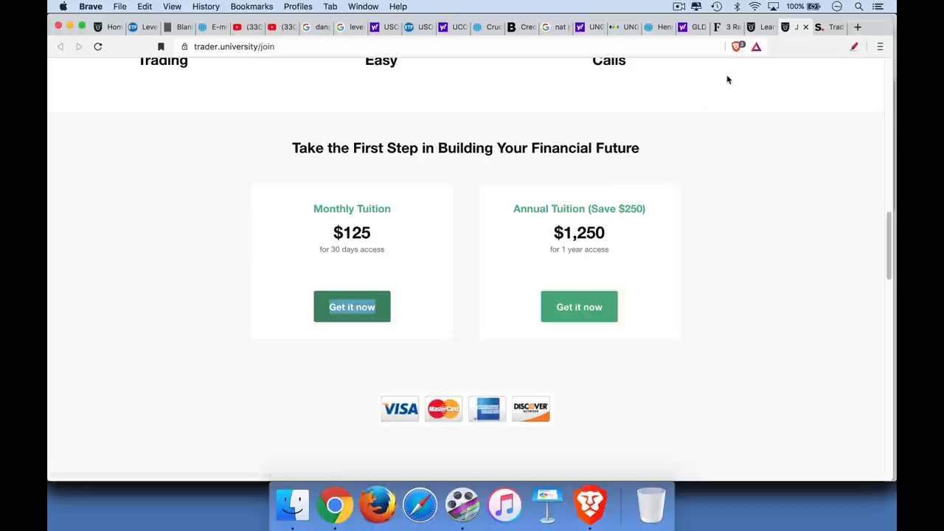
click(352, 307)
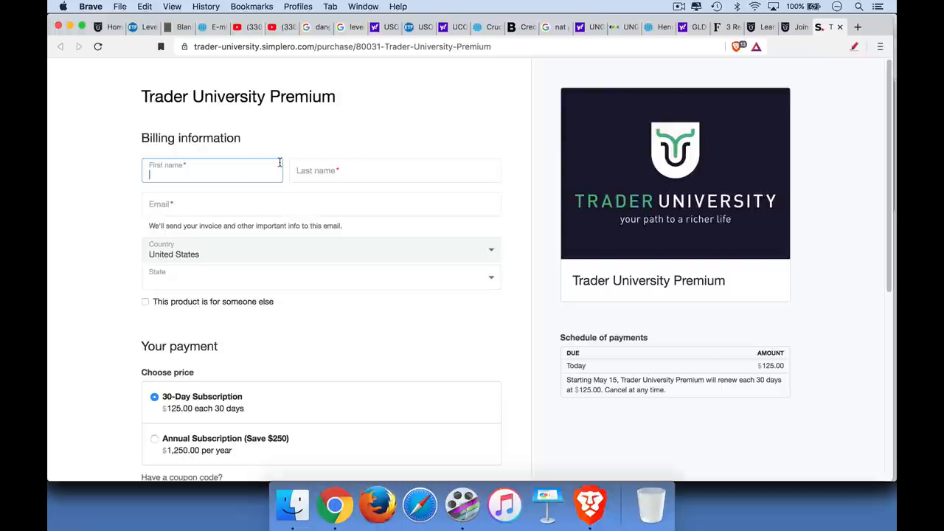
- Scroll down the checkout form and type the coupon code, reading 'YT9' so far
scroll(down, 3)
text(Y)
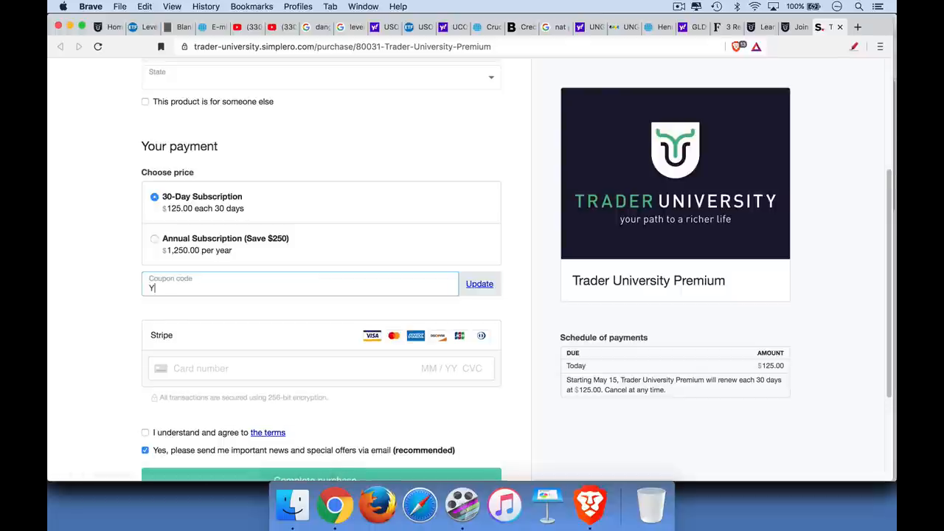
text(T9)
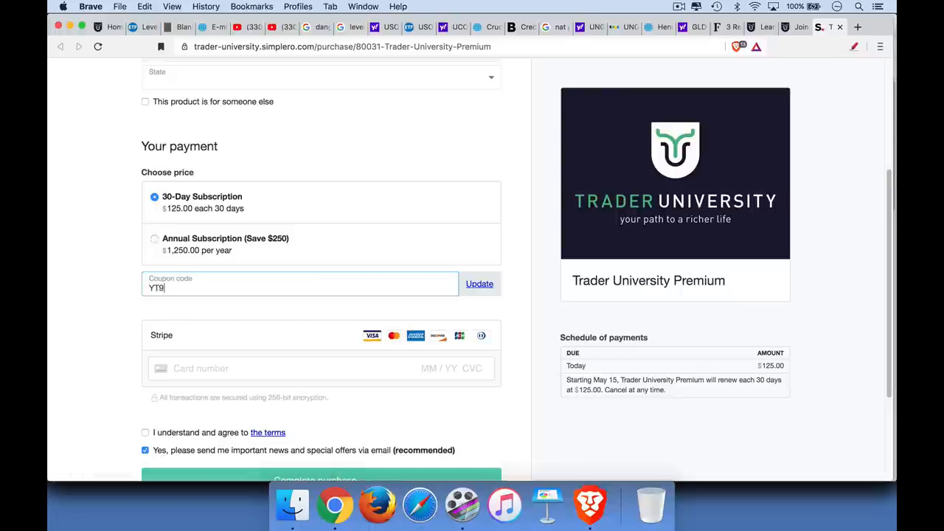